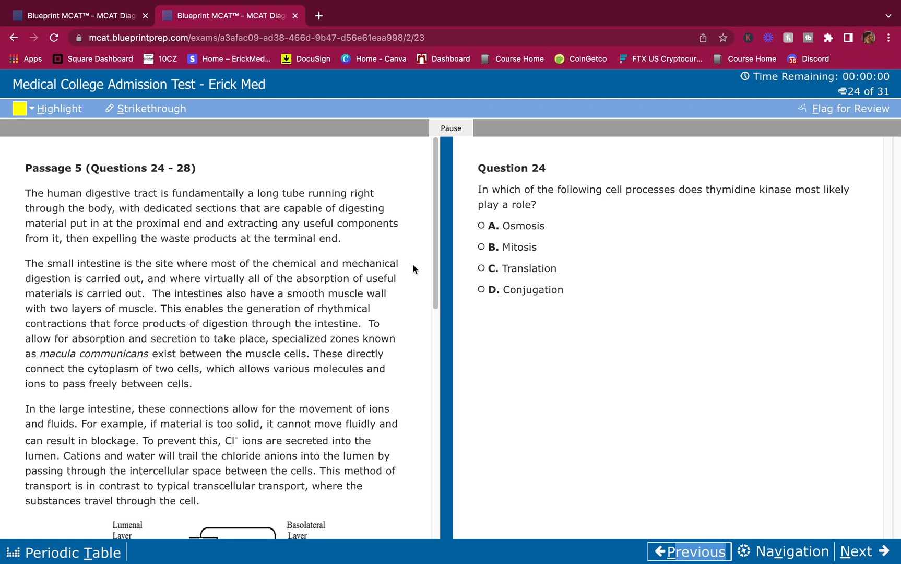
Step: Skim forward through Questions 25-28 and return to Question 24
scroll(down, 3)
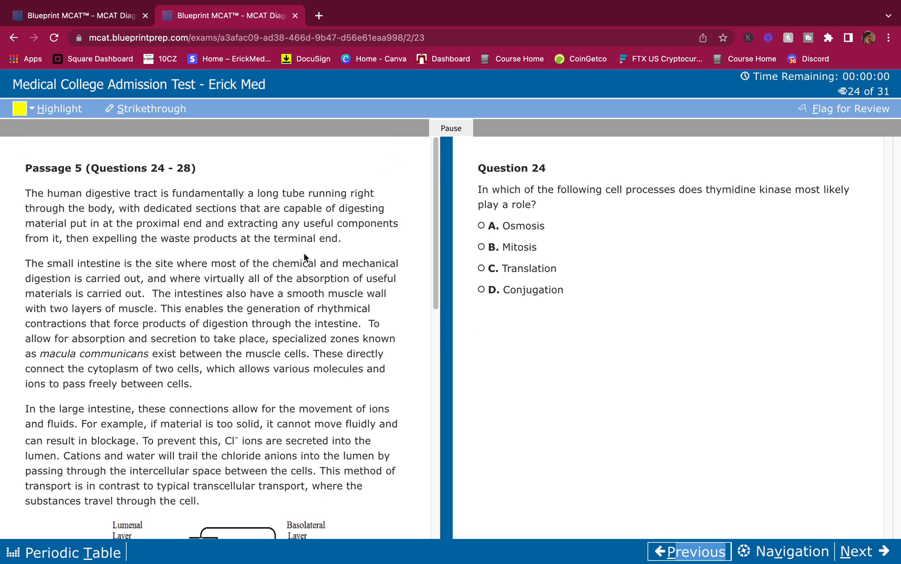
mouse_move(161, 223)
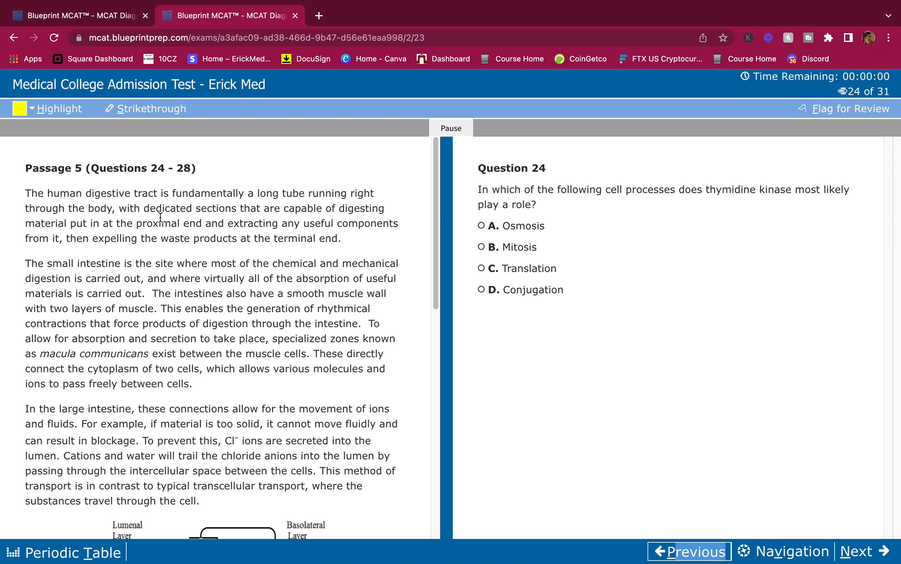
scroll(down, 3)
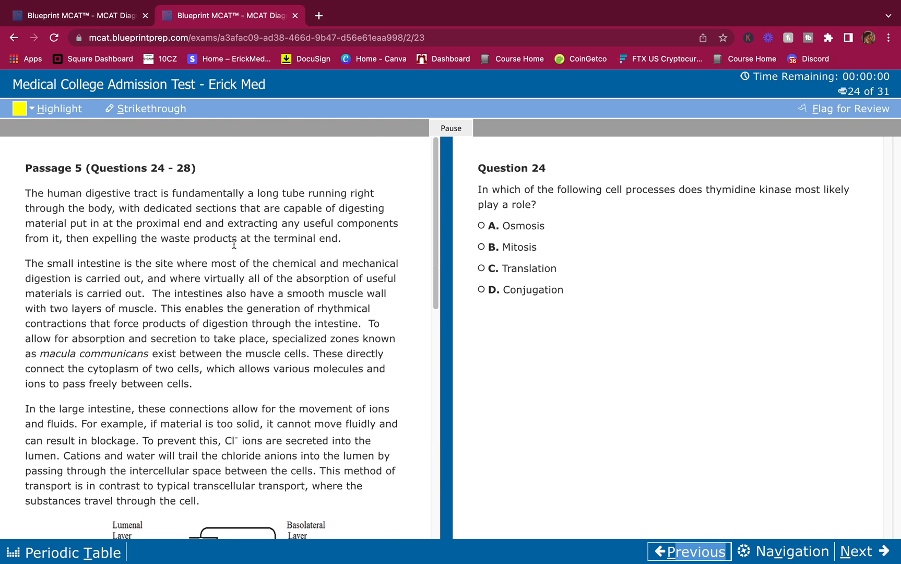
mouse_move(245, 250)
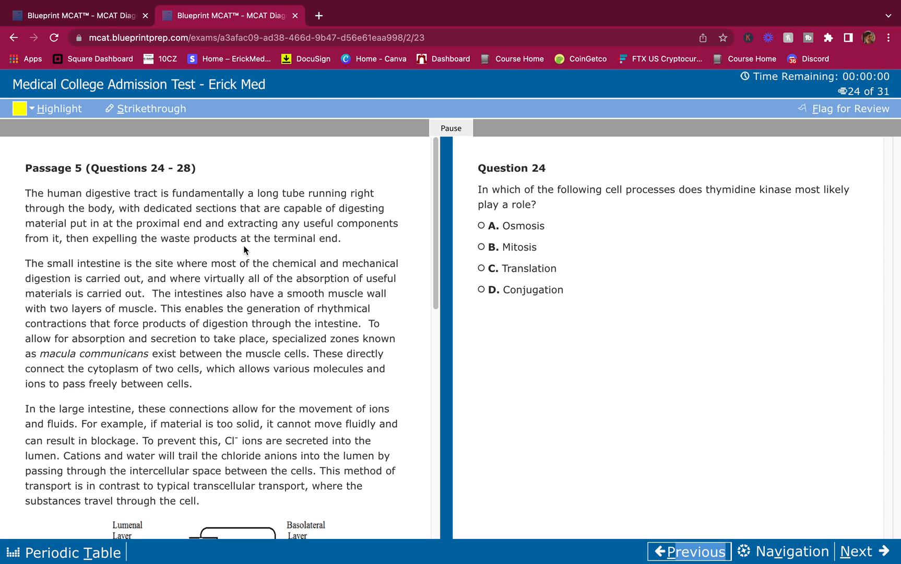
mouse_move(392, 305)
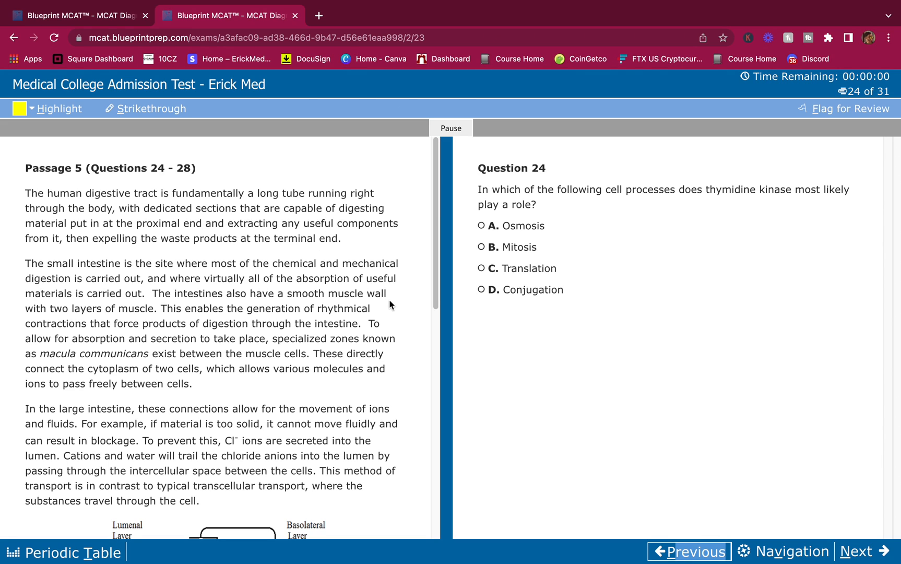
mouse_move(444, 346)
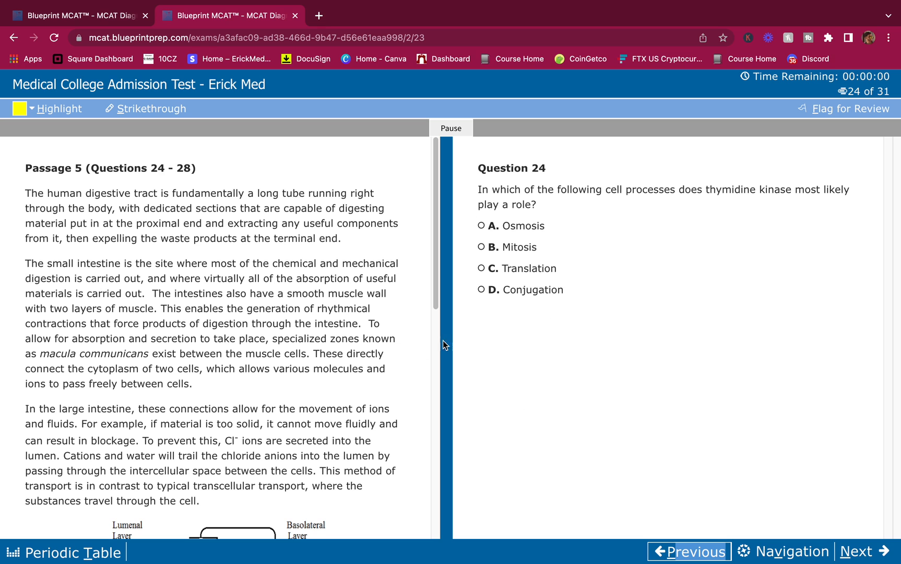
scroll(down, 3)
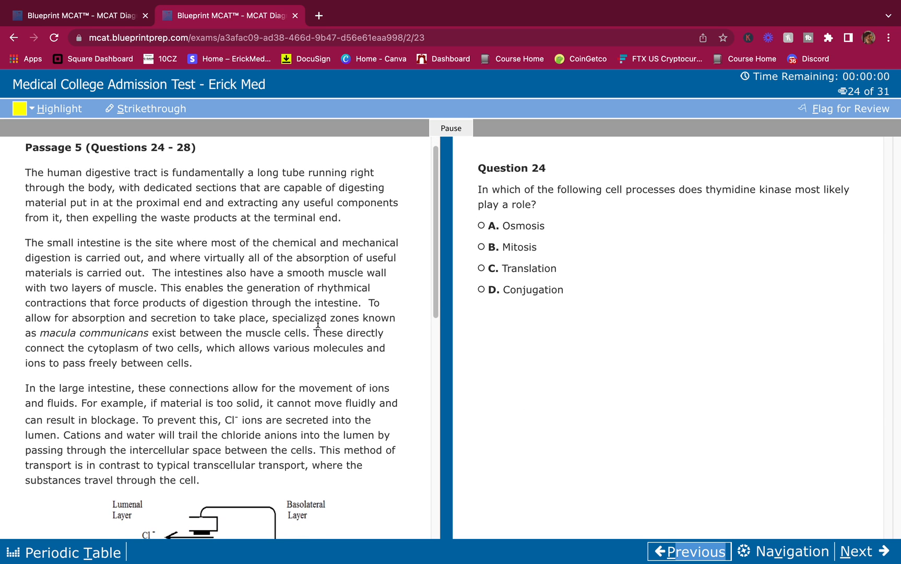
scroll(down, 3)
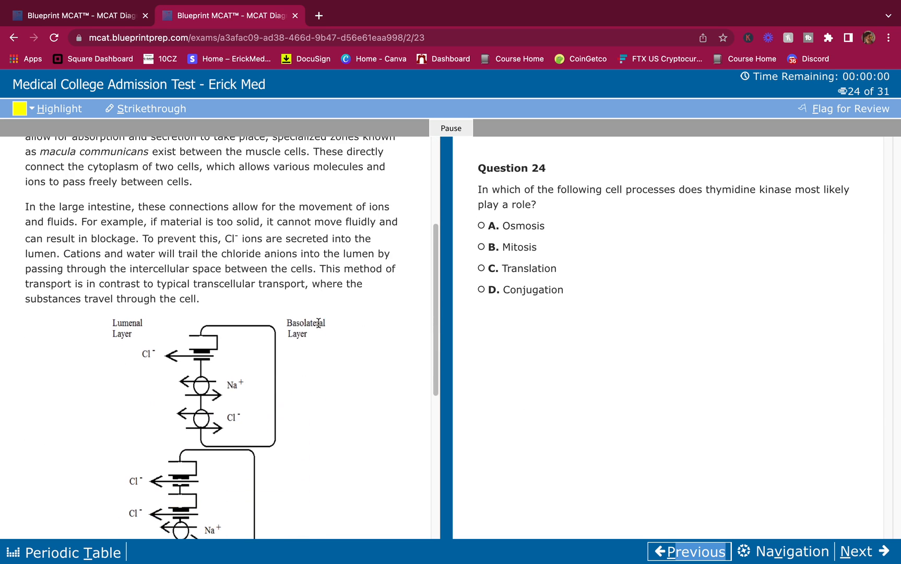
scroll(down, 3)
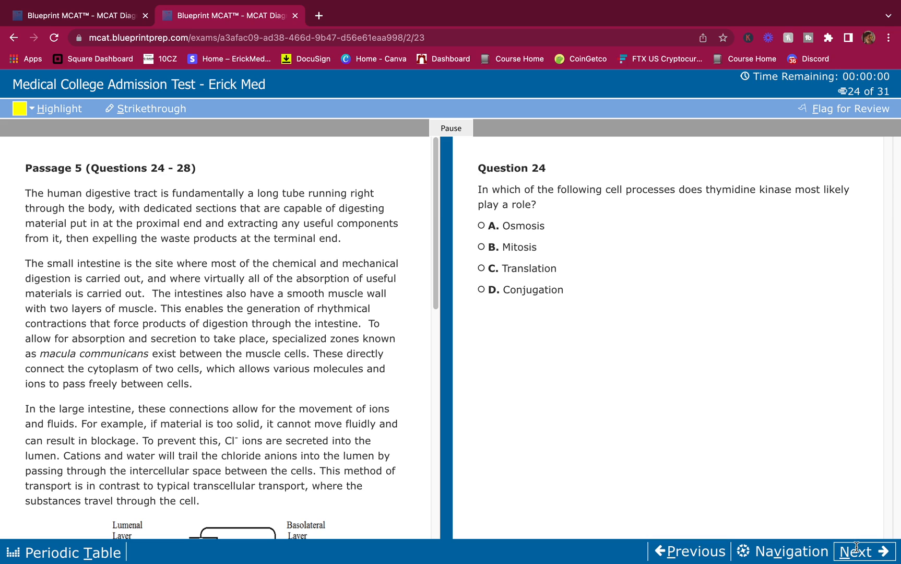
click(855, 551)
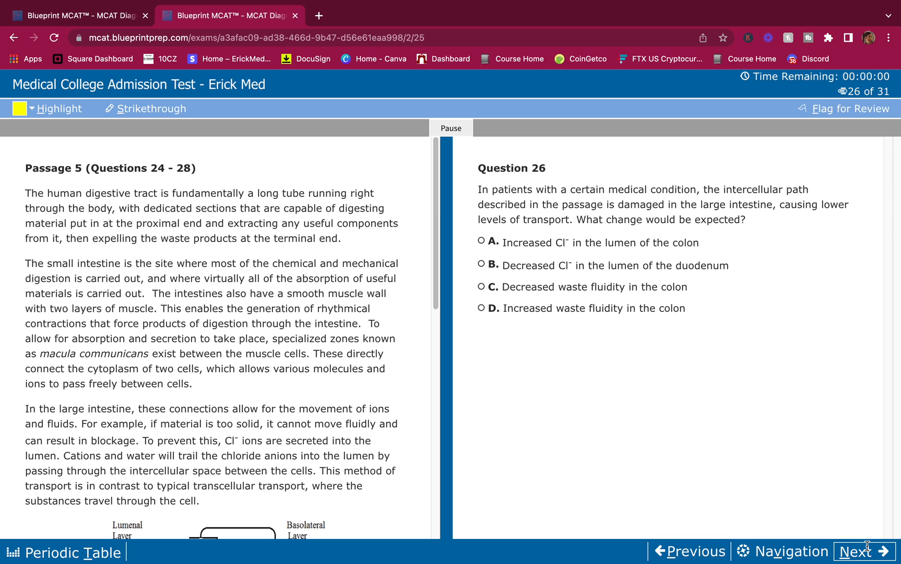
click(861, 552)
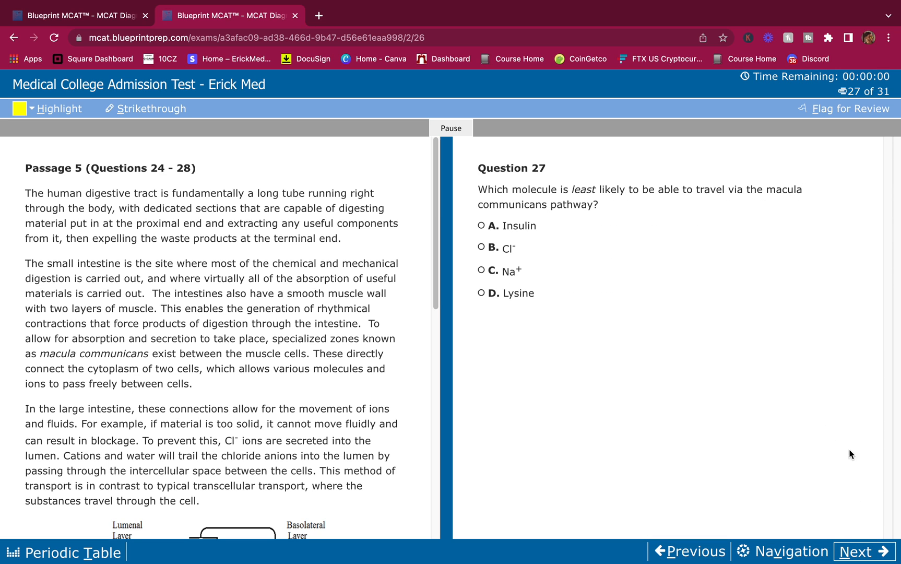
click(862, 552)
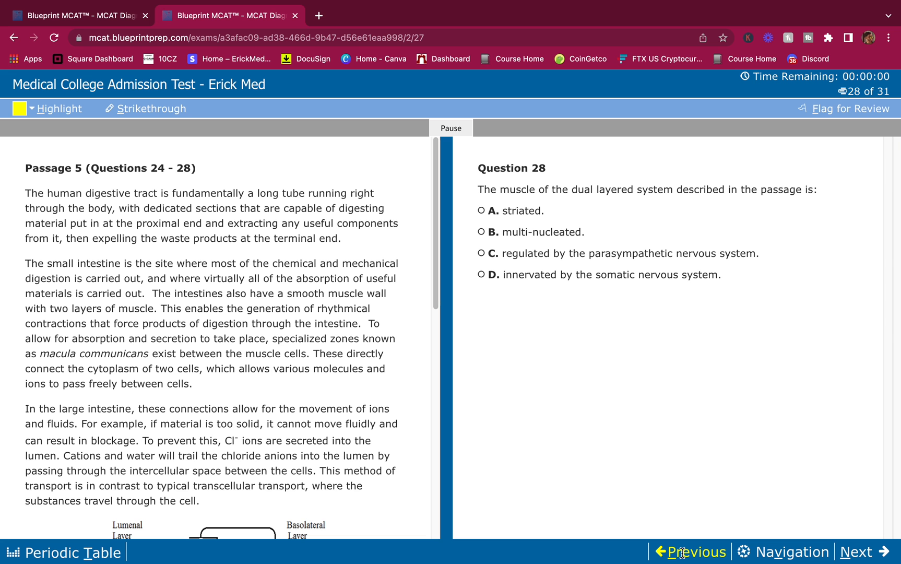
click(688, 552)
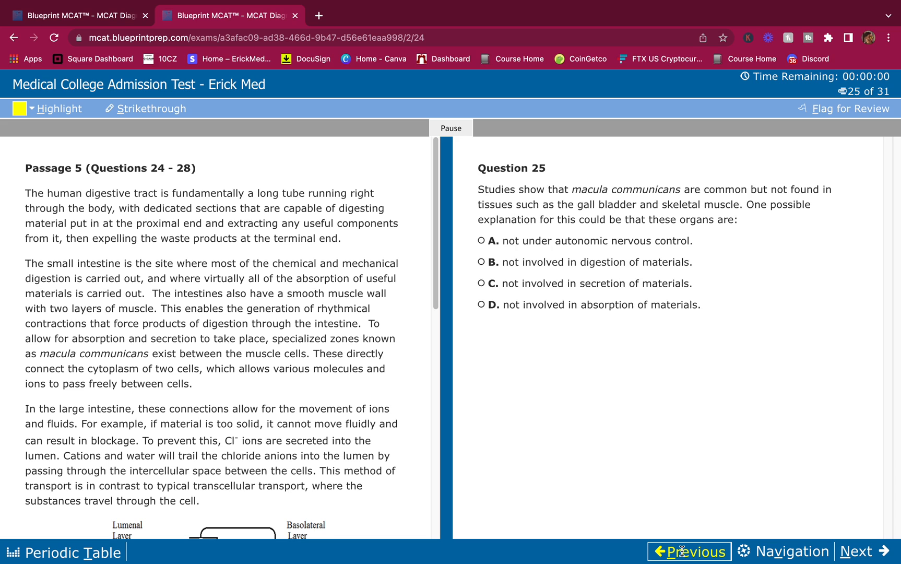
click(690, 553)
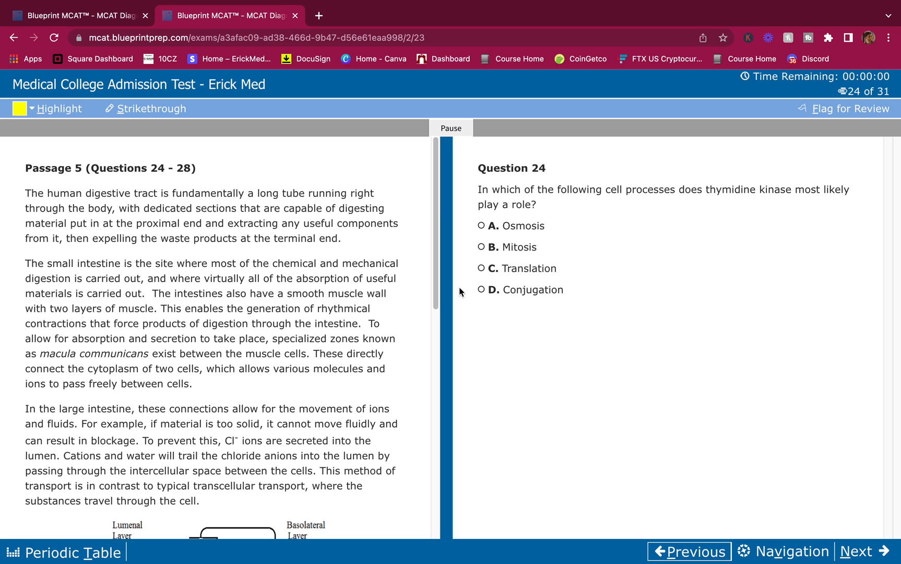
mouse_move(116, 213)
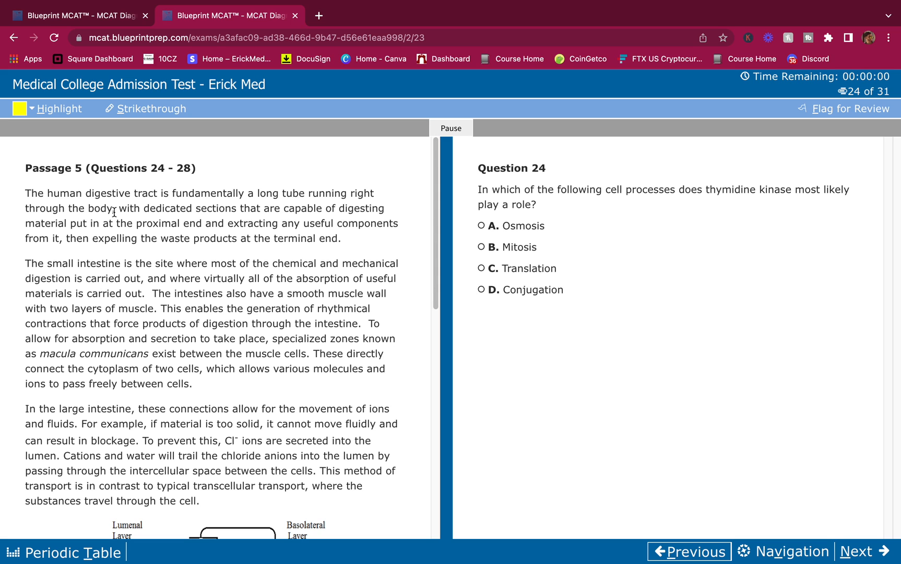
Step: Highlight the phrase 'small intestine' in yellow while rereading the passage
scroll(down, 3)
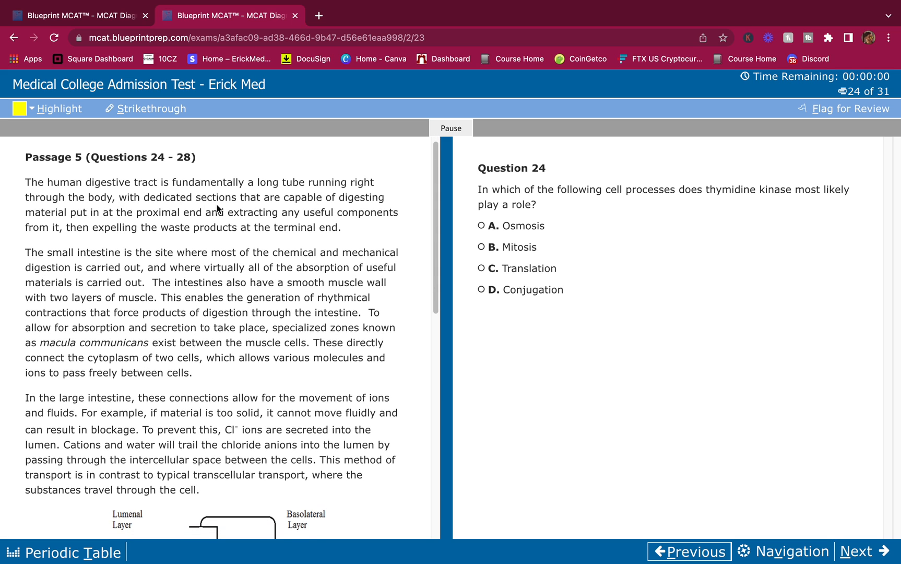
mouse_move(316, 195)
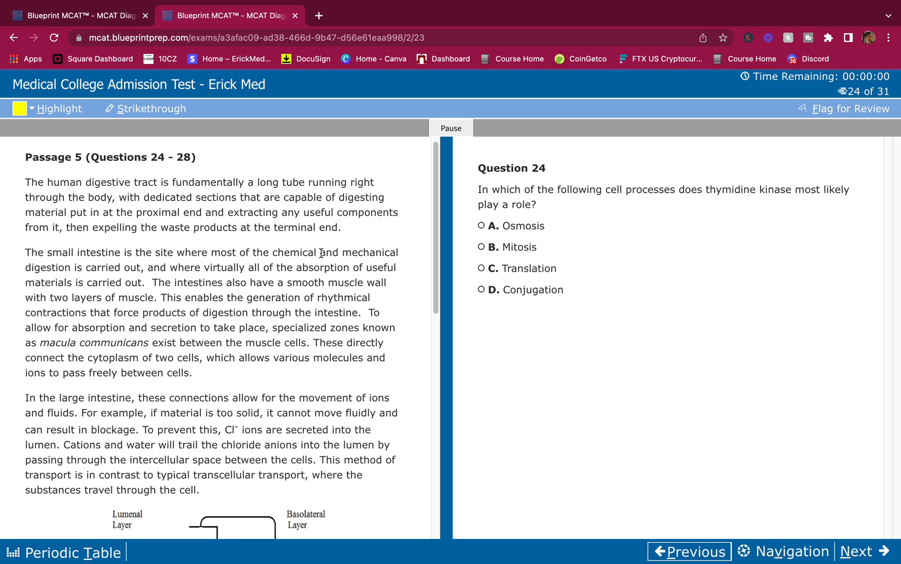
mouse_move(272, 224)
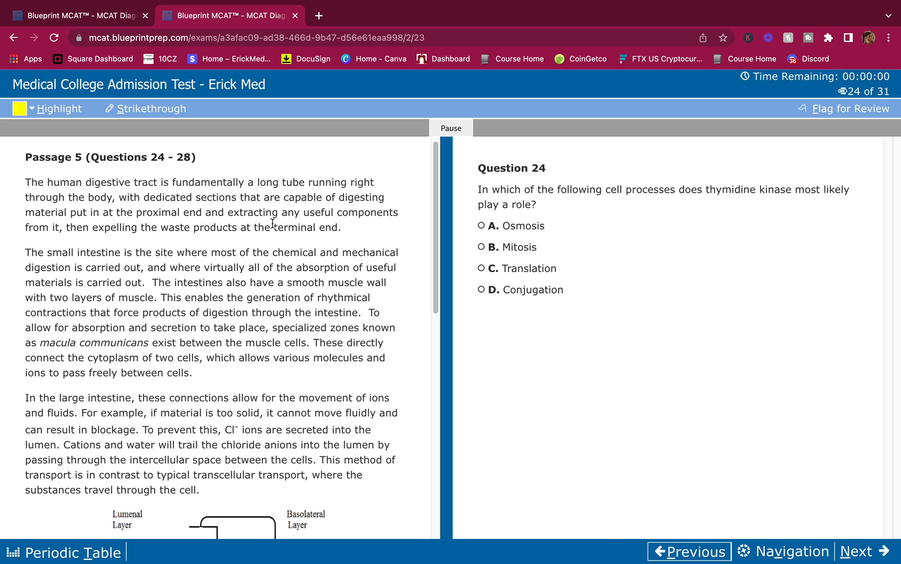
mouse_move(224, 243)
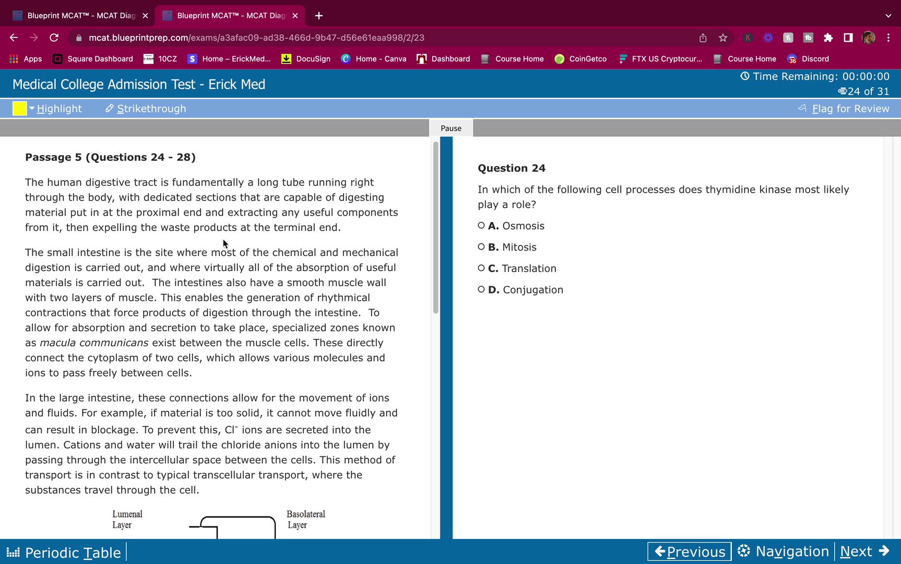
mouse_move(270, 239)
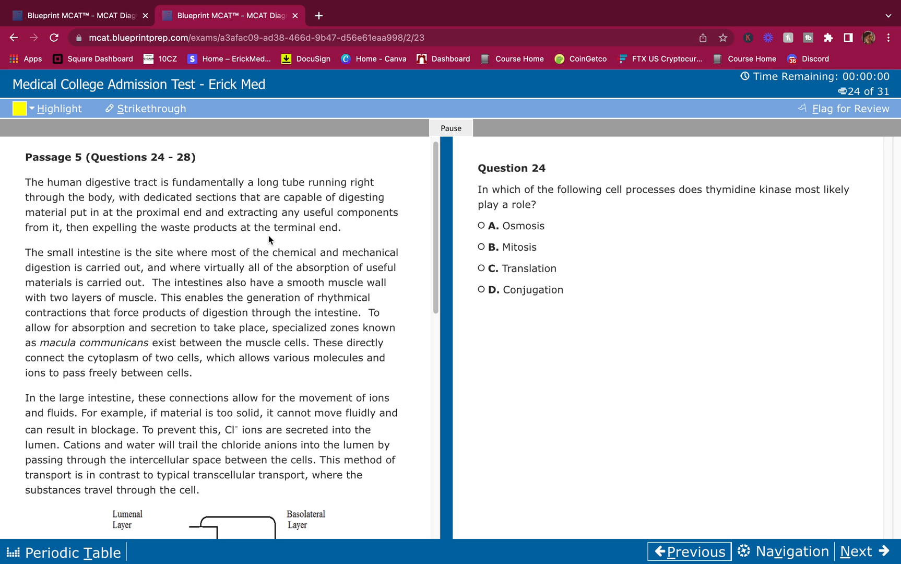
mouse_move(238, 226)
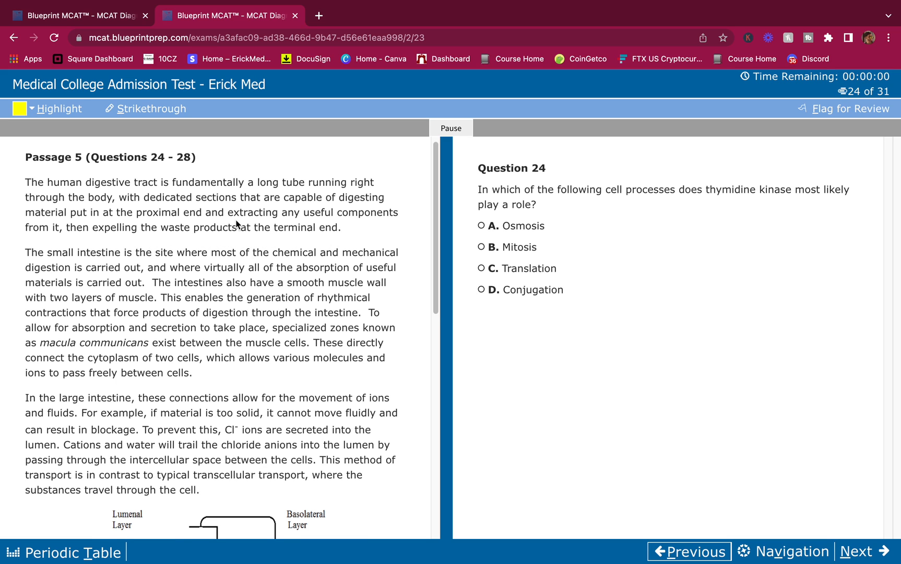
scroll(down, 3)
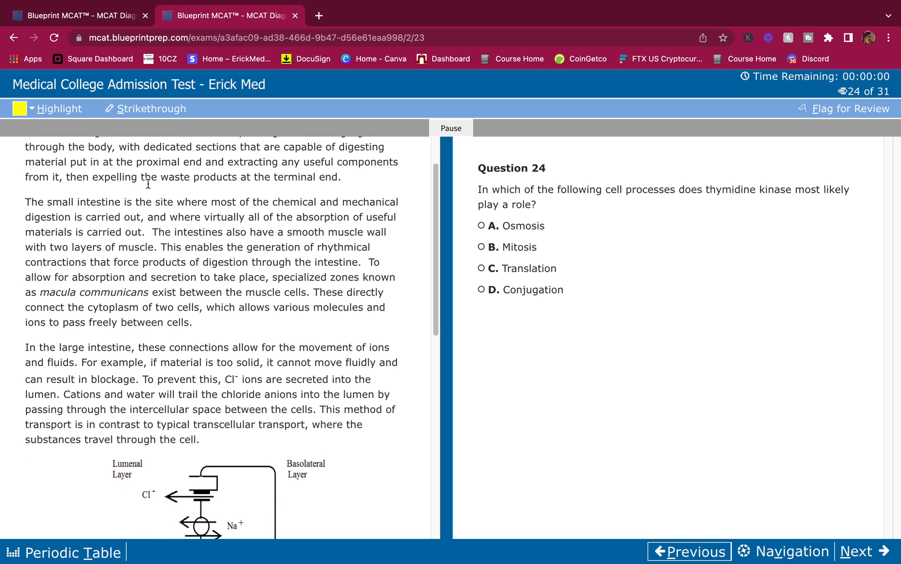
scroll(down, 3)
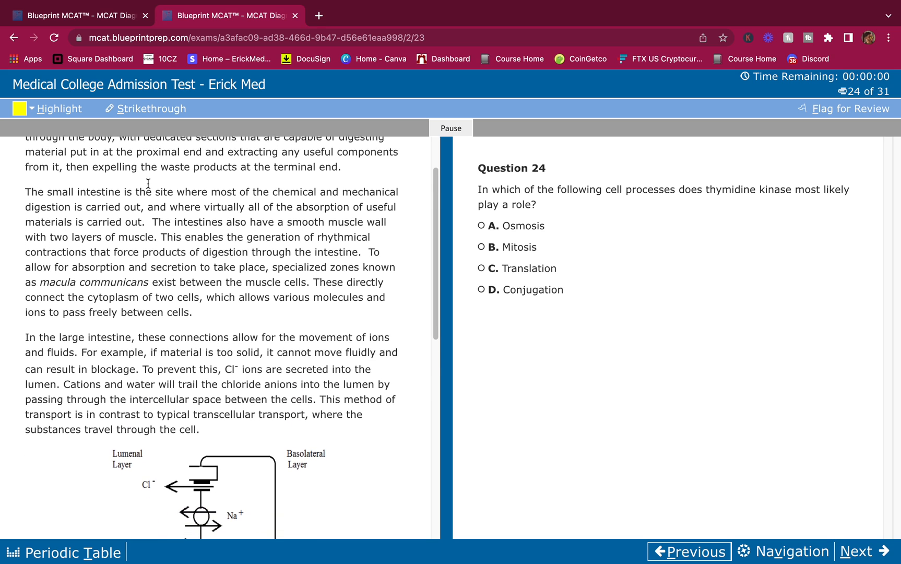
scroll(down, 3)
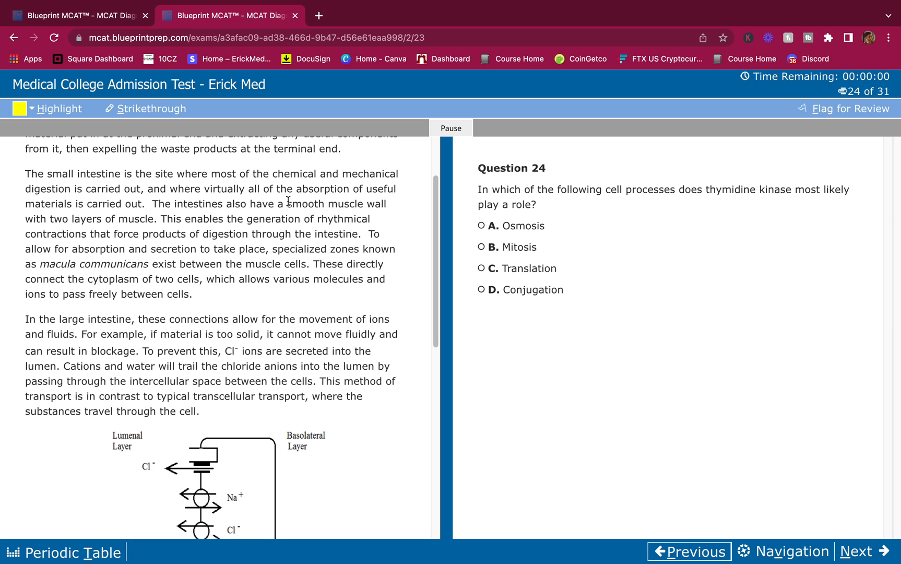
mouse_move(404, 206)
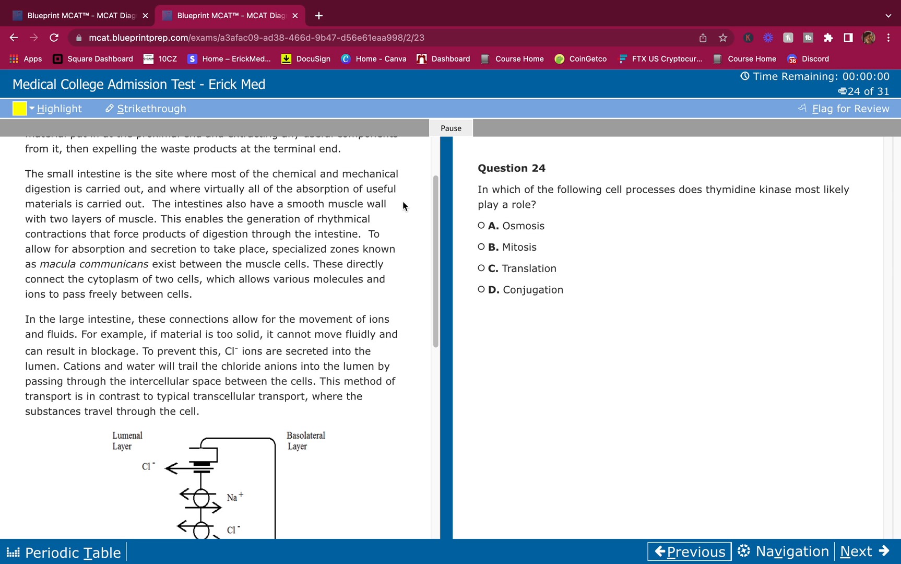
scroll(down, 3)
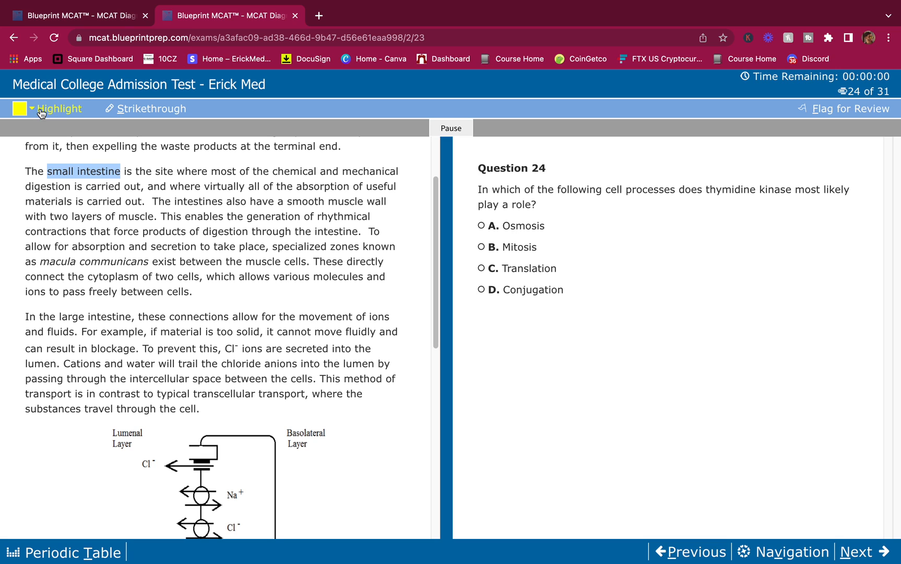
click(50, 109)
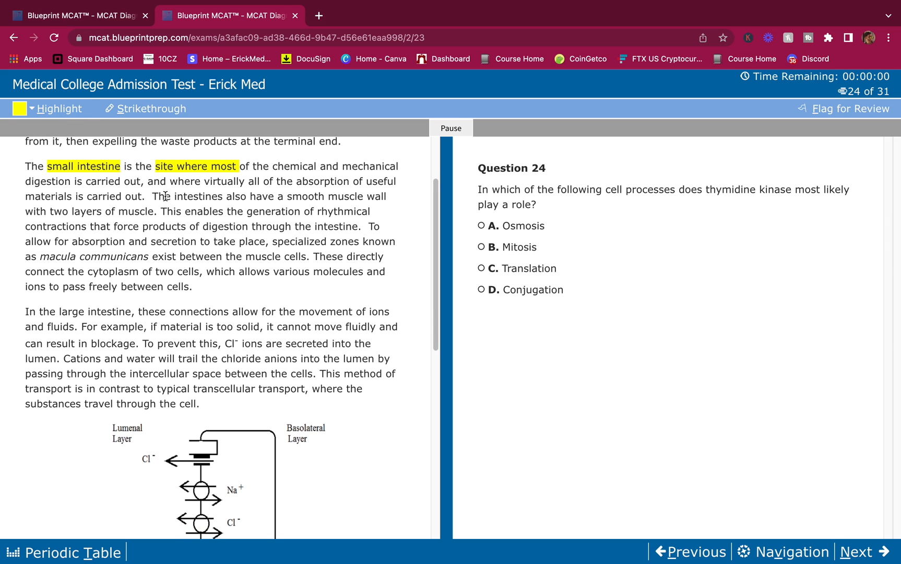
scroll(down, 3)
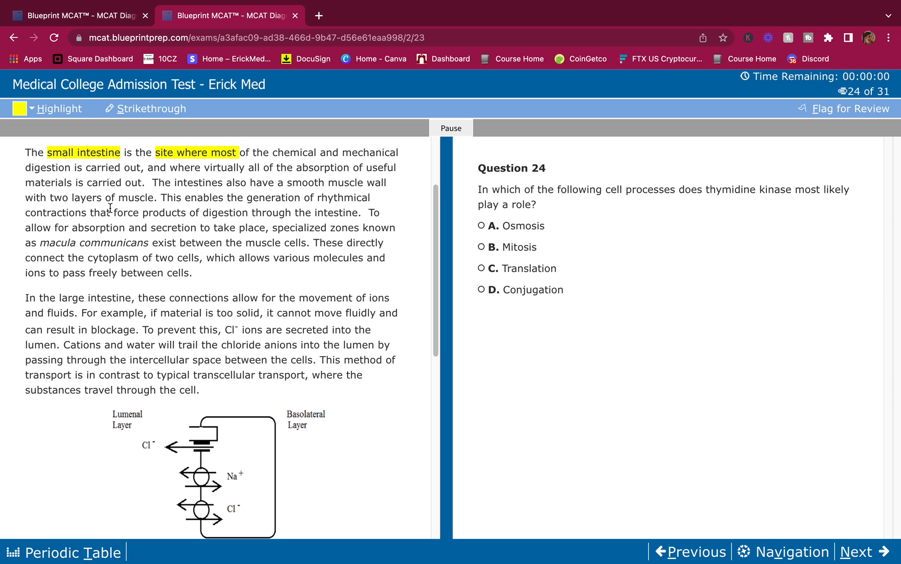
mouse_move(251, 203)
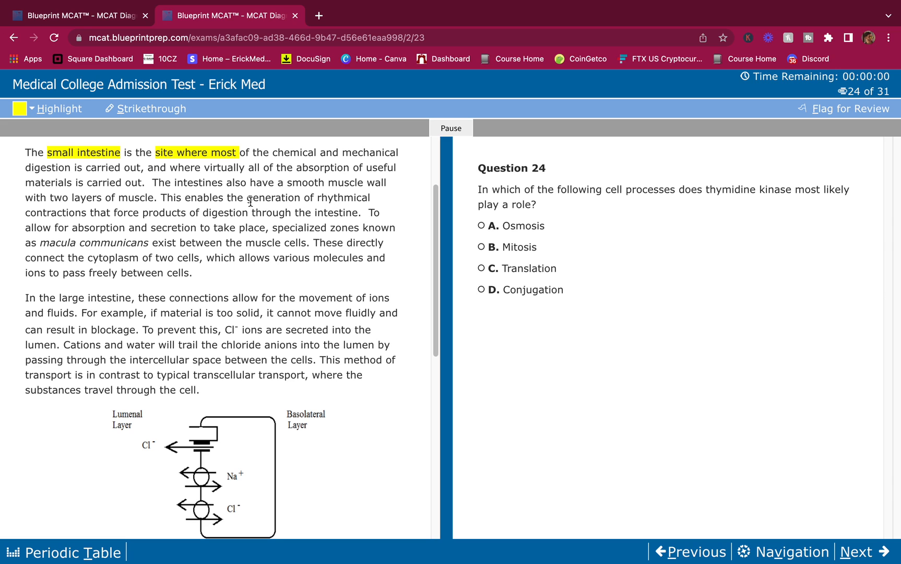
mouse_move(288, 215)
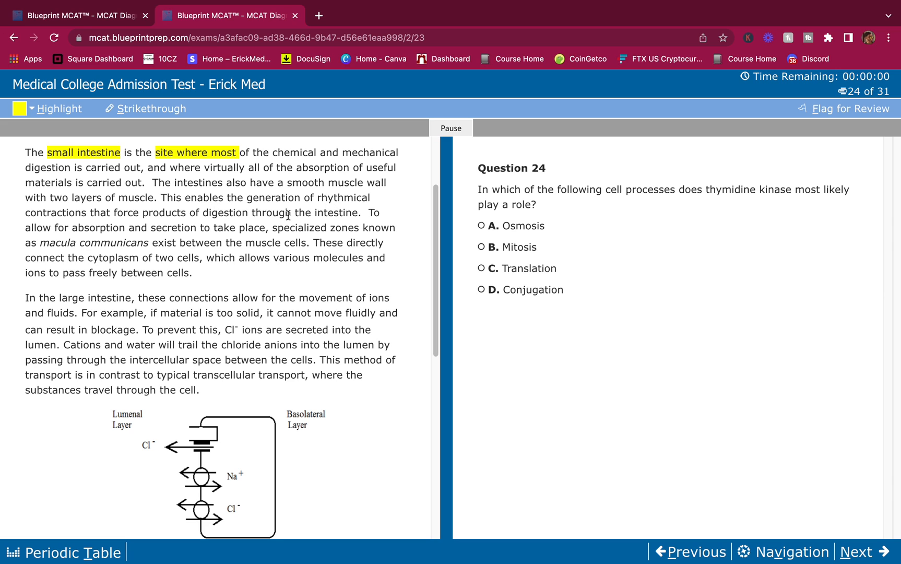
mouse_move(267, 200)
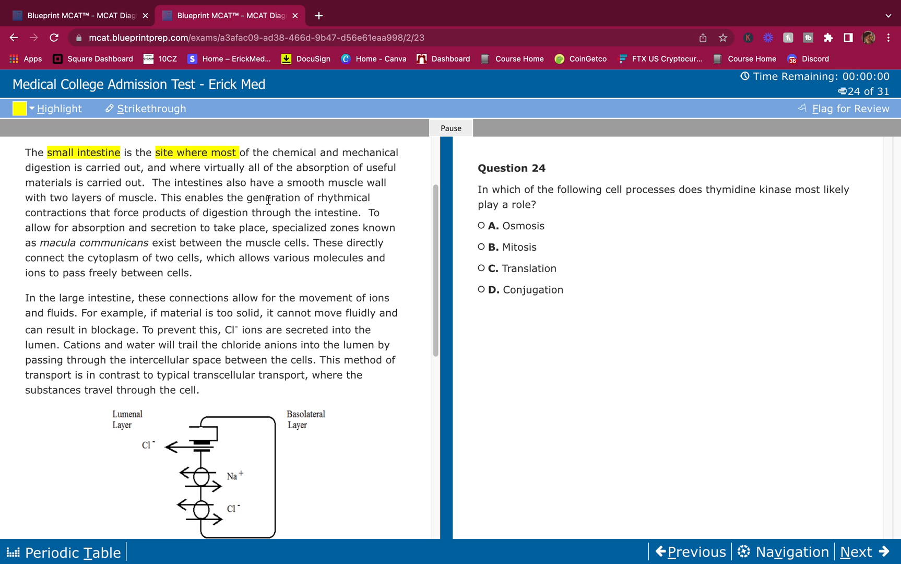
scroll(down, 3)
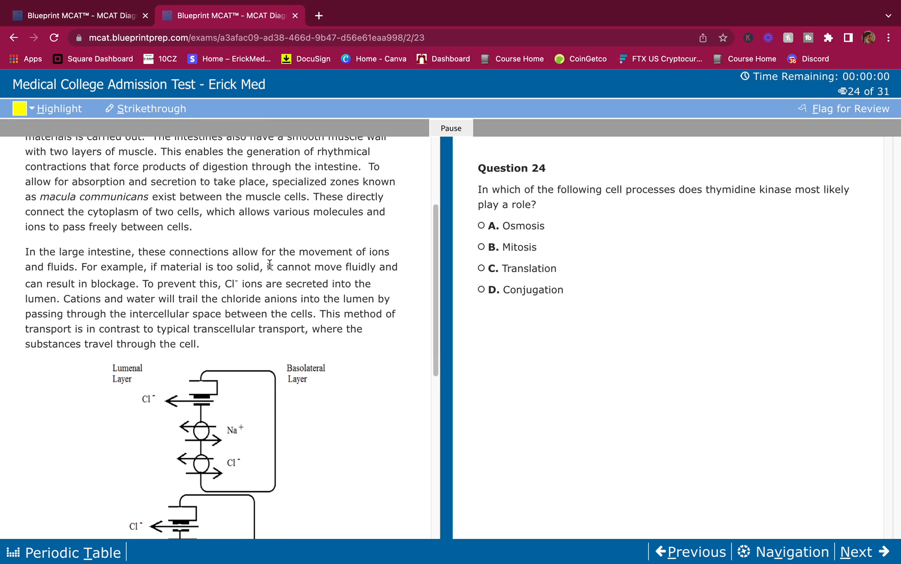
mouse_move(236, 279)
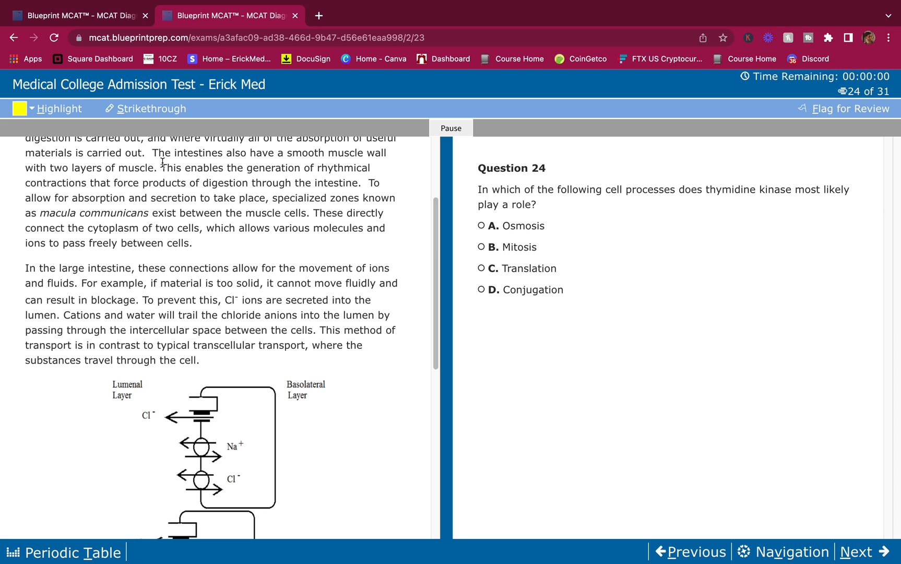
mouse_move(183, 152)
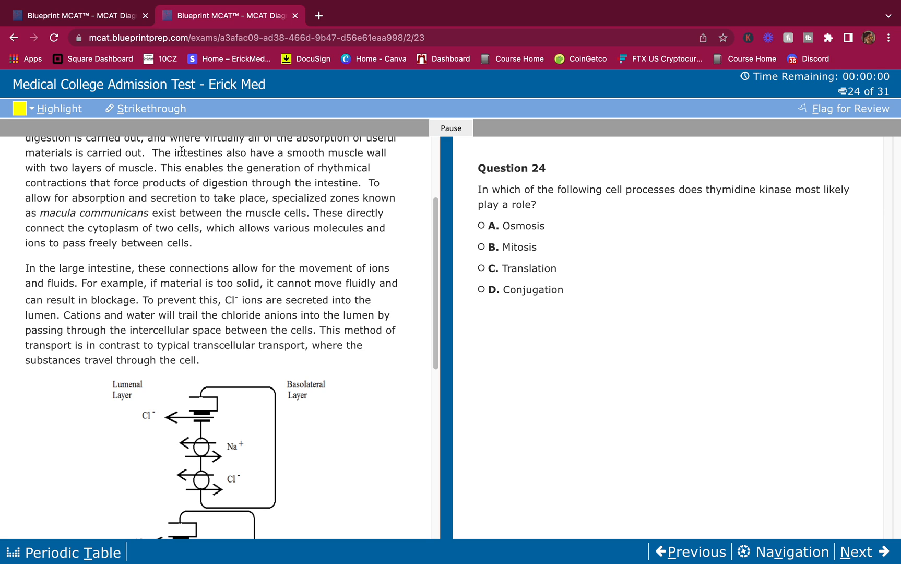
mouse_move(350, 193)
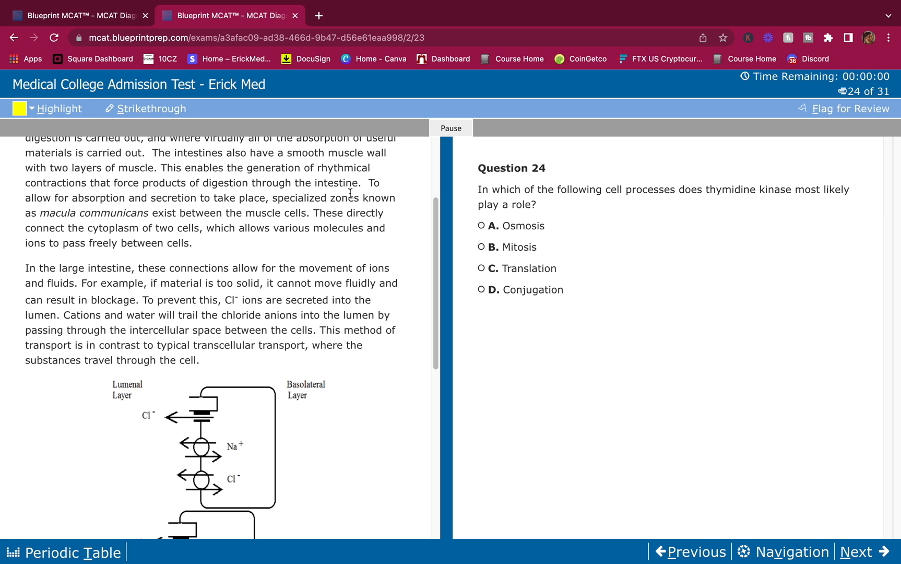
scroll(down, 3)
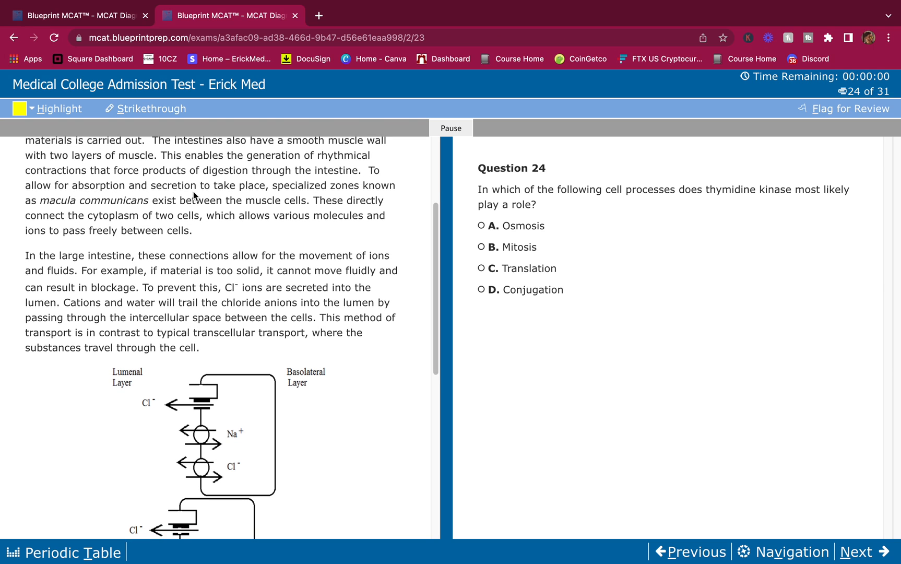
mouse_move(366, 190)
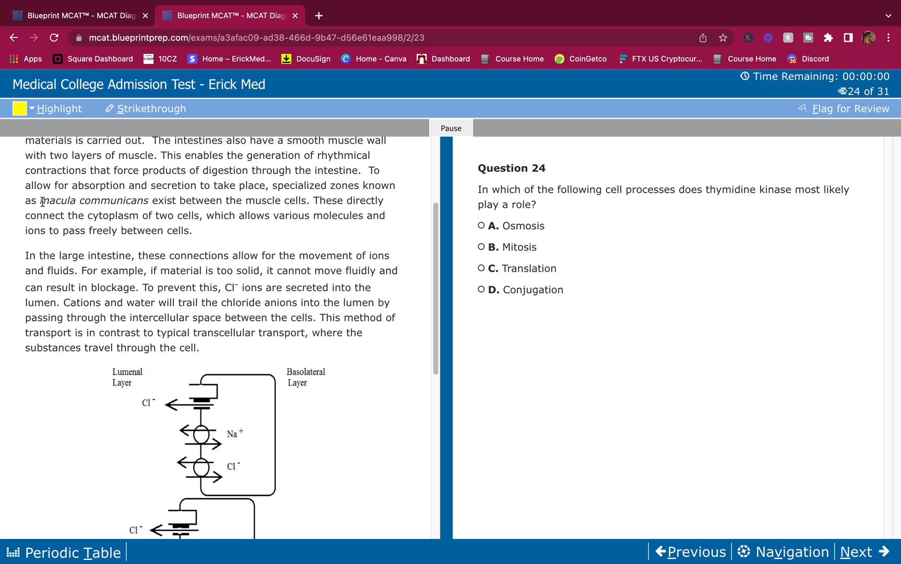
Step: Highlight 'macula communicans exist between the muscle cells.' and 'connect the cytoplasm'
drag(39, 201, 249, 201)
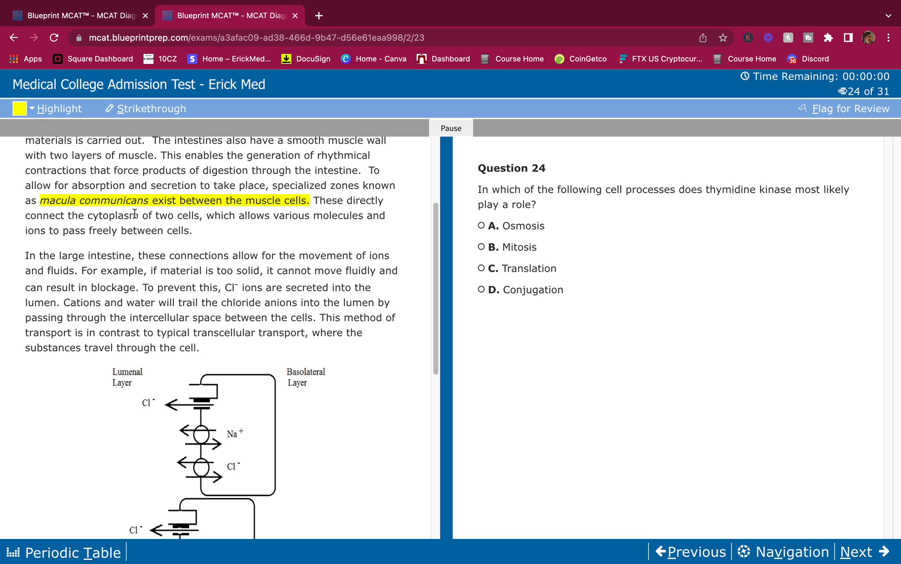
scroll(down, 3)
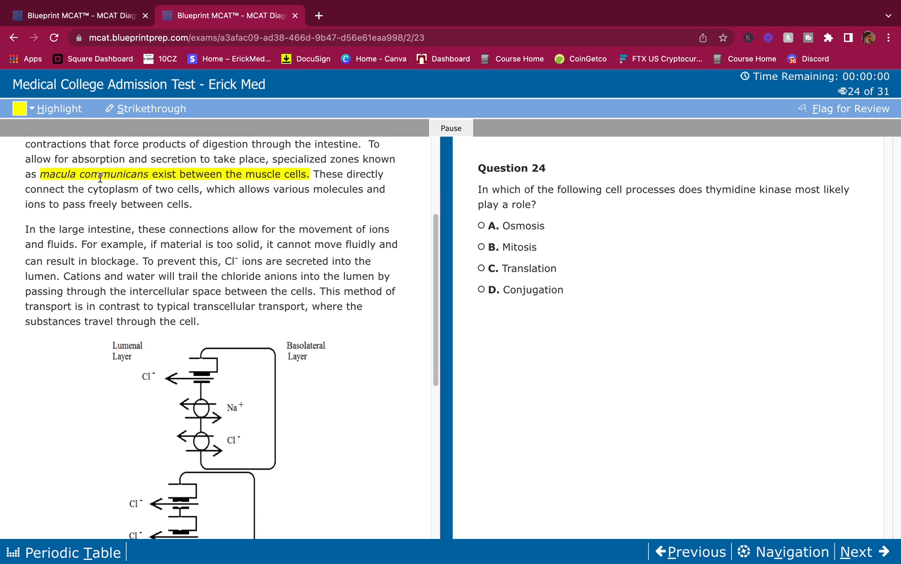
scroll(down, 3)
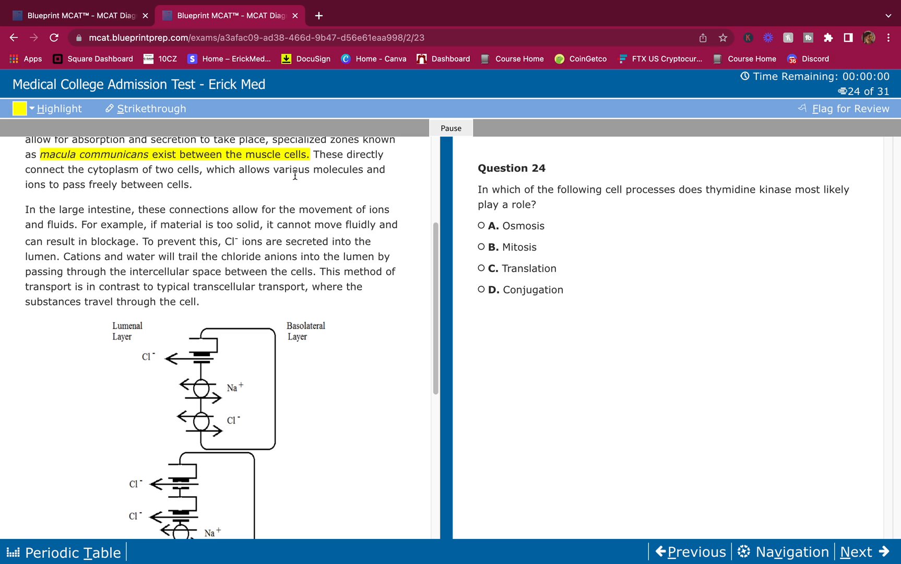
mouse_move(217, 220)
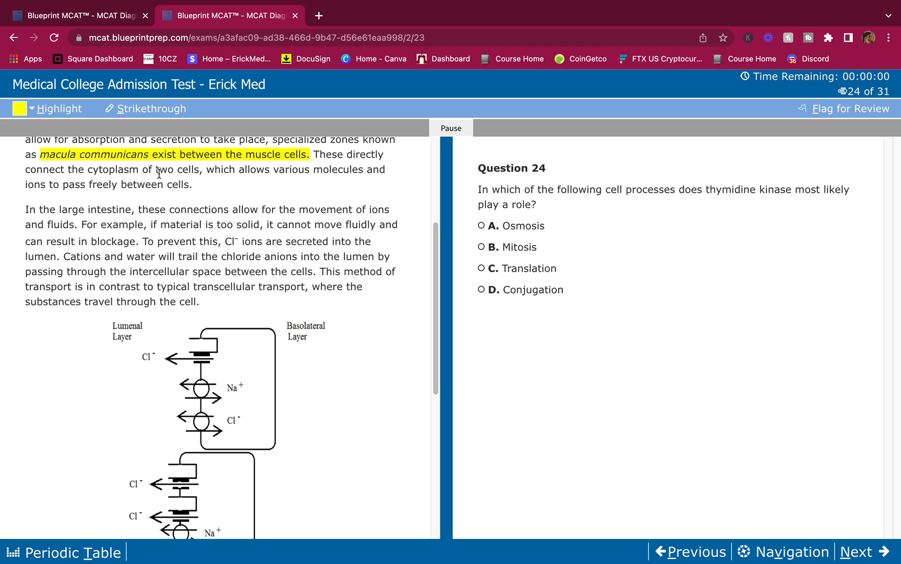
drag(25, 169, 113, 169)
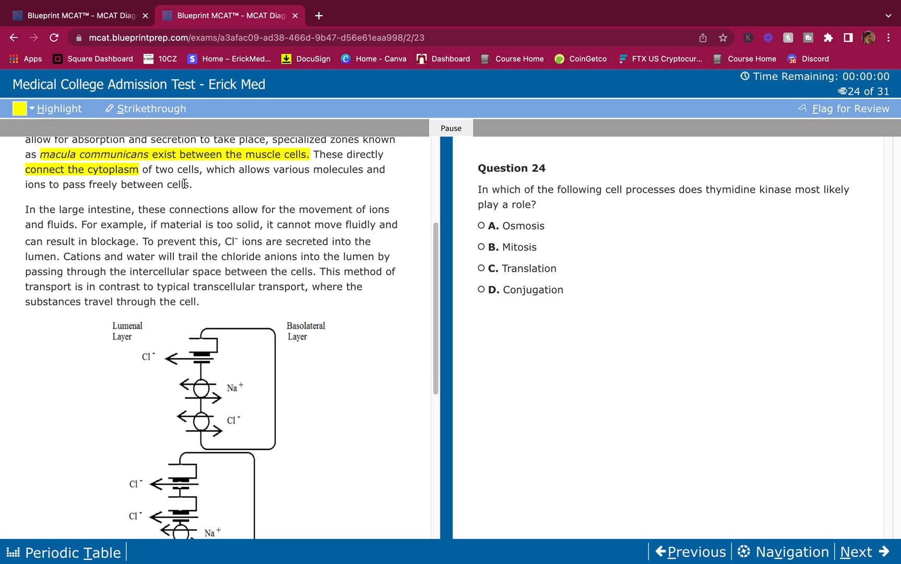
scroll(down, 3)
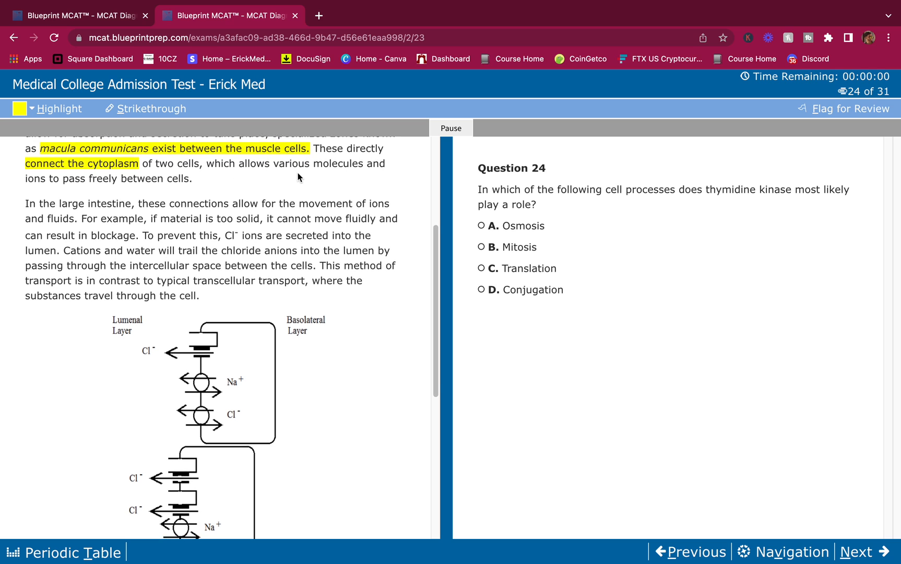
scroll(down, 3)
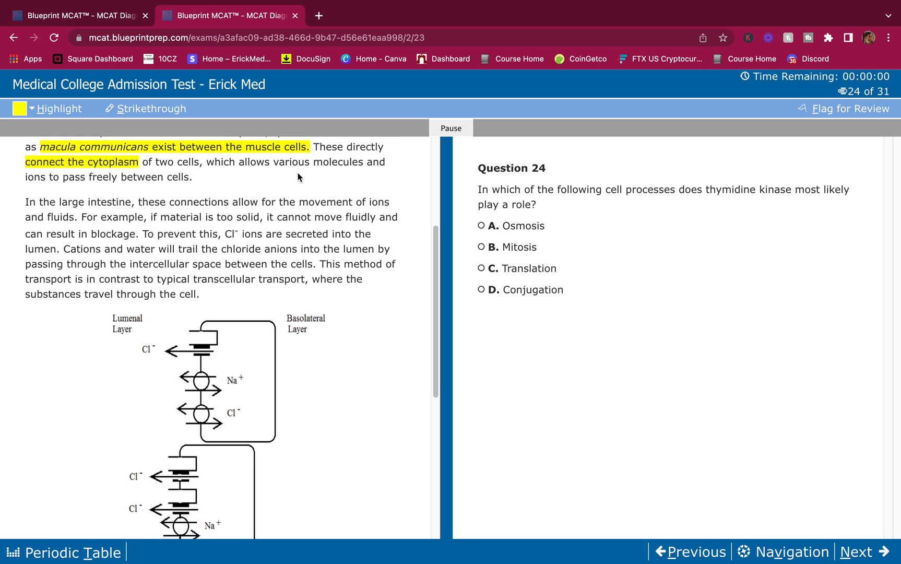
scroll(down, 3)
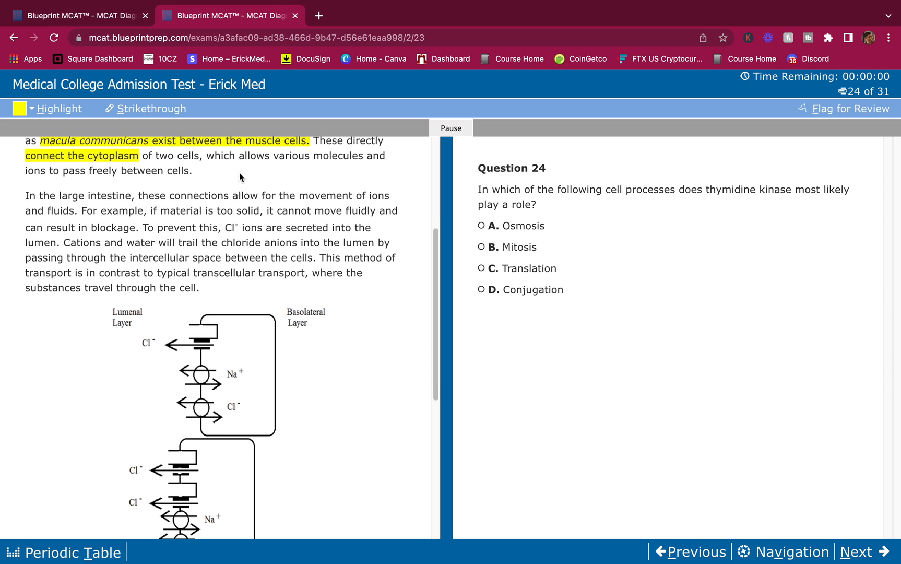
scroll(down, 3)
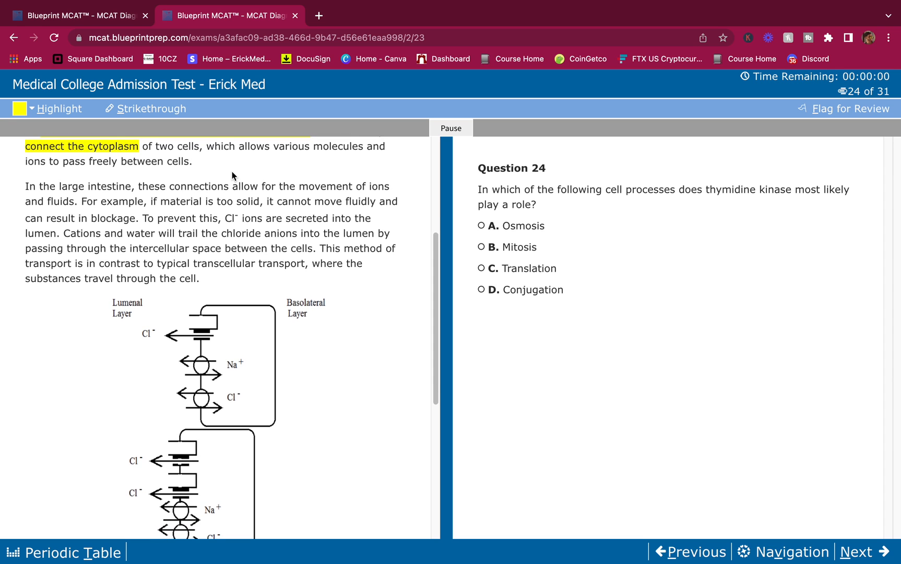
scroll(down, 3)
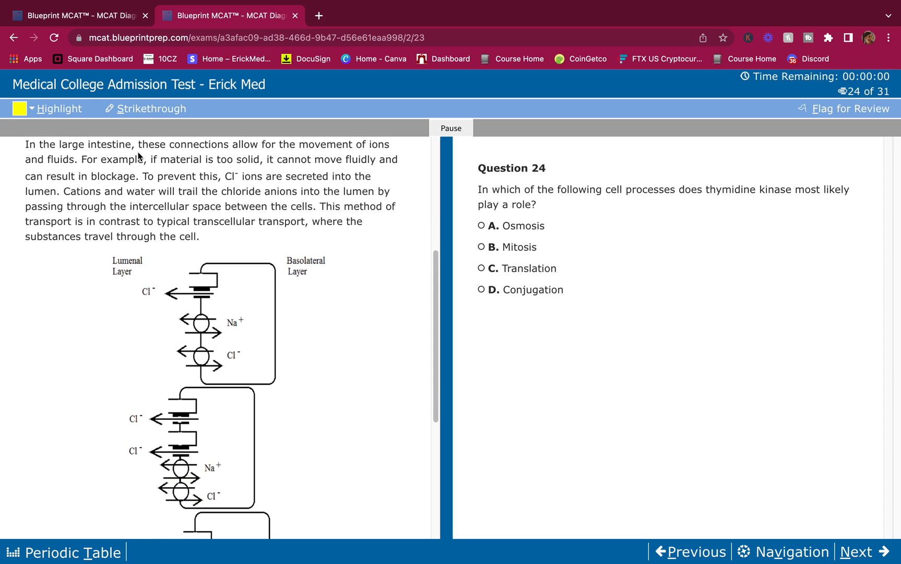
mouse_move(313, 160)
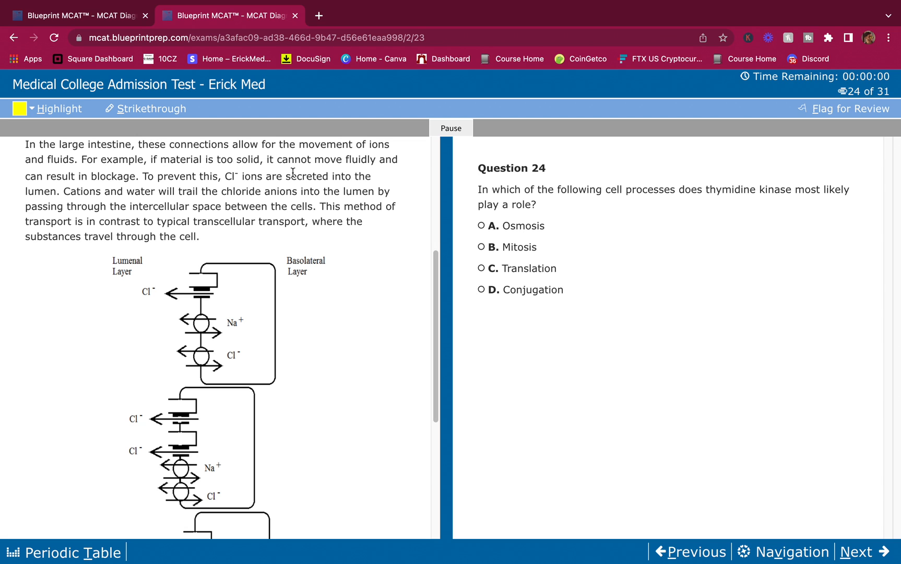
mouse_move(218, 179)
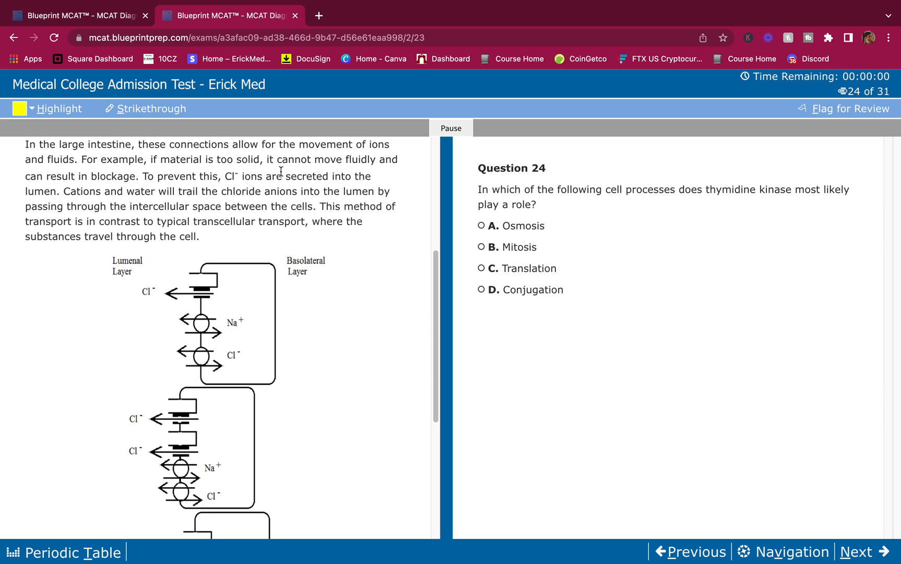
Step: Highlight 'Cl⁻ ions are secreted into the lumen.' and the word 'intercellular'
drag(225, 175, 60, 191)
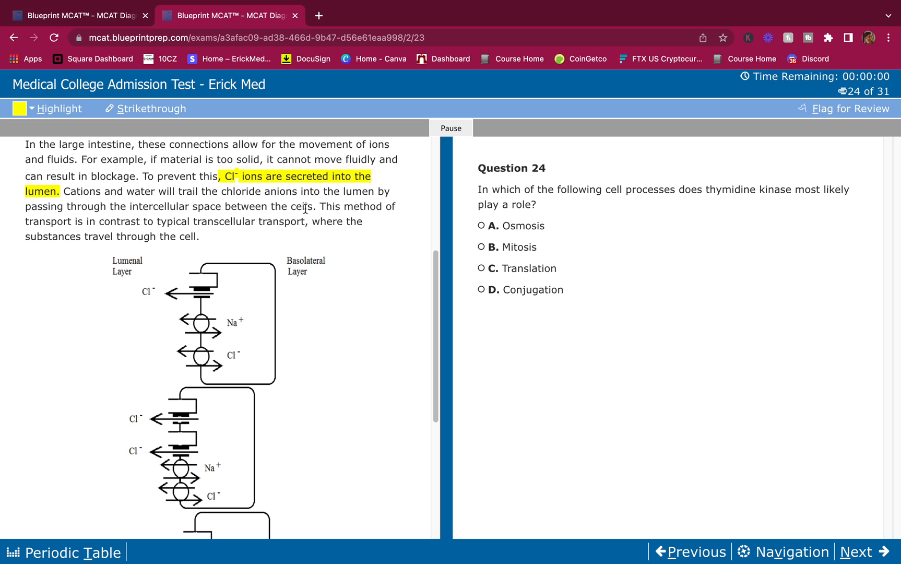
mouse_move(87, 202)
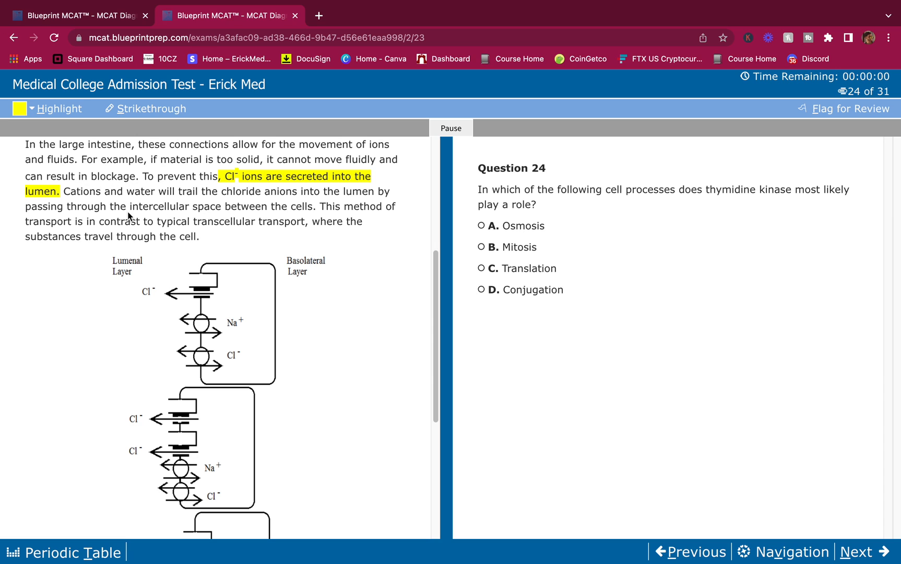
mouse_move(67, 202)
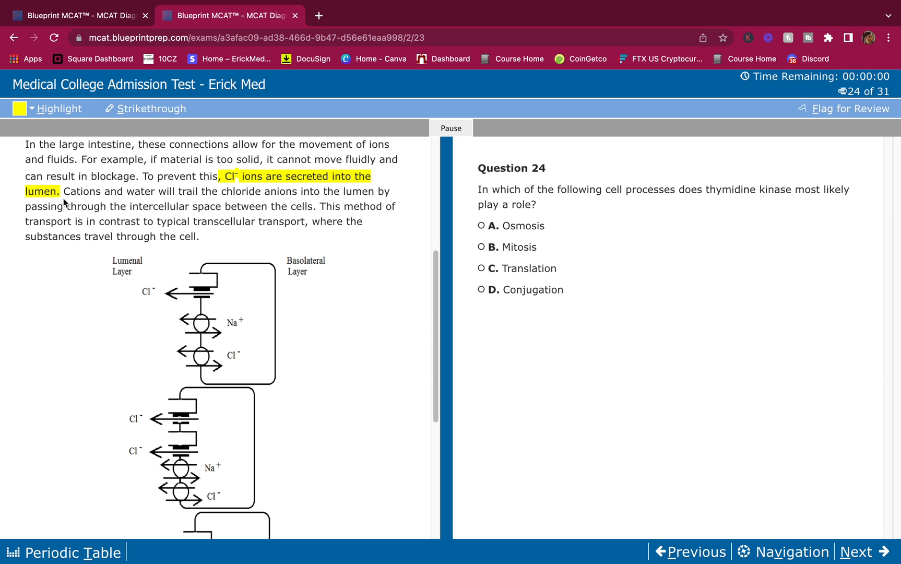
drag(62, 191, 316, 206)
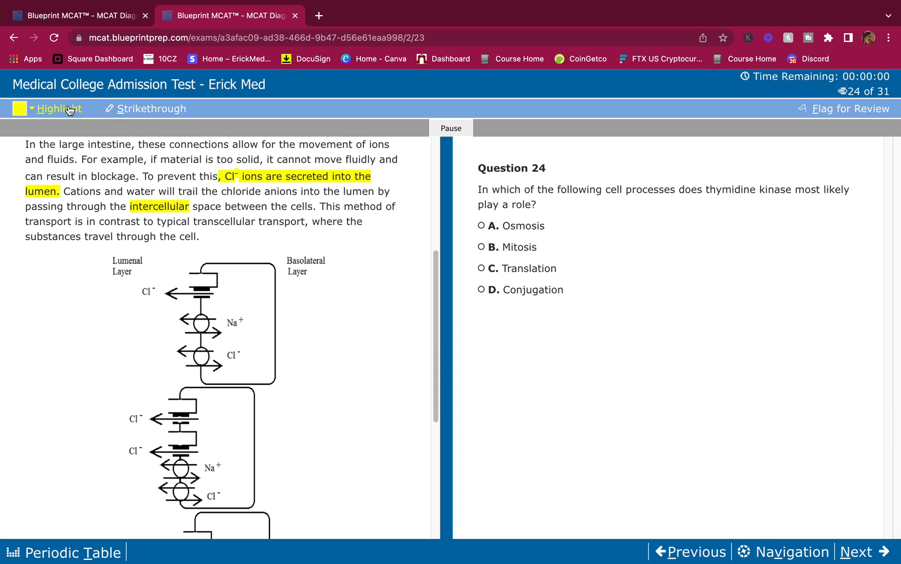
mouse_move(276, 291)
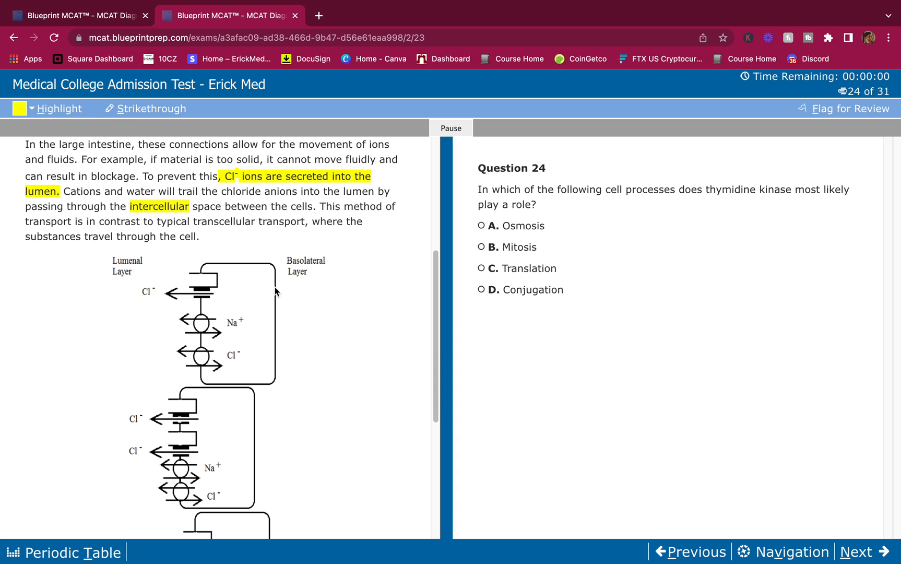
mouse_move(227, 371)
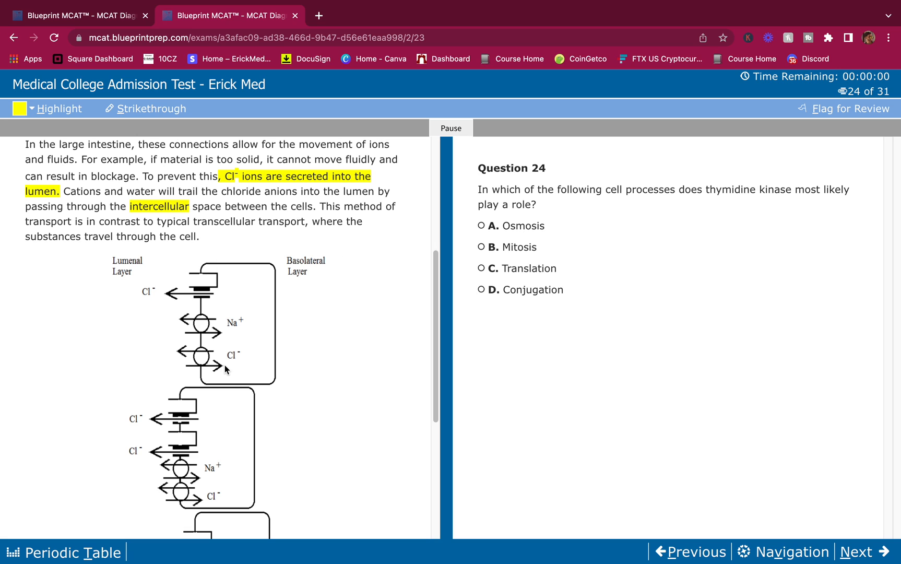
mouse_move(204, 367)
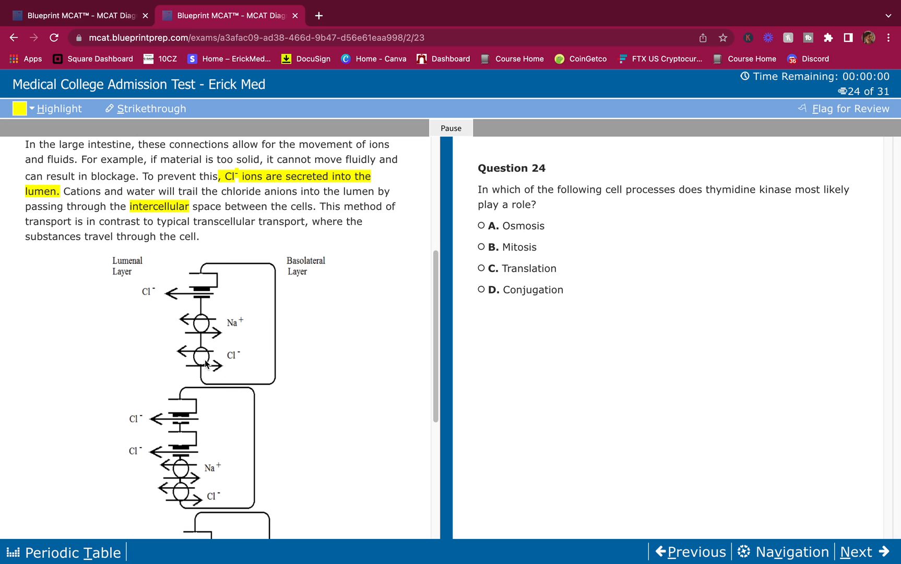
mouse_move(246, 310)
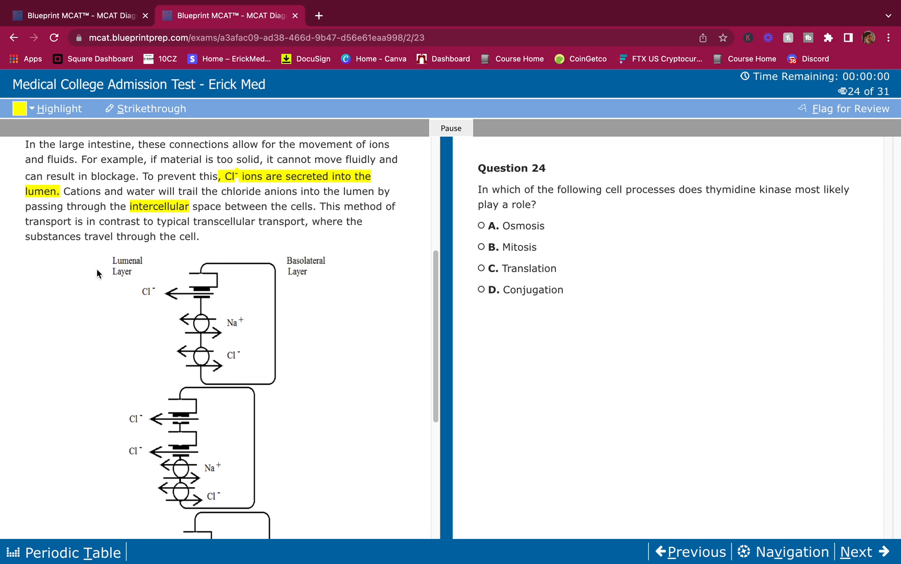
mouse_move(176, 369)
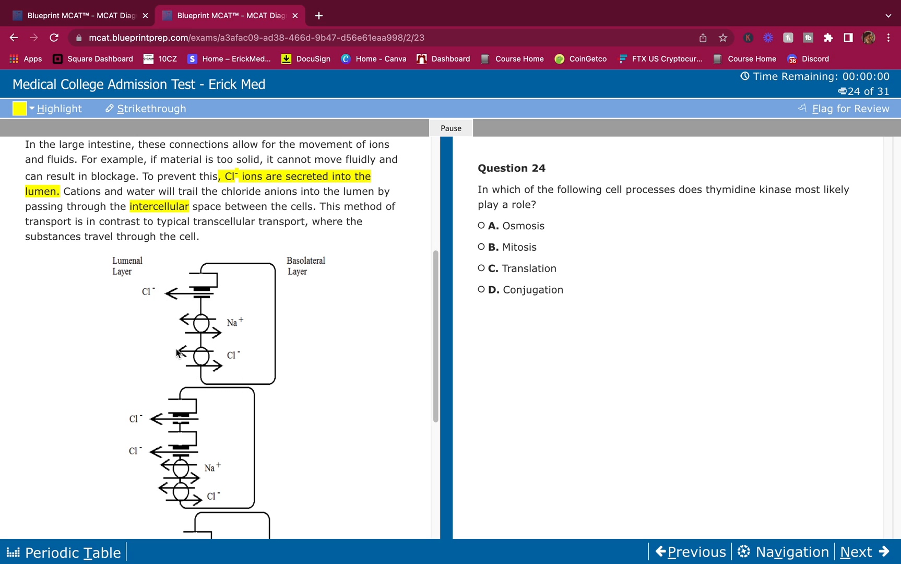
mouse_move(272, 407)
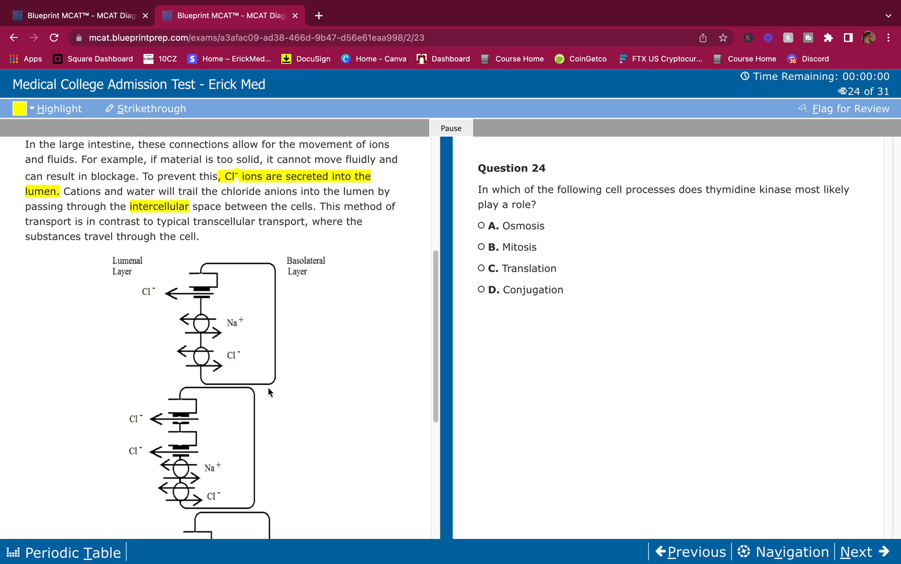
mouse_move(242, 396)
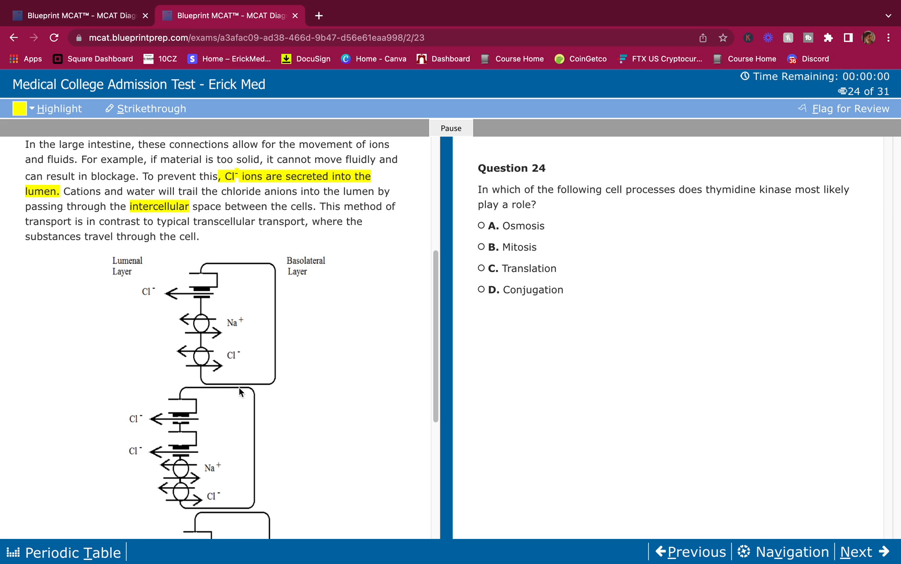
mouse_move(96, 268)
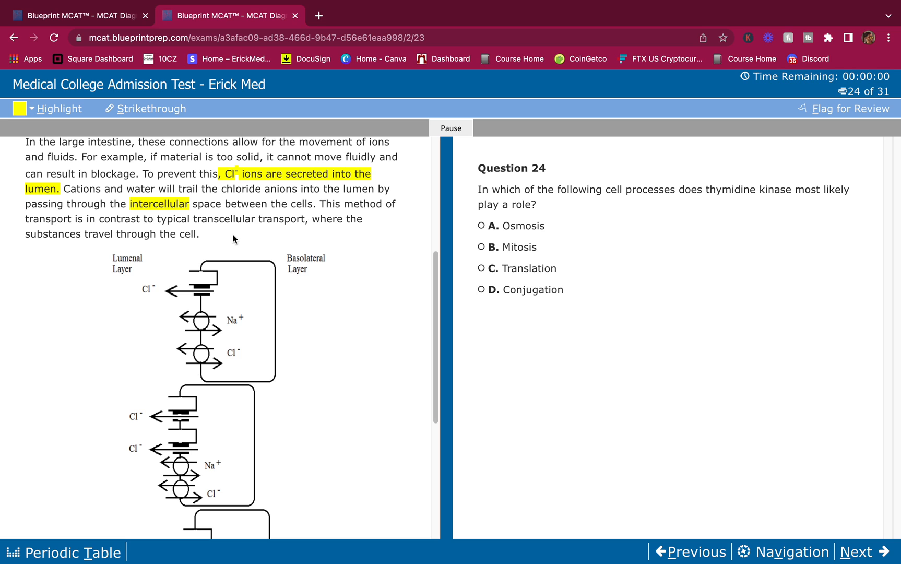
mouse_move(338, 212)
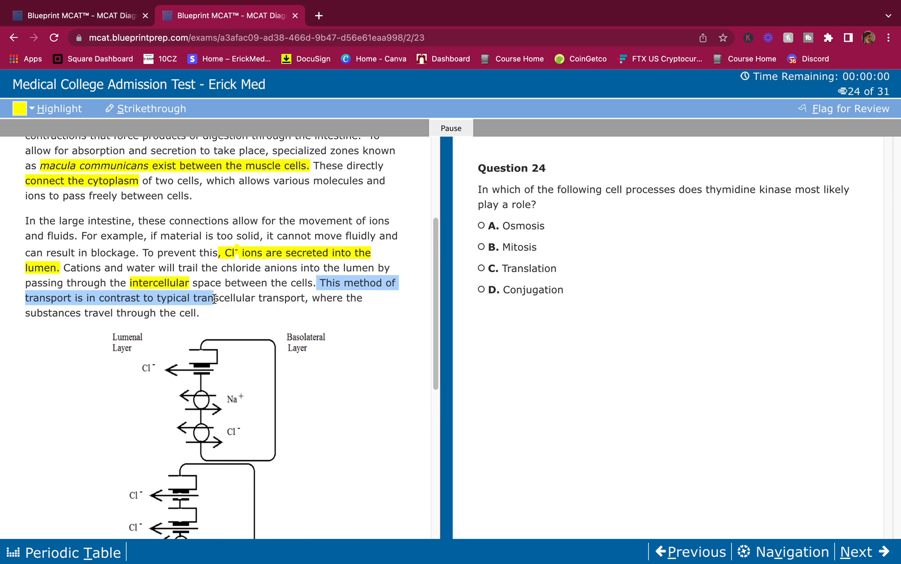
scroll(down, 3)
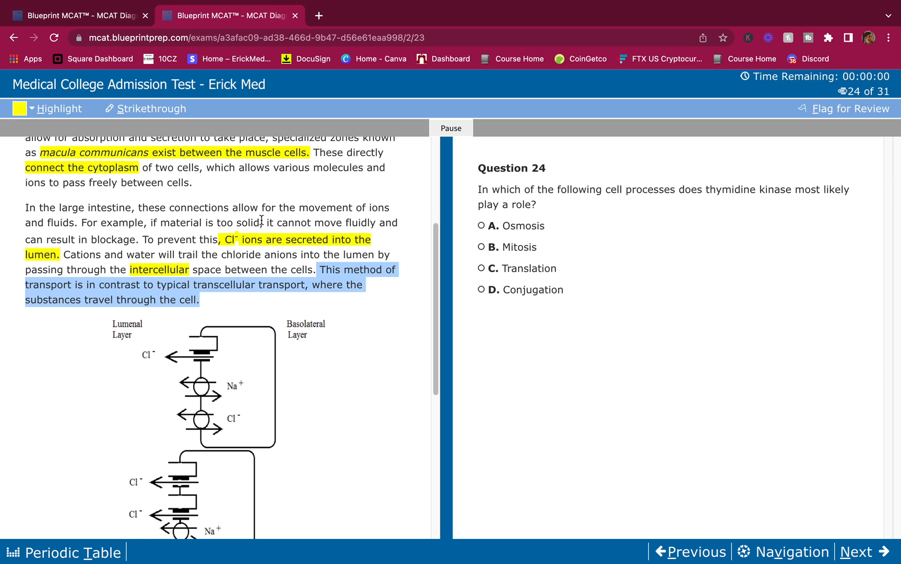
scroll(down, 3)
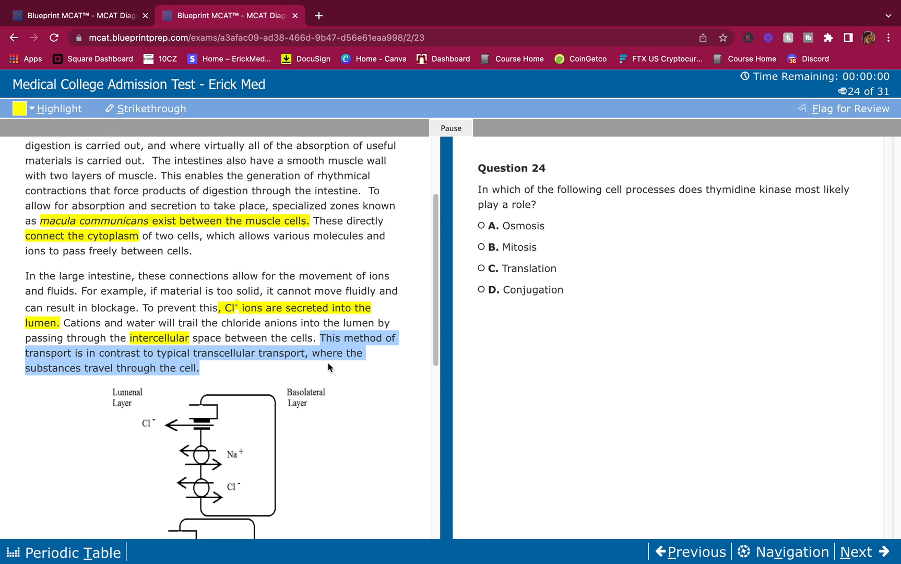
scroll(down, 3)
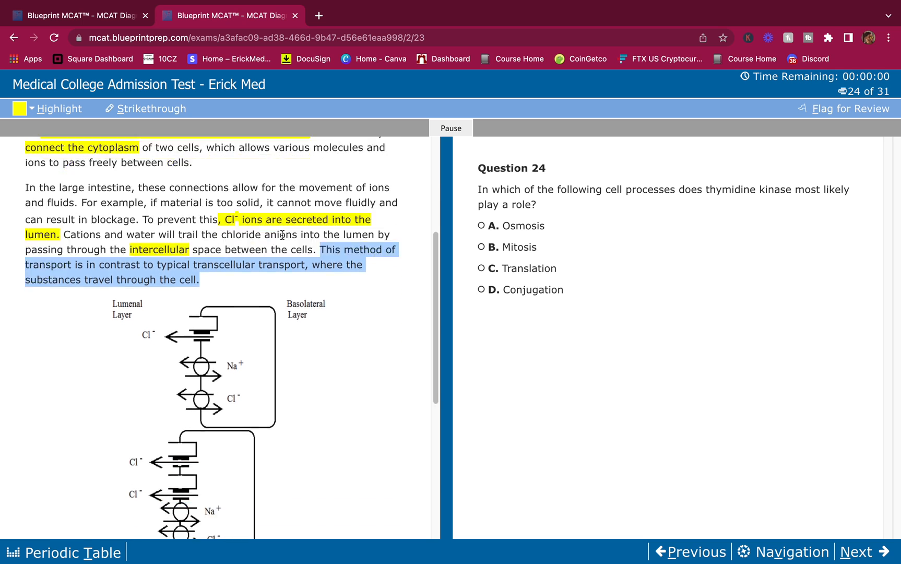
scroll(down, 3)
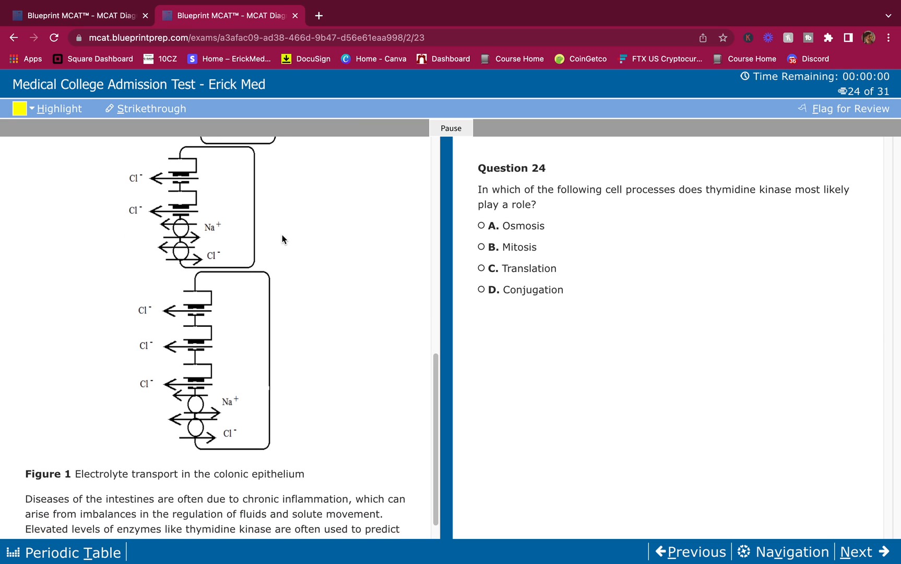
scroll(down, 3)
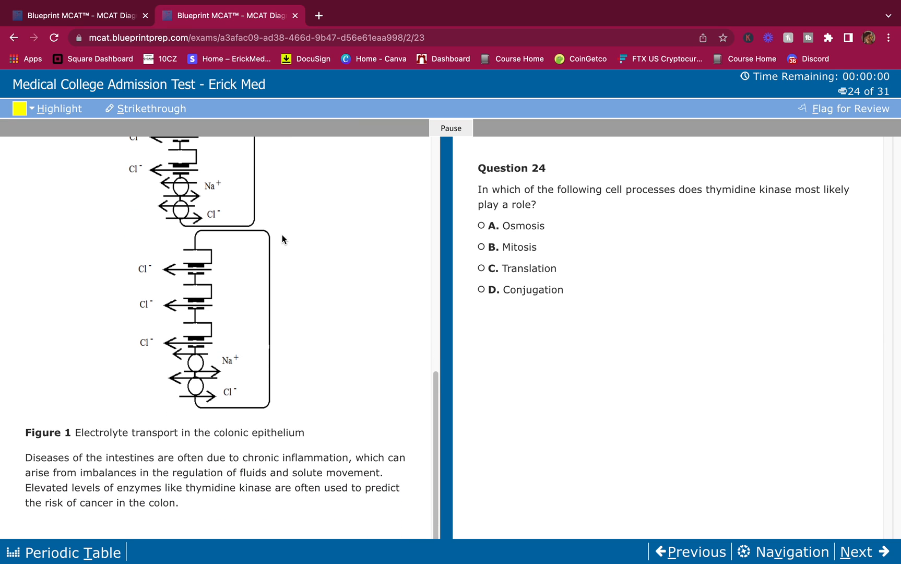
mouse_move(12, 472)
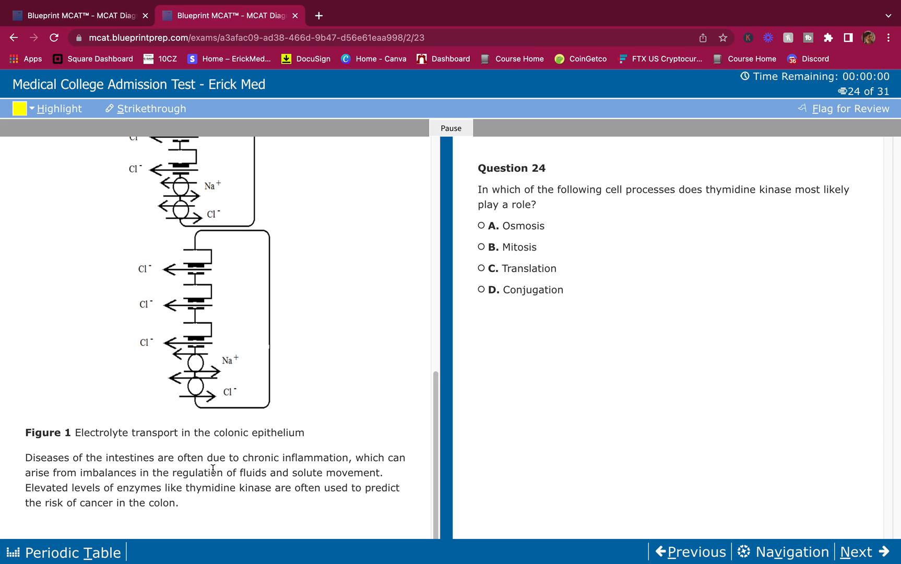
mouse_move(363, 456)
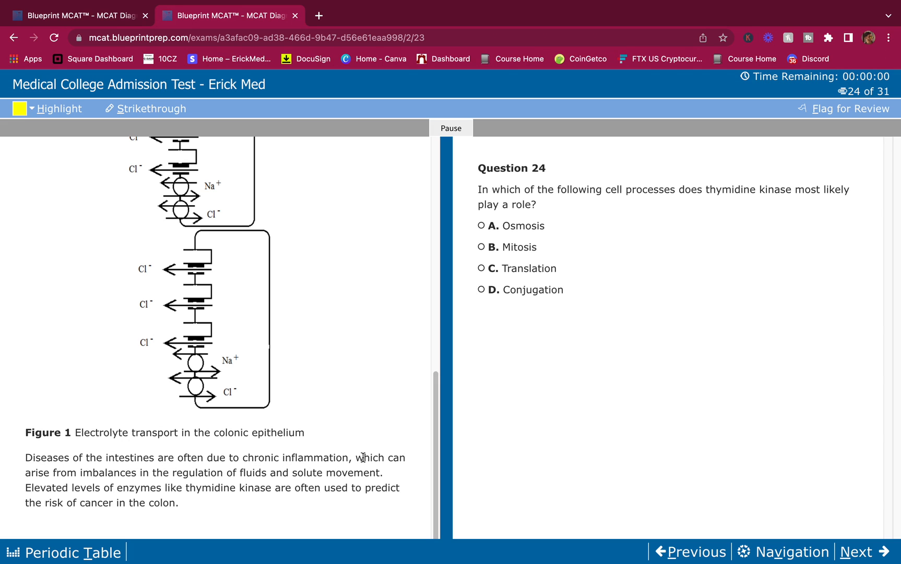
mouse_move(149, 473)
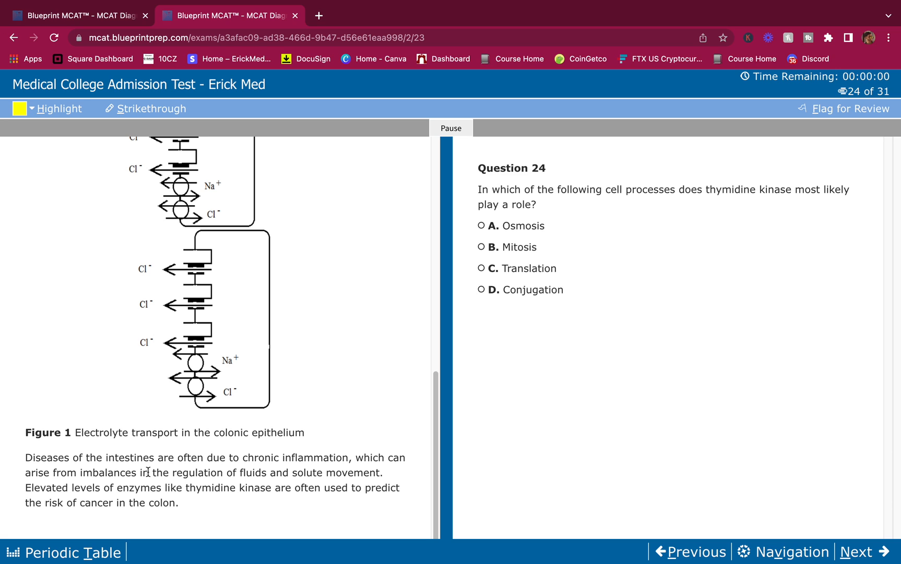
mouse_move(294, 485)
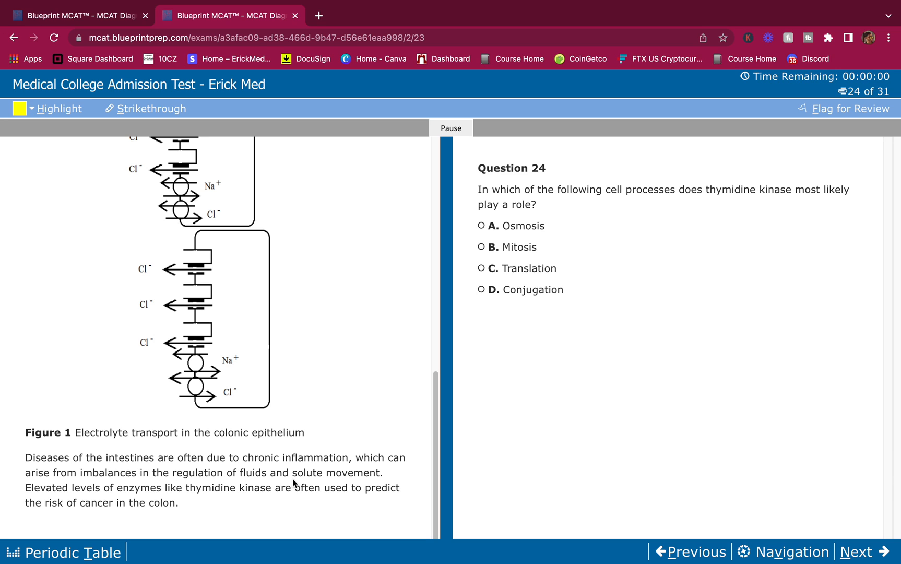
mouse_move(121, 504)
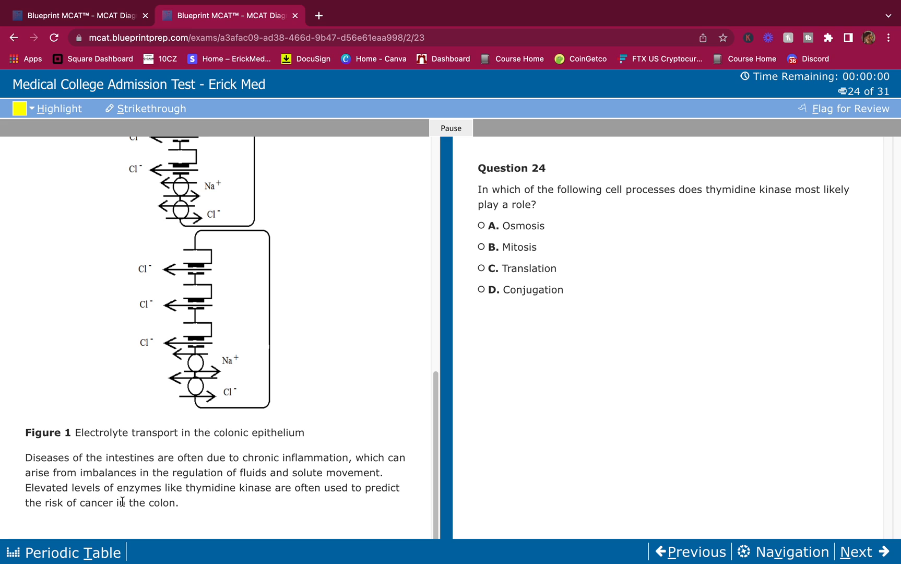
mouse_move(219, 503)
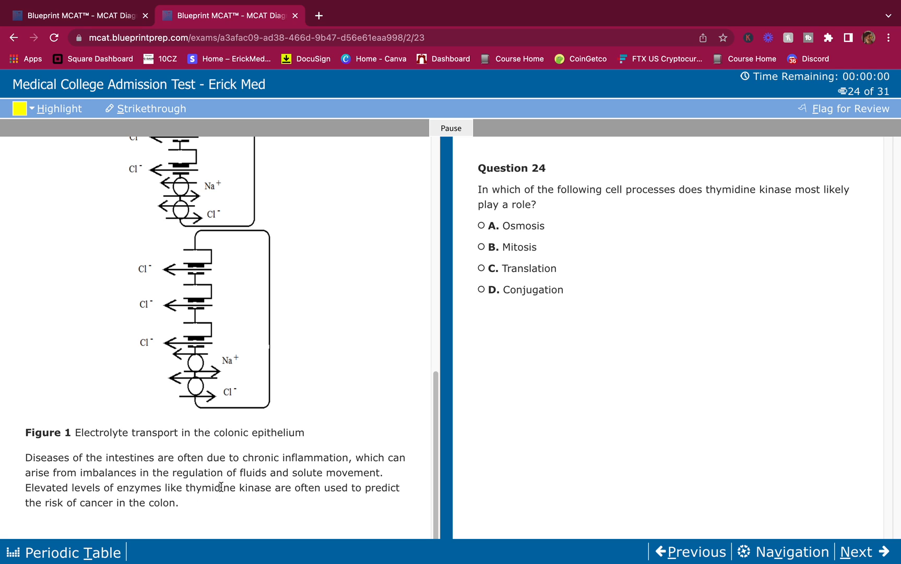
mouse_move(314, 495)
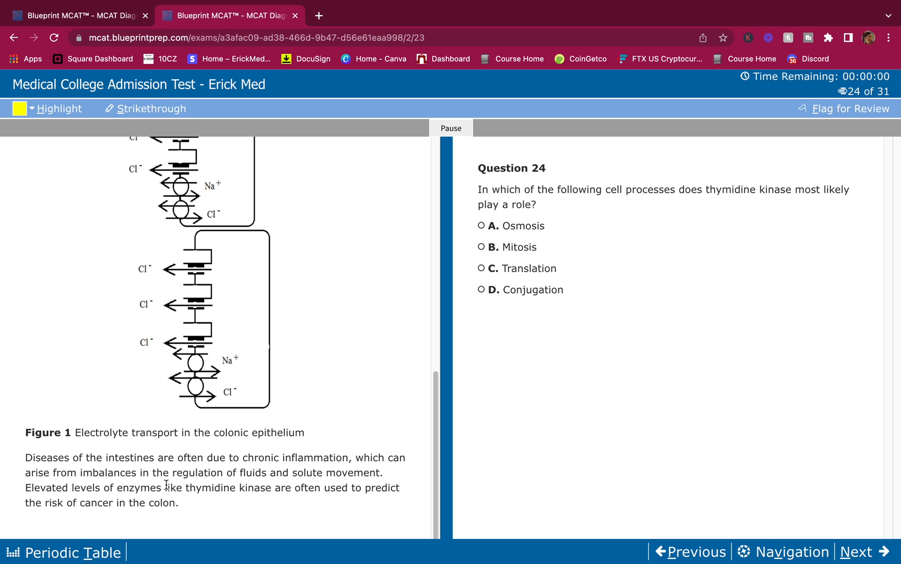
drag(169, 487, 260, 488)
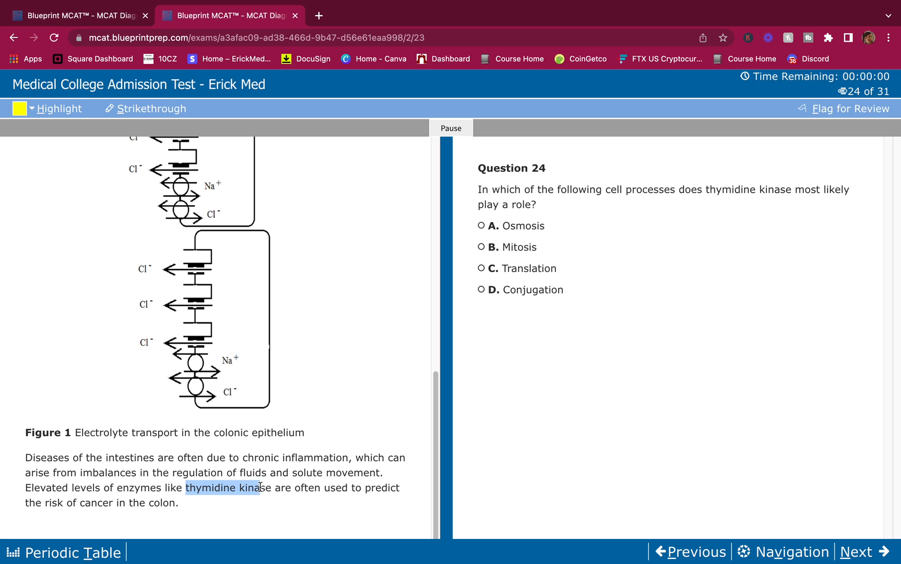
click(57, 108)
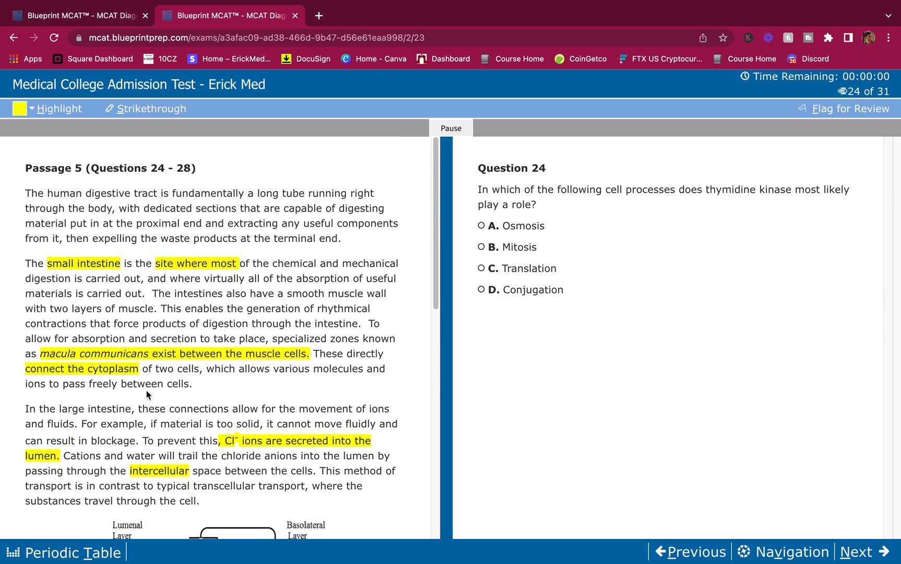
scroll(down, 3)
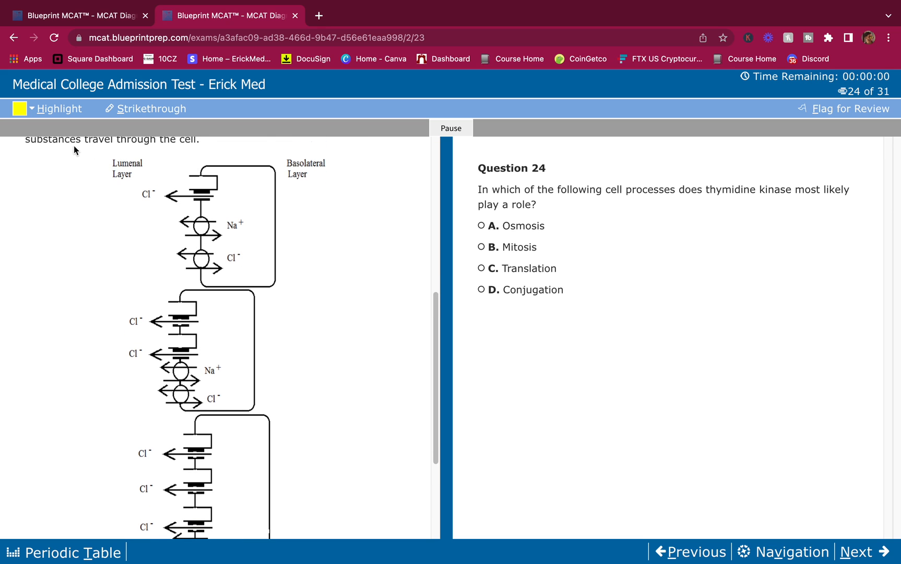
mouse_move(88, 187)
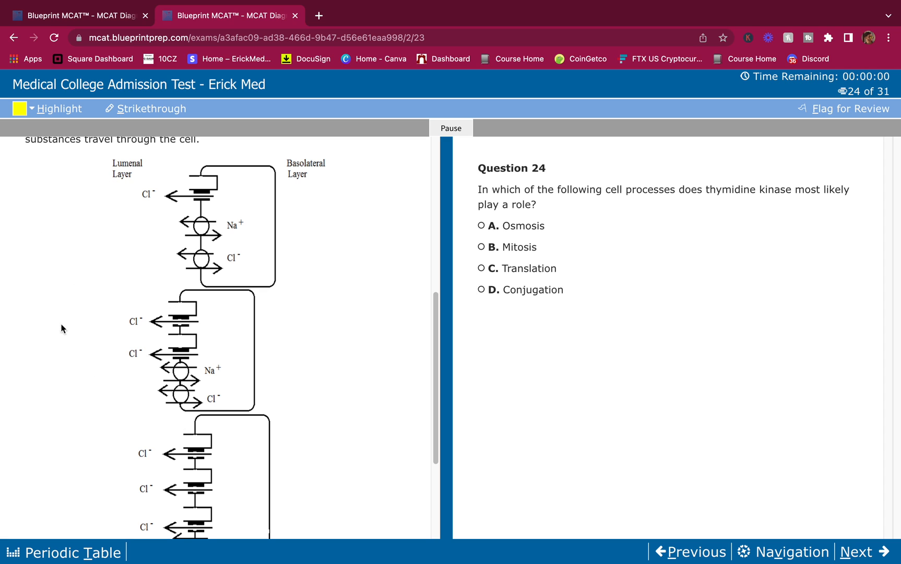
mouse_move(319, 168)
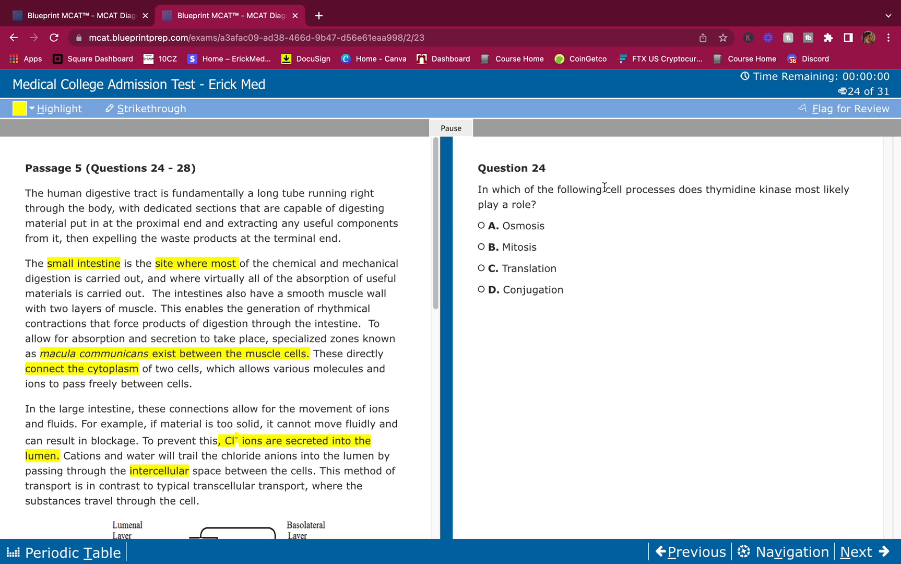
mouse_move(706, 158)
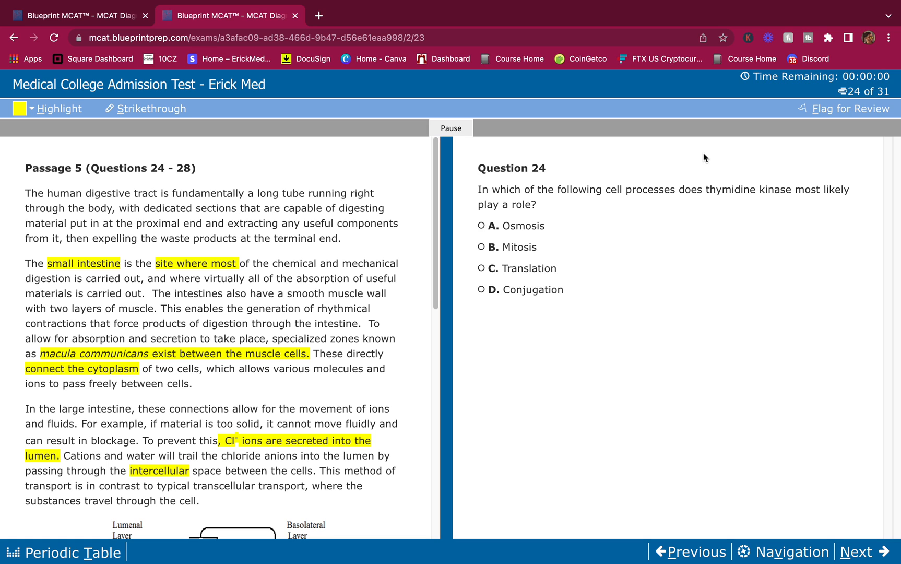
mouse_move(622, 204)
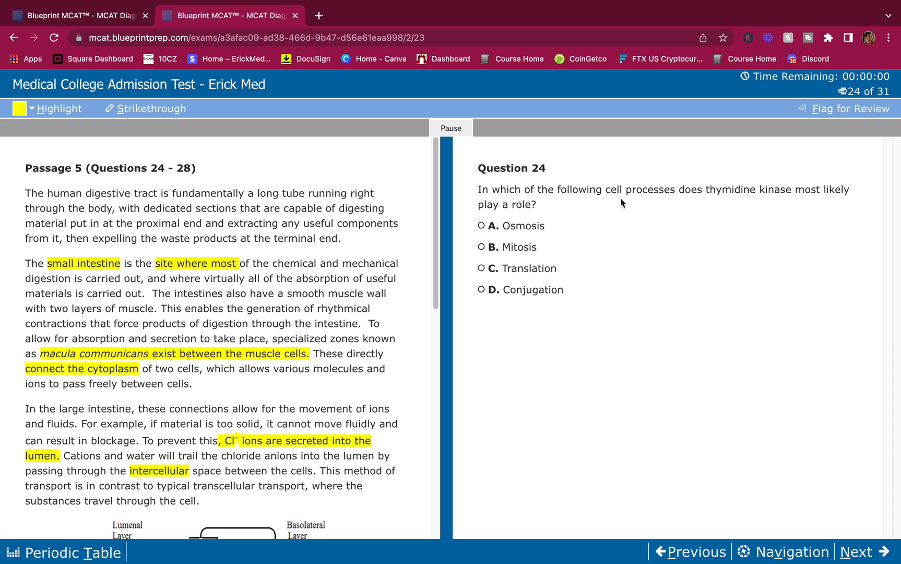
mouse_move(771, 200)
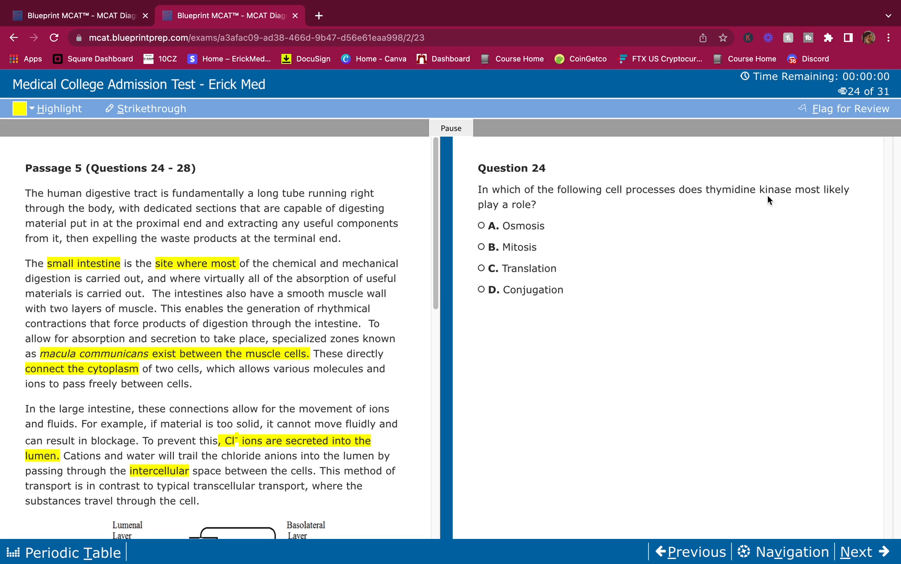
mouse_move(712, 194)
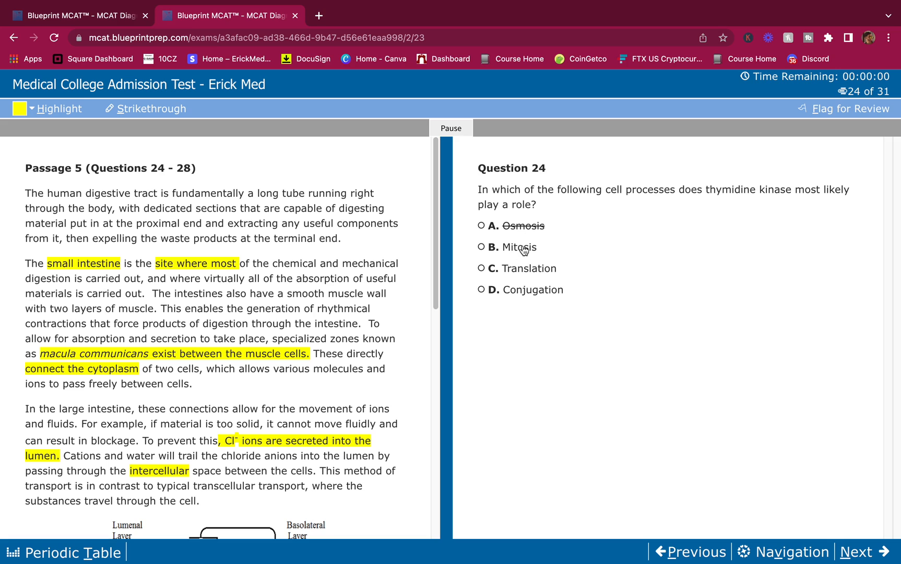
Step: Choose Mitosis for Question 24, strike out Translation, and advance to Question 25
click(481, 248)
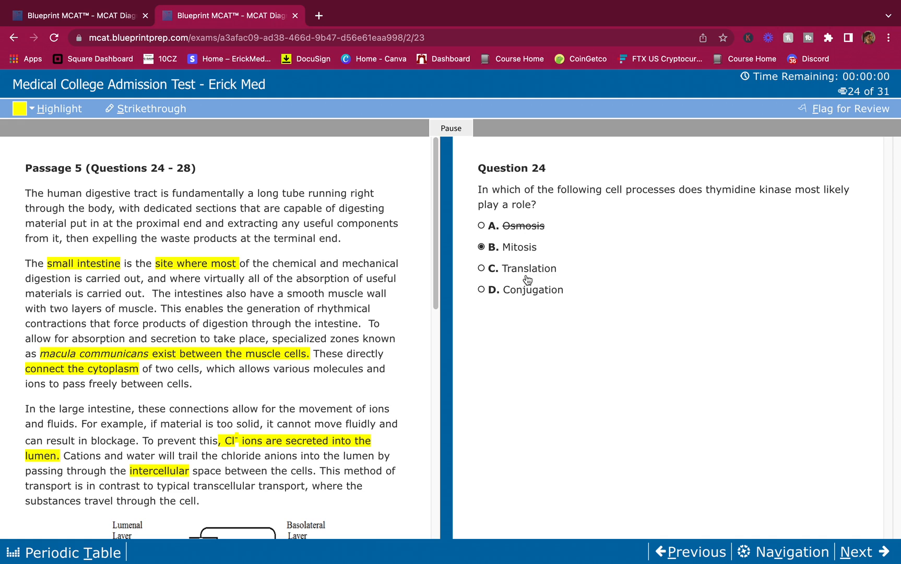
double_click(529, 268)
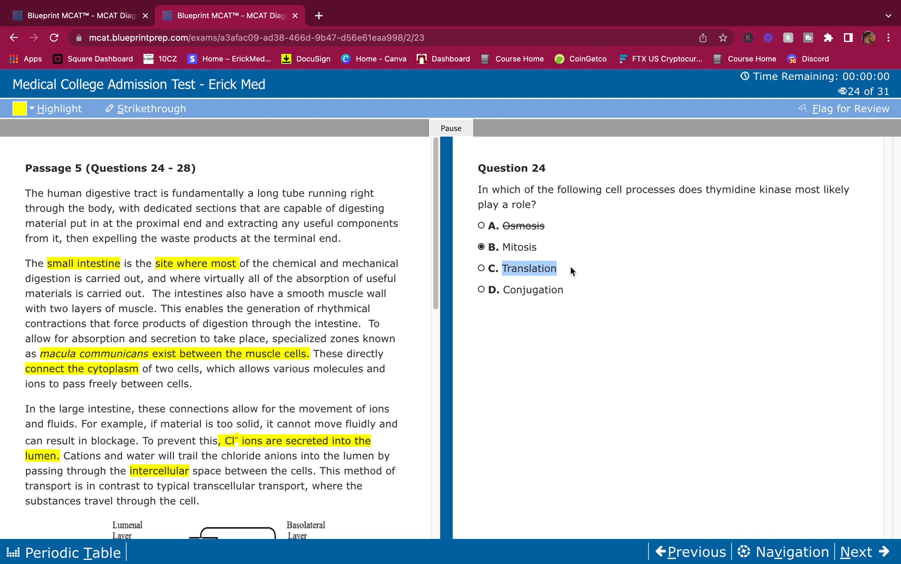
click(529, 268)
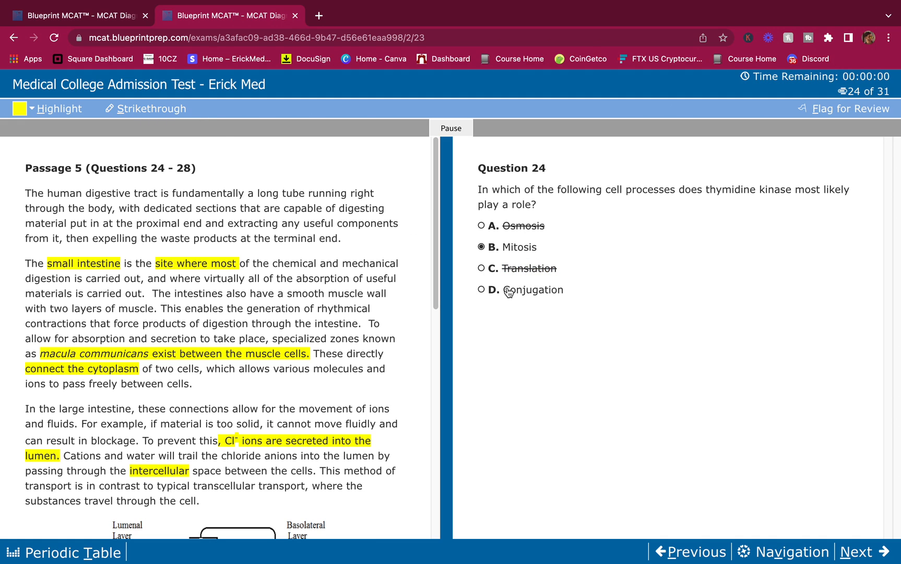
mouse_move(528, 286)
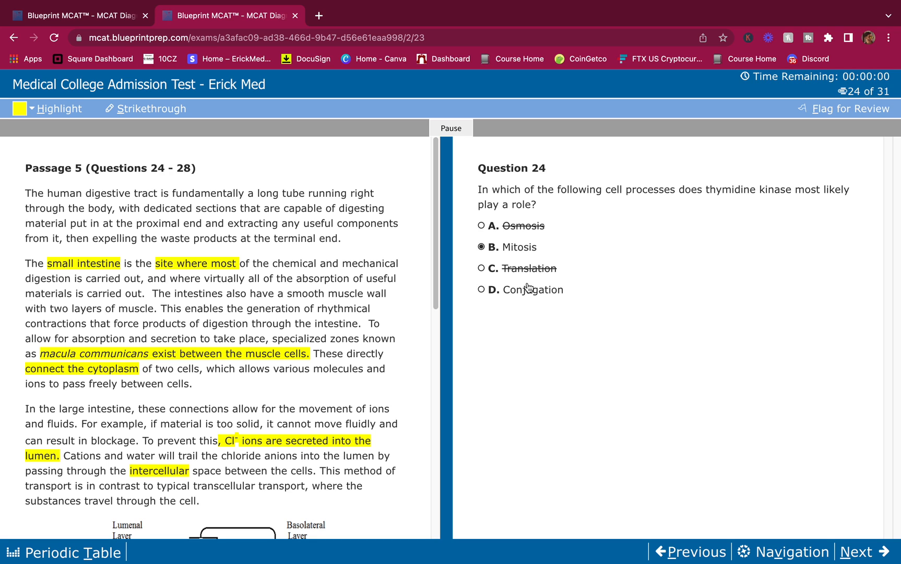
mouse_move(531, 284)
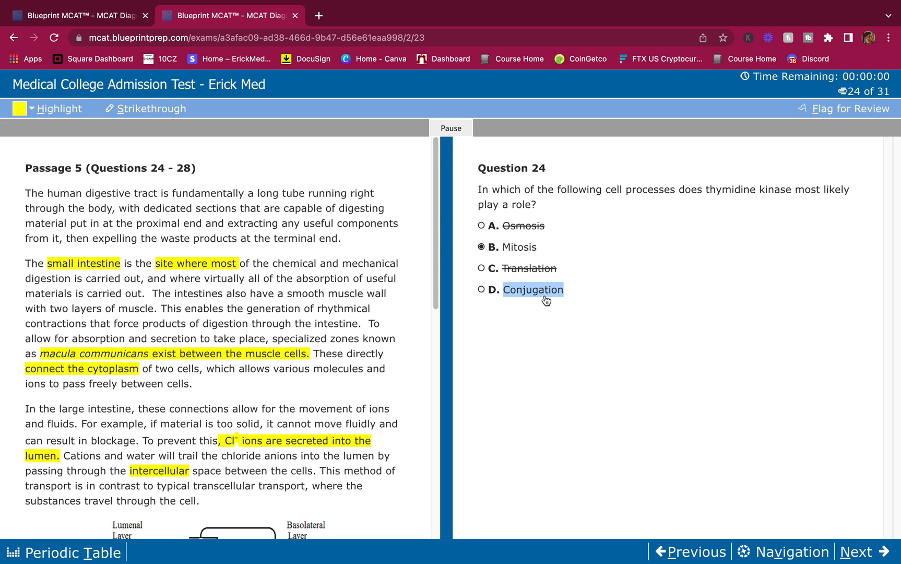
mouse_move(541, 311)
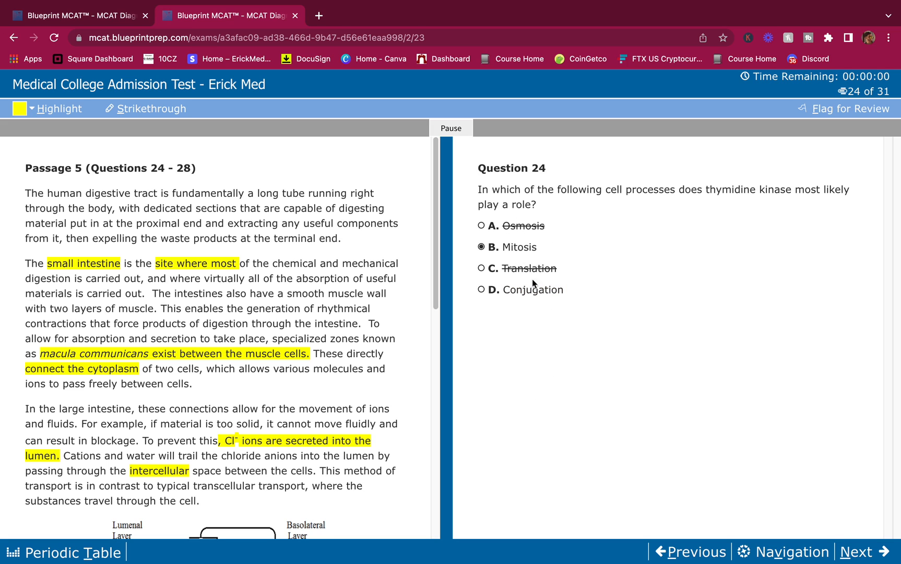
mouse_move(676, 430)
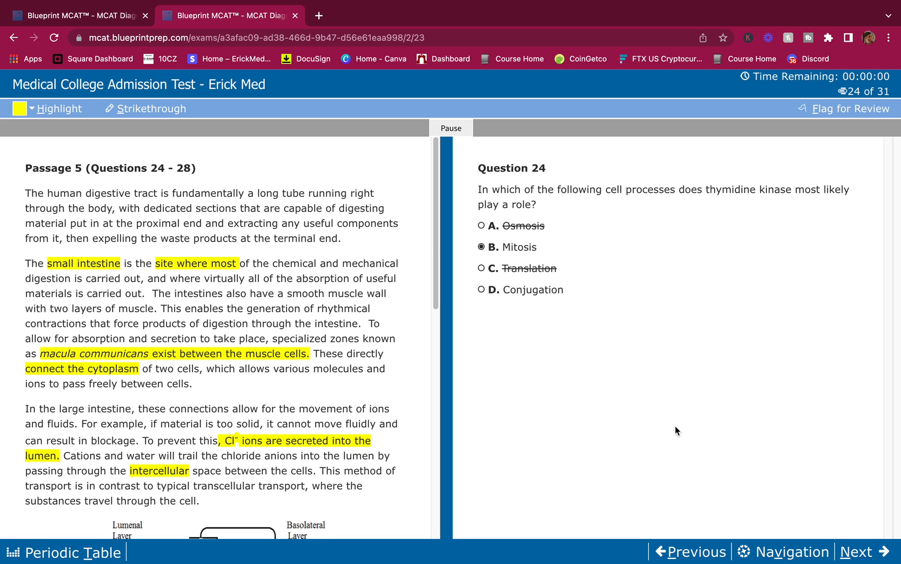
mouse_move(696, 414)
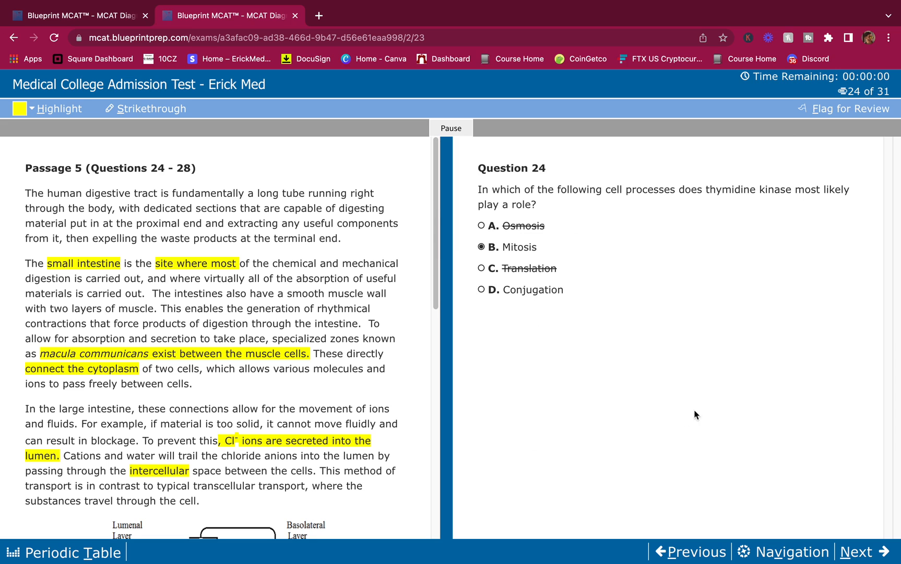
mouse_move(335, 274)
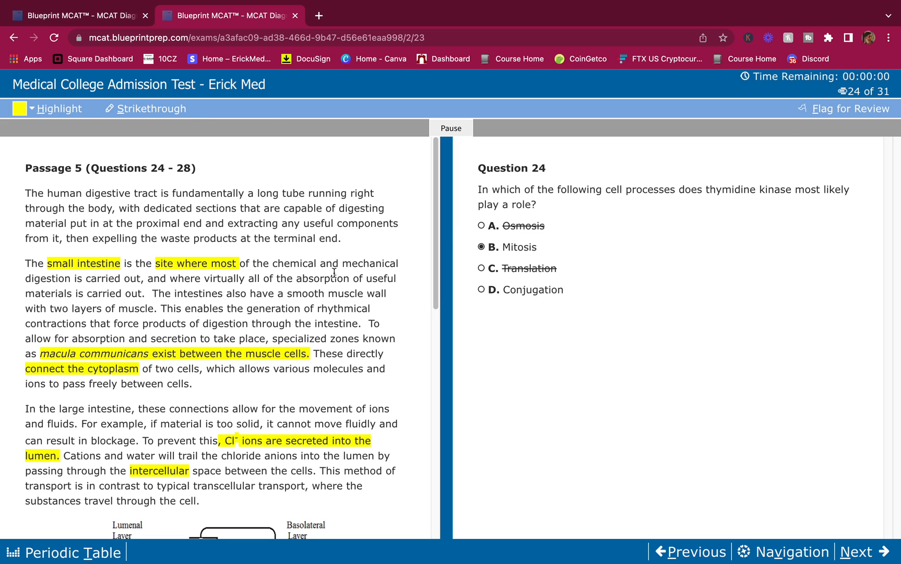
mouse_move(622, 383)
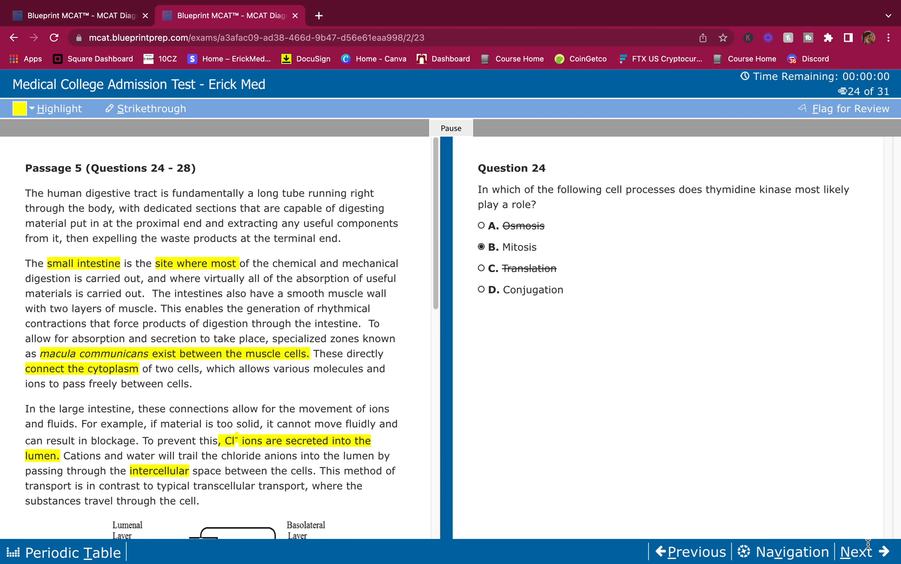
click(863, 552)
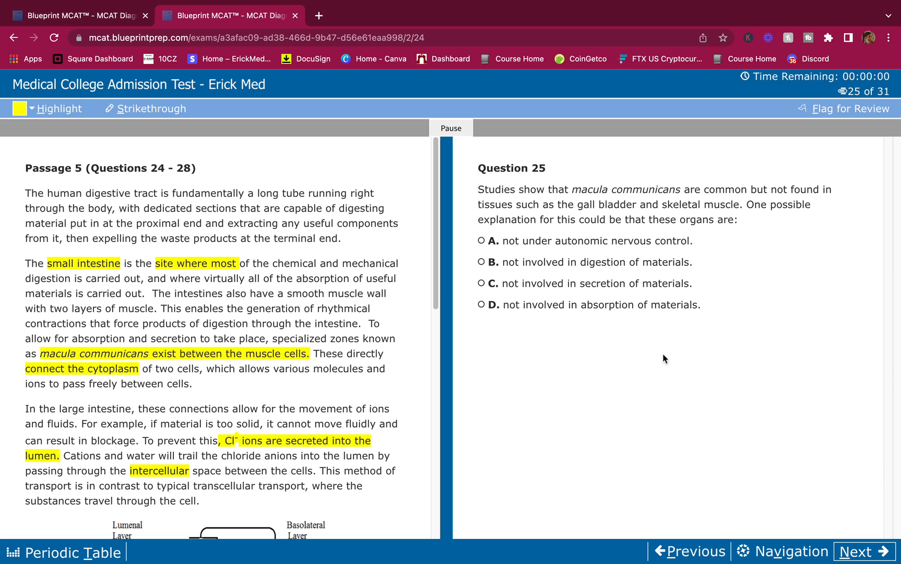
mouse_move(633, 244)
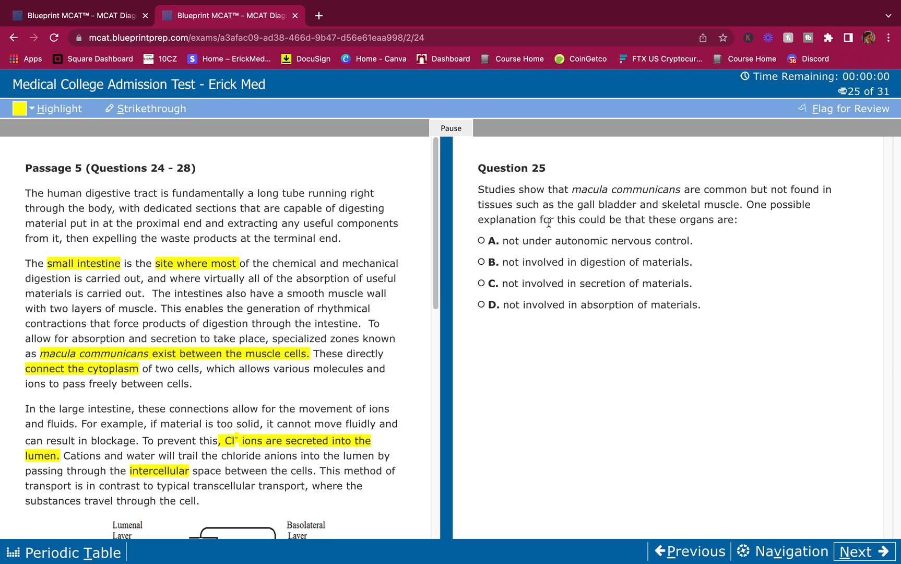
mouse_move(616, 260)
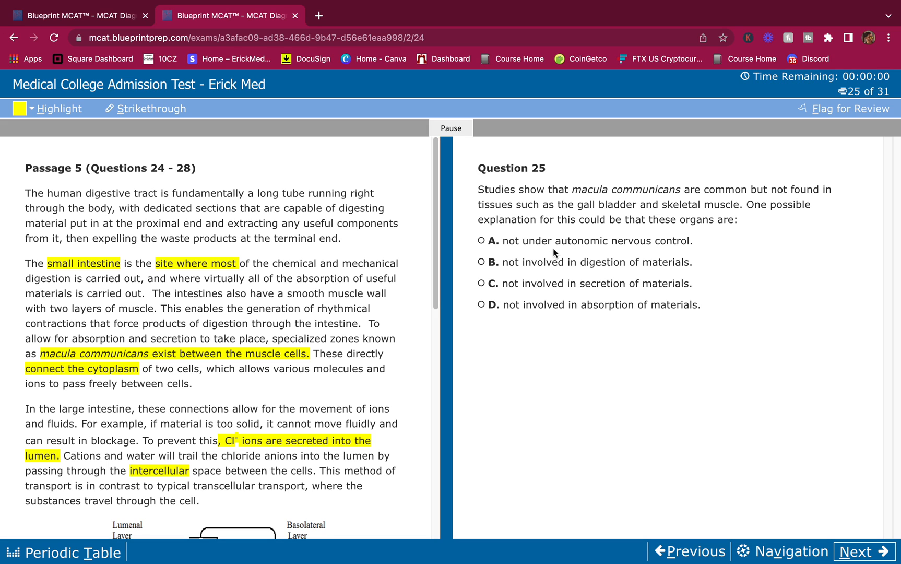
mouse_move(577, 203)
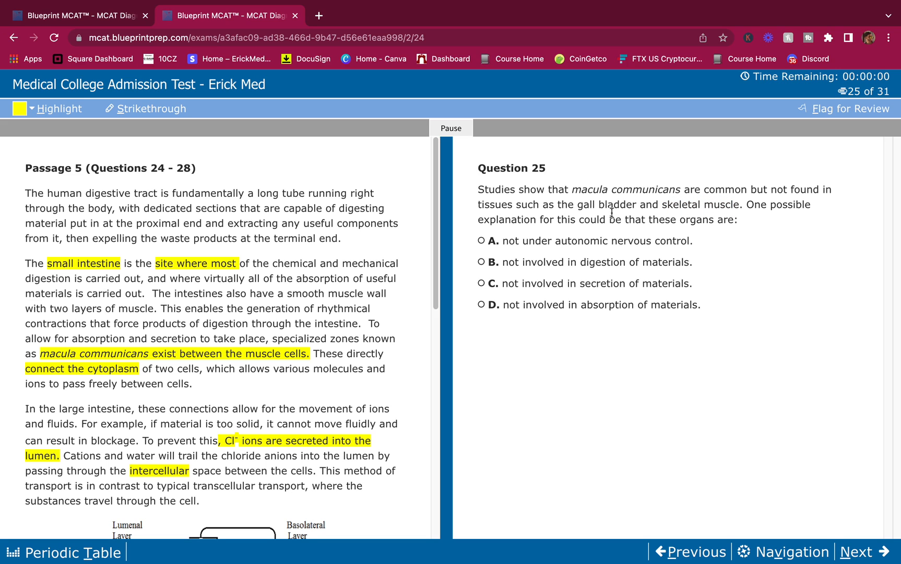
mouse_move(607, 252)
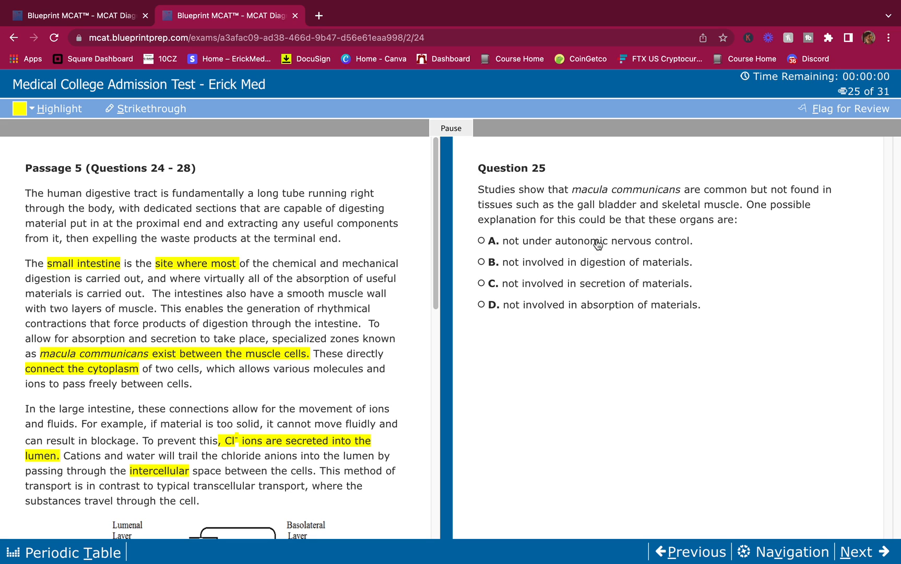
Step: Select the text of Question 25's answer A for striking
drag(505, 241, 693, 241)
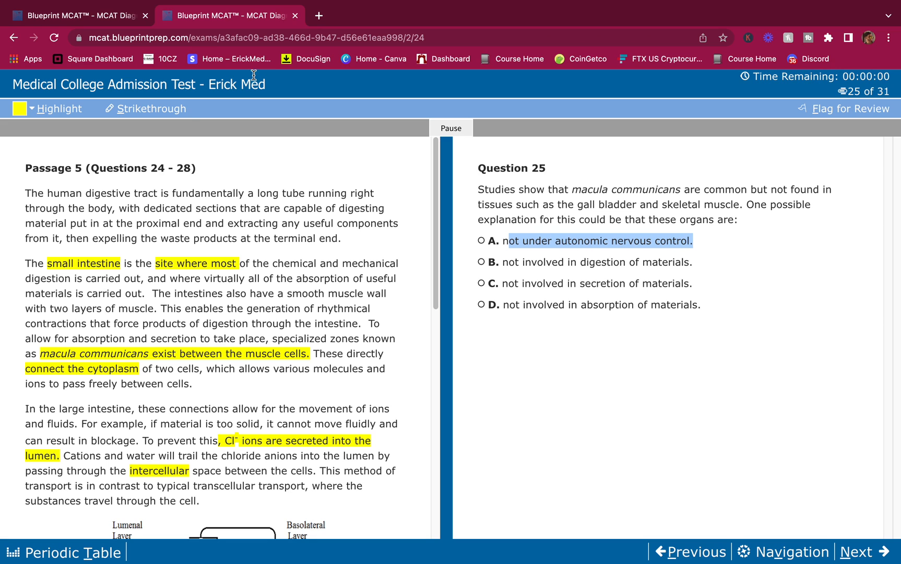
Step: Strike out answers A and C on Question 25 and choose D, absorption
click(152, 109)
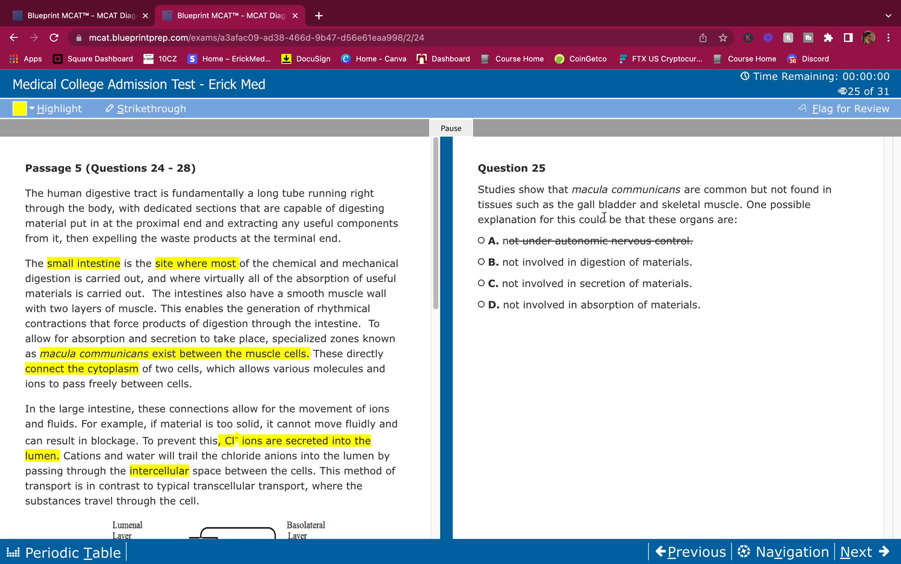
mouse_move(627, 236)
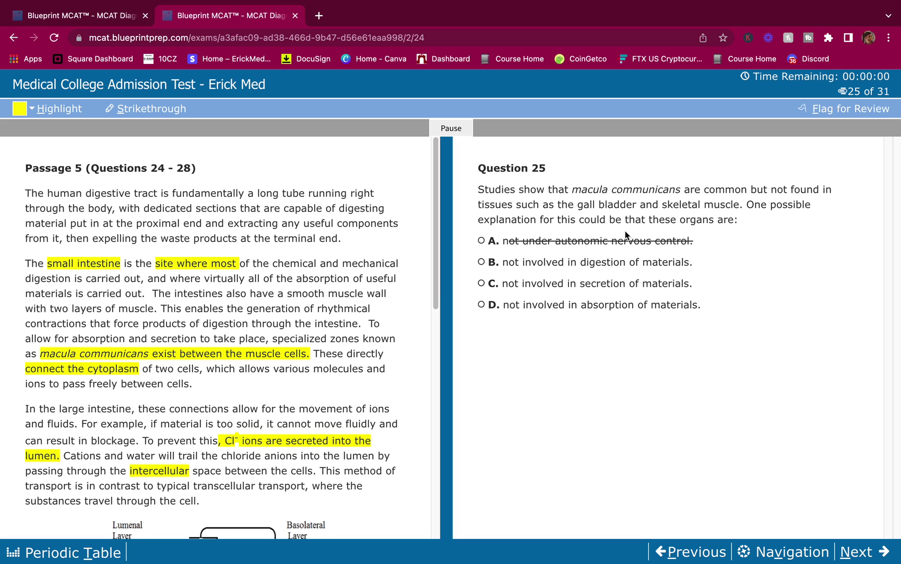
mouse_move(610, 254)
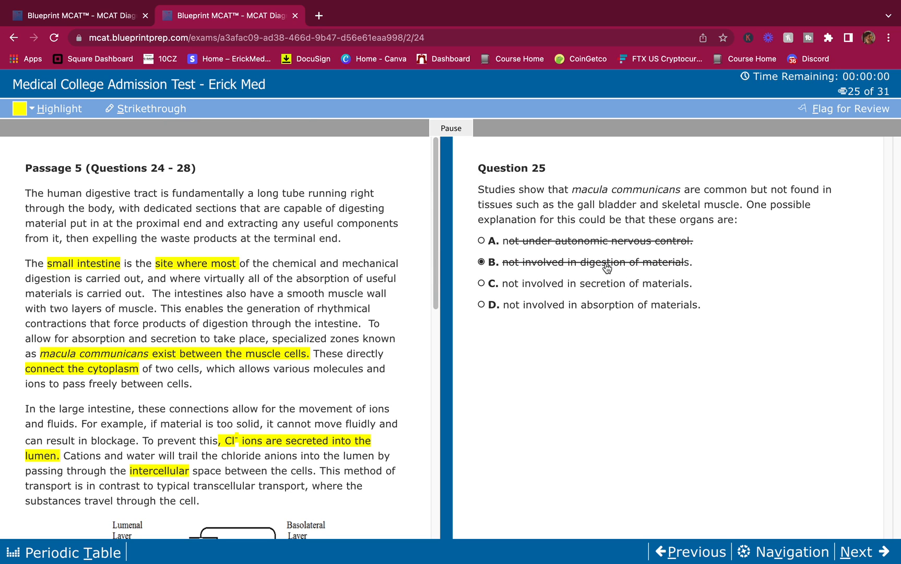
mouse_move(588, 255)
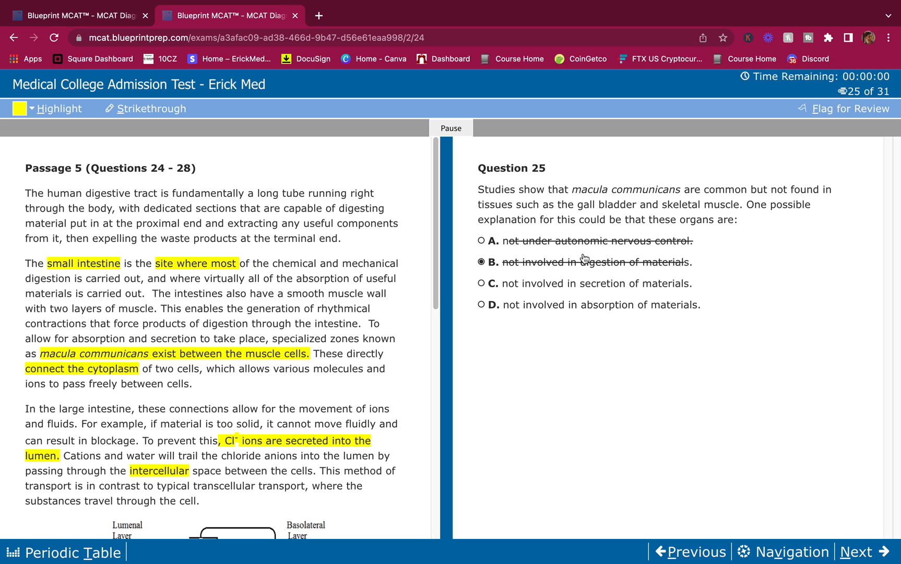
mouse_move(511, 288)
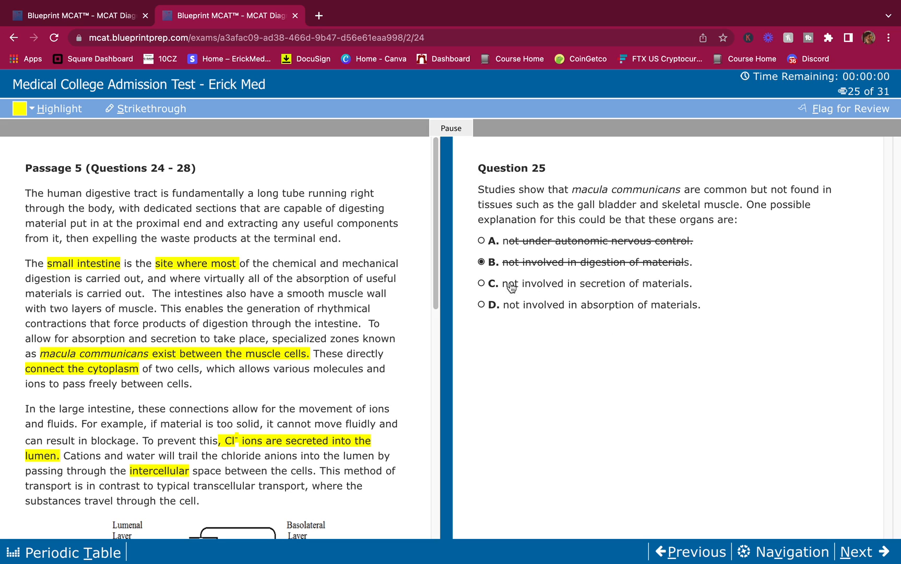
mouse_move(600, 248)
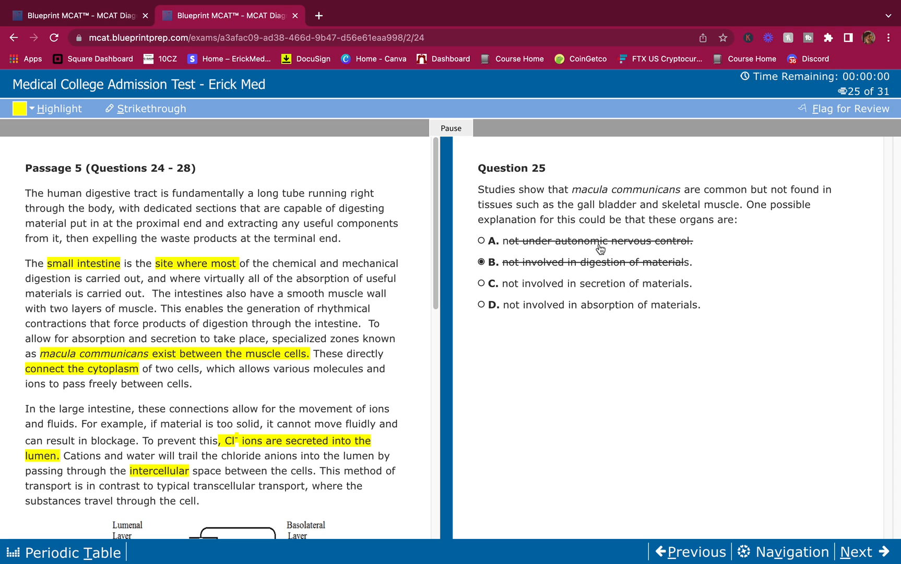
mouse_move(580, 297)
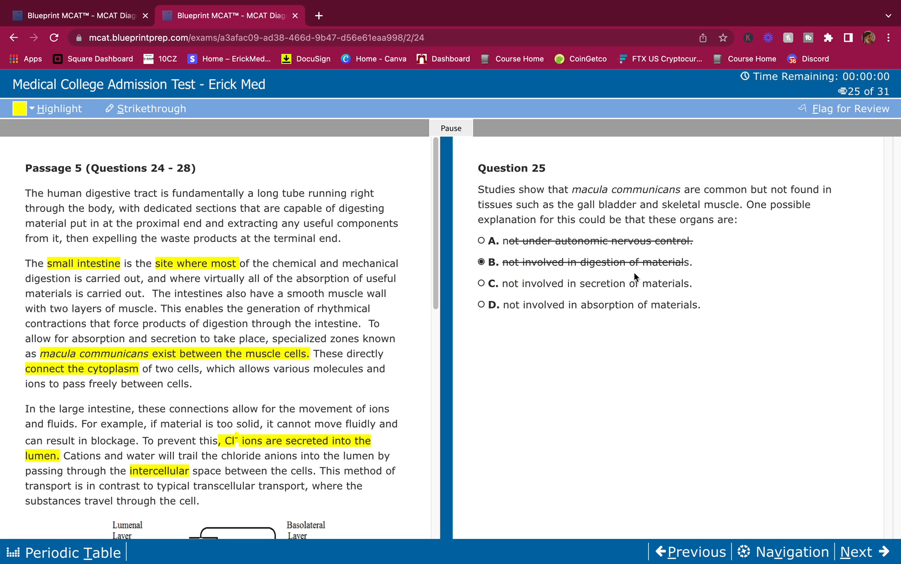
click(481, 284)
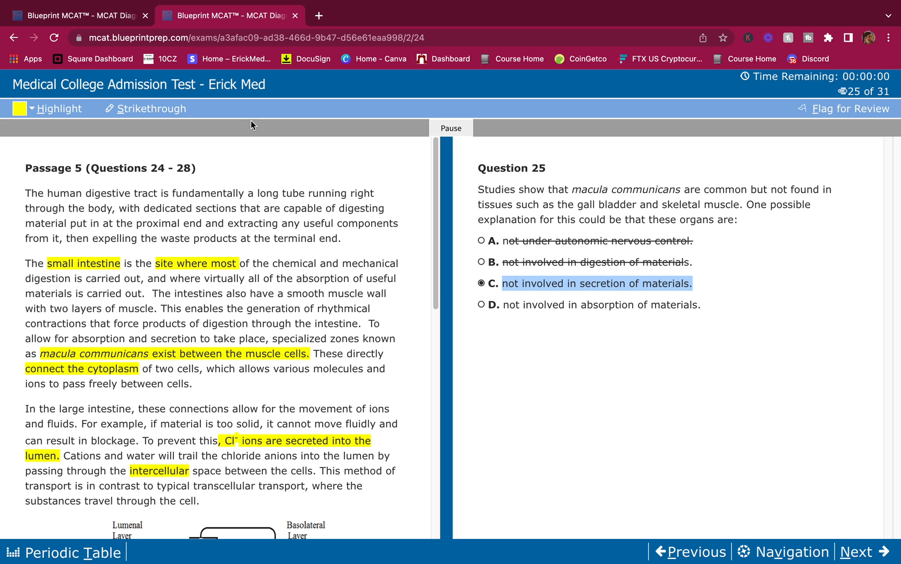
click(597, 284)
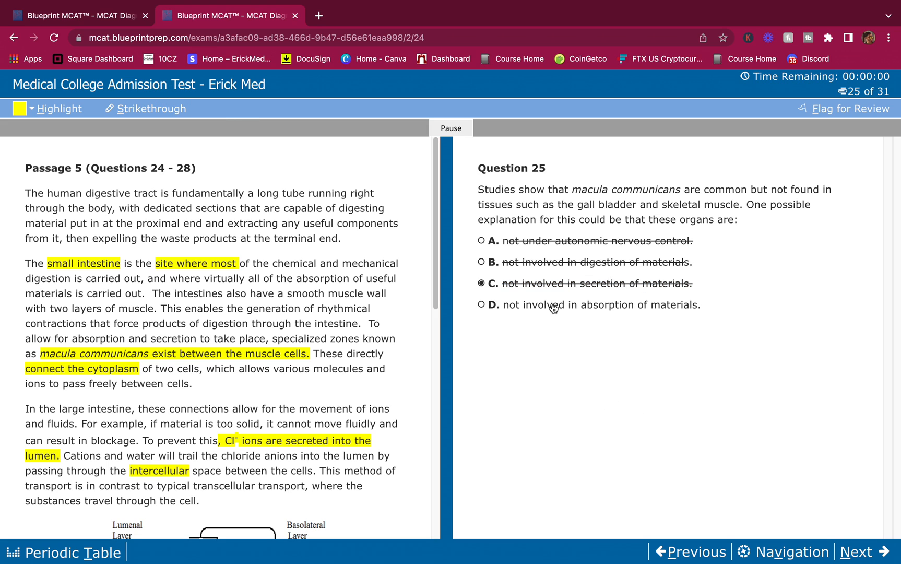
click(482, 305)
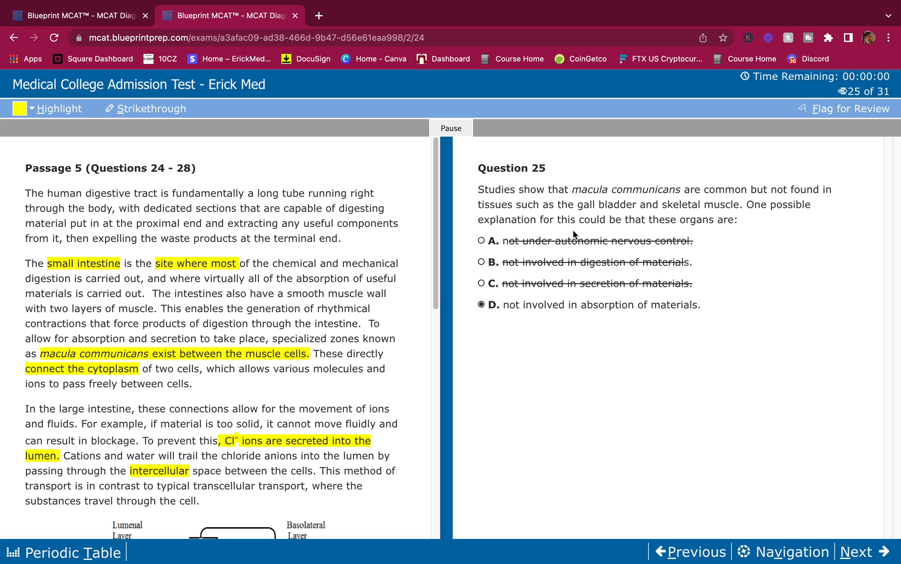
mouse_move(595, 200)
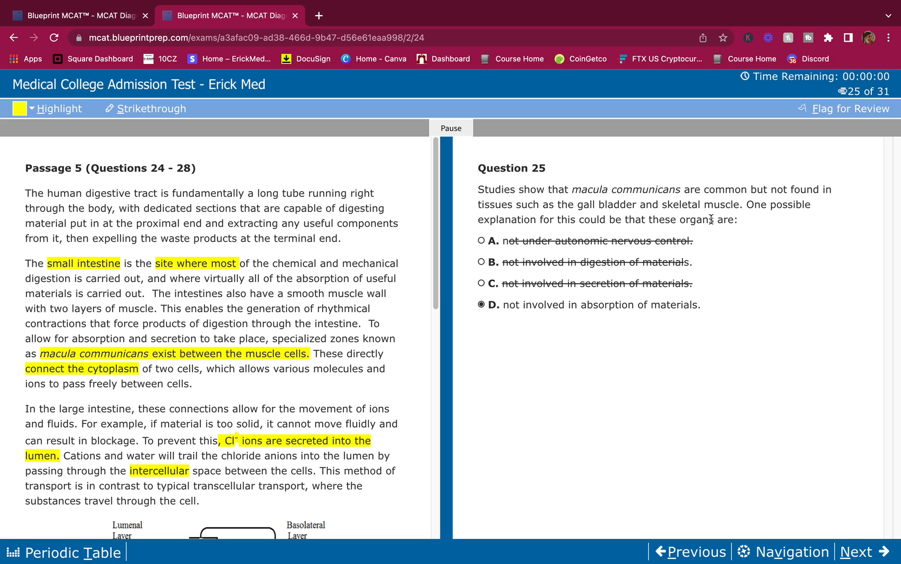
mouse_move(704, 277)
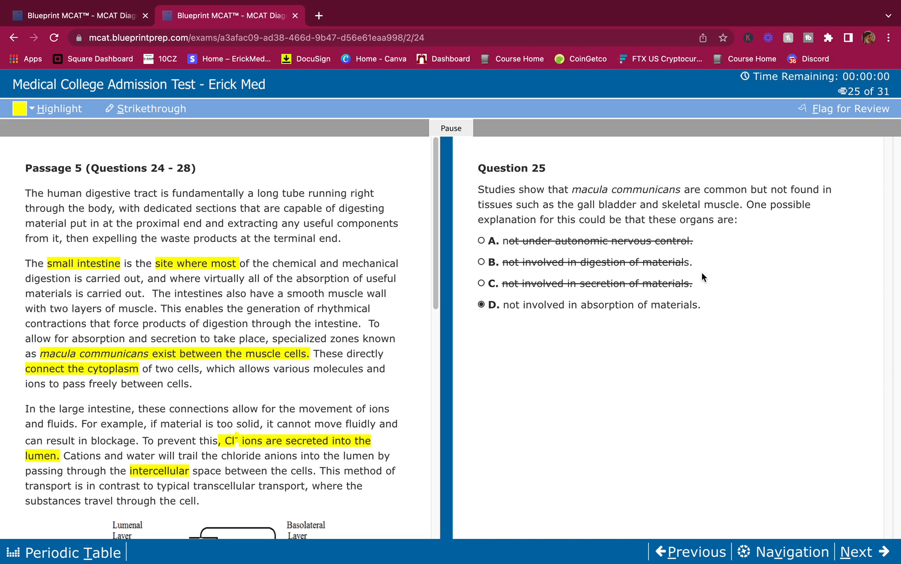
mouse_move(666, 348)
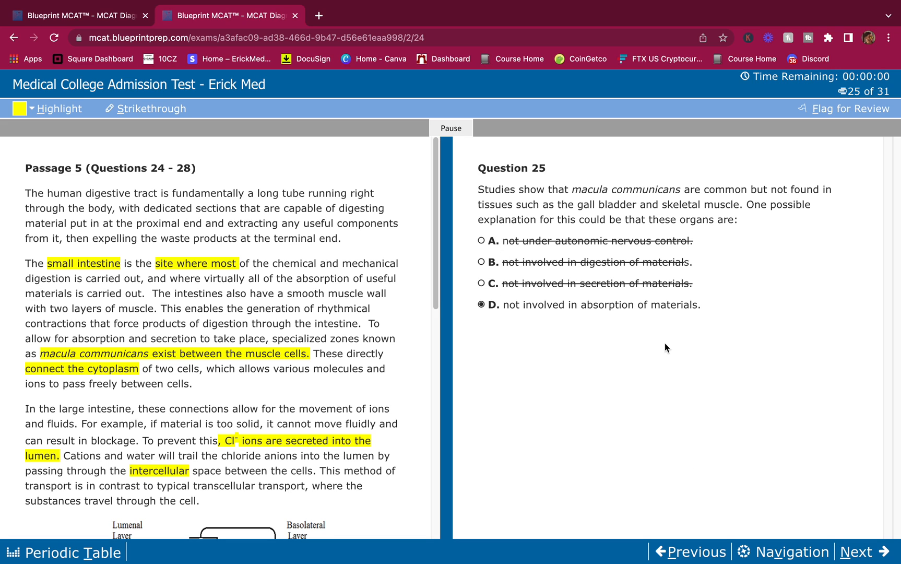
mouse_move(756, 448)
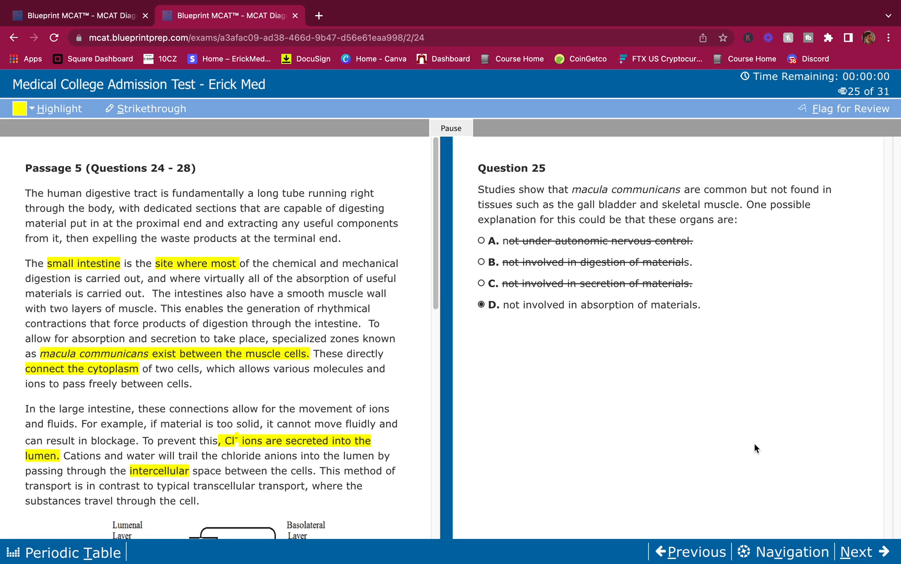
mouse_move(863, 555)
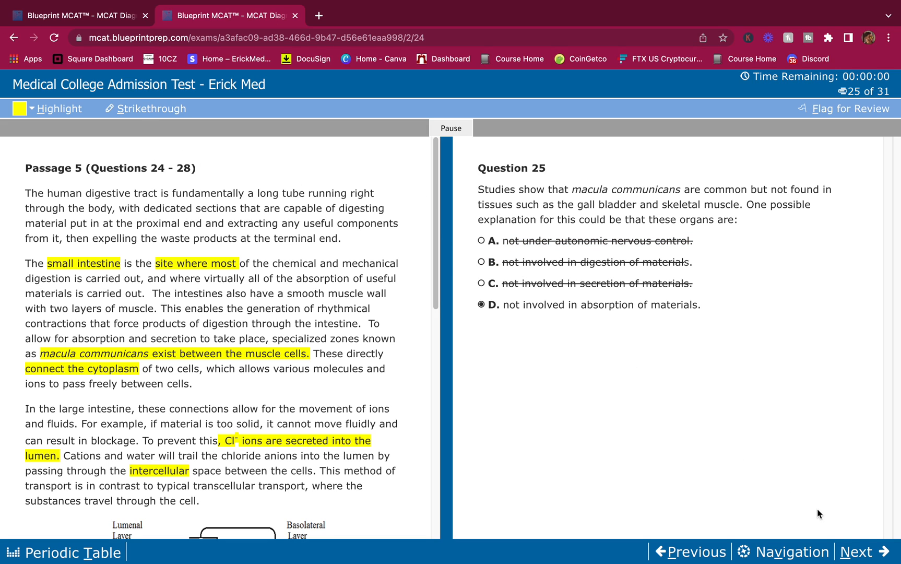
mouse_move(816, 499)
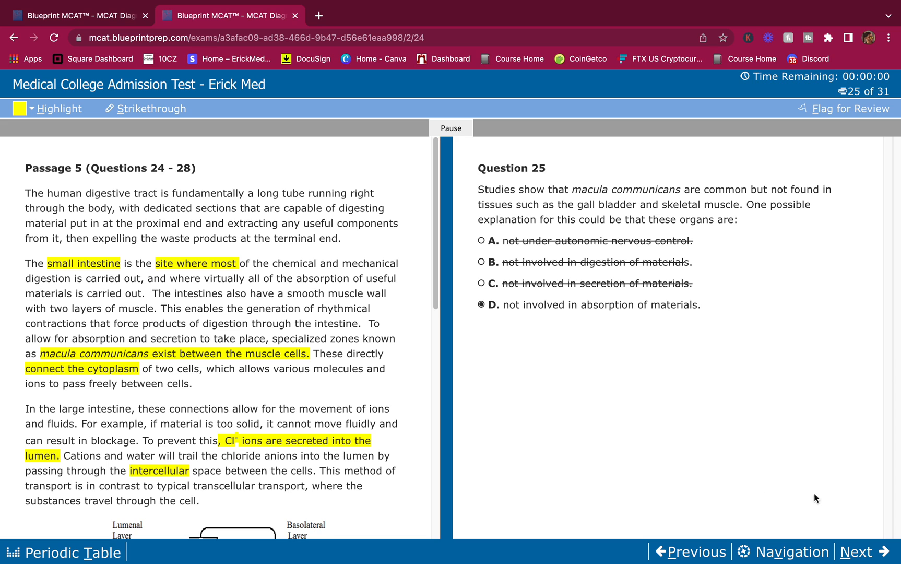
mouse_move(870, 552)
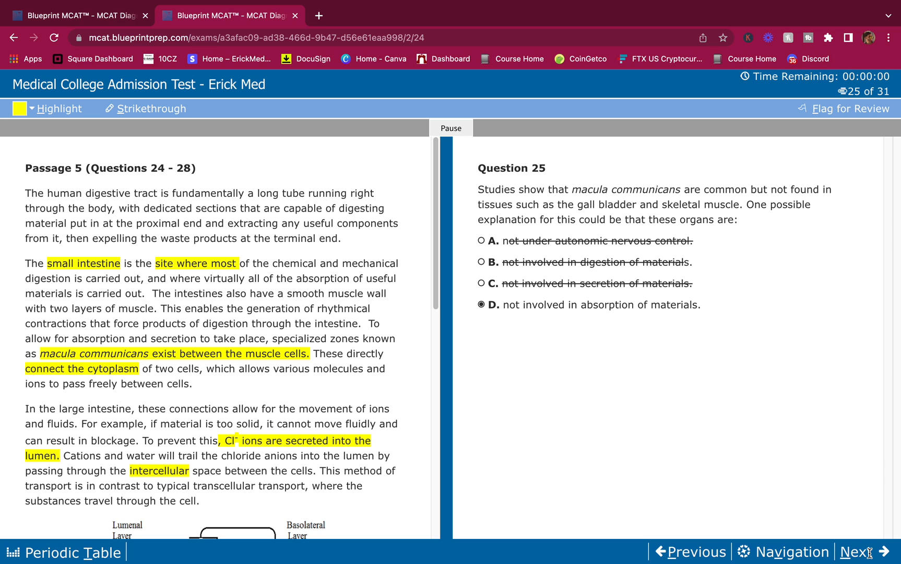
Step: Leave Question 25 answered D and advance to Question 26
click(861, 552)
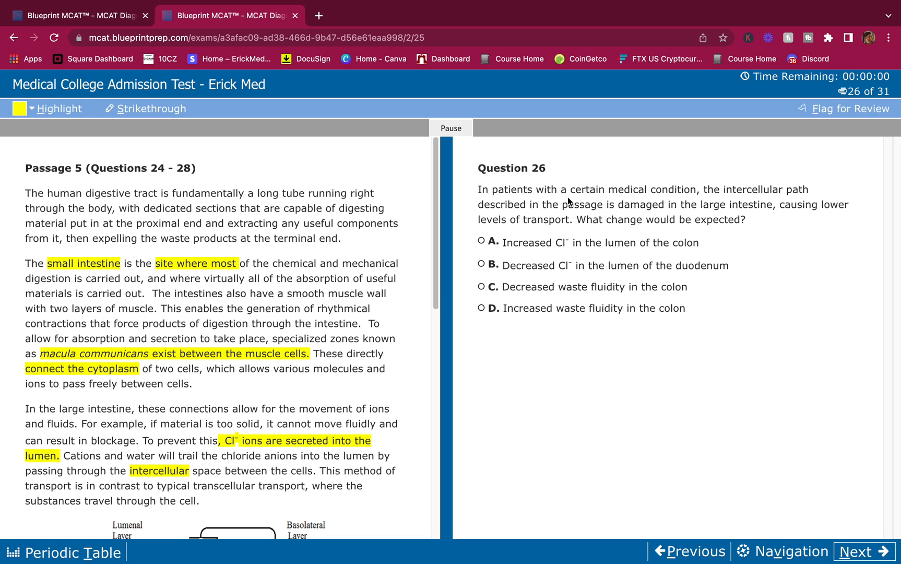
mouse_move(709, 256)
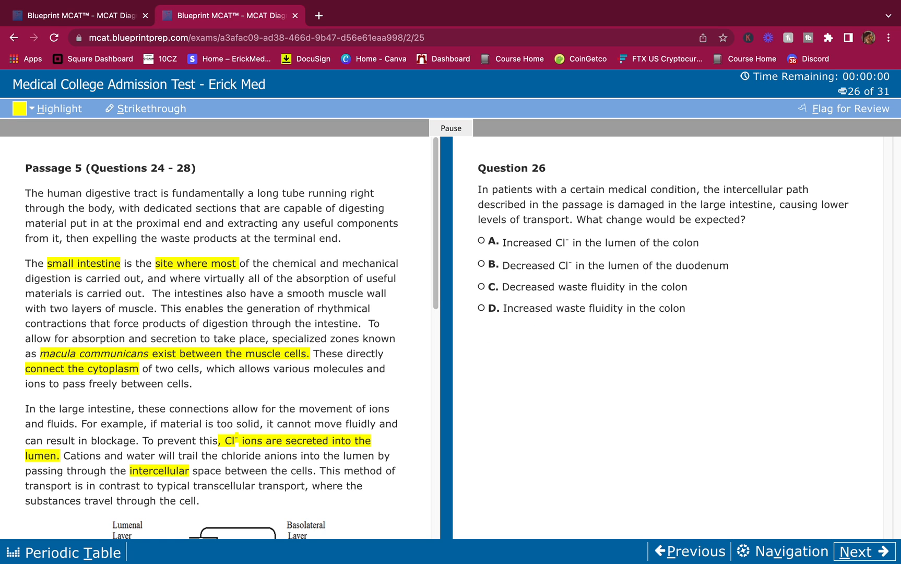
Step: Scroll the passage down to the chloride ion transport diagram
scroll(down, 3)
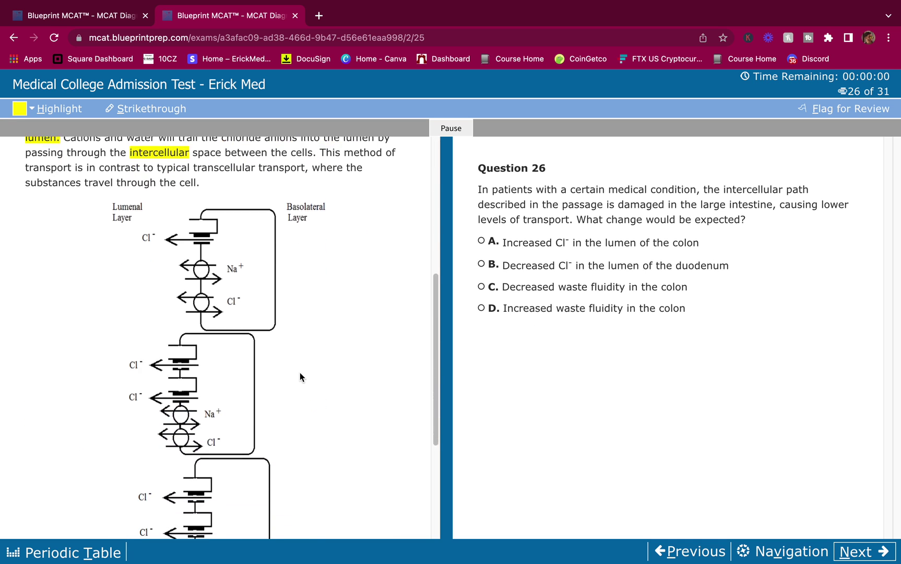
scroll(down, 3)
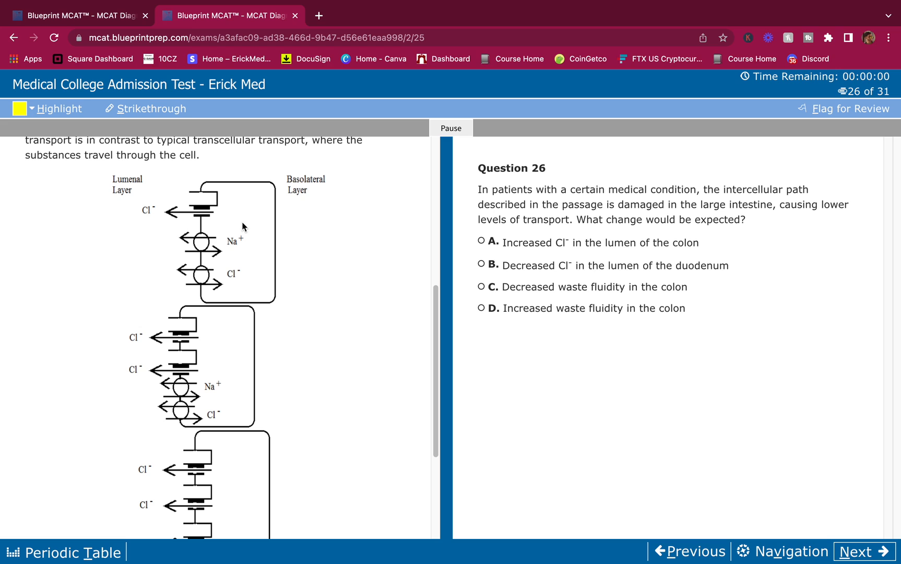
mouse_move(242, 216)
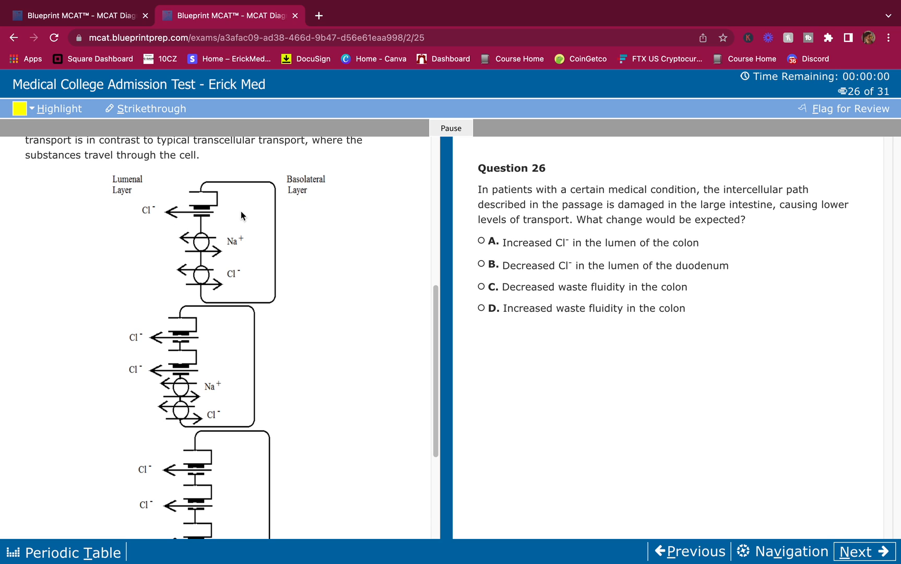
mouse_move(149, 213)
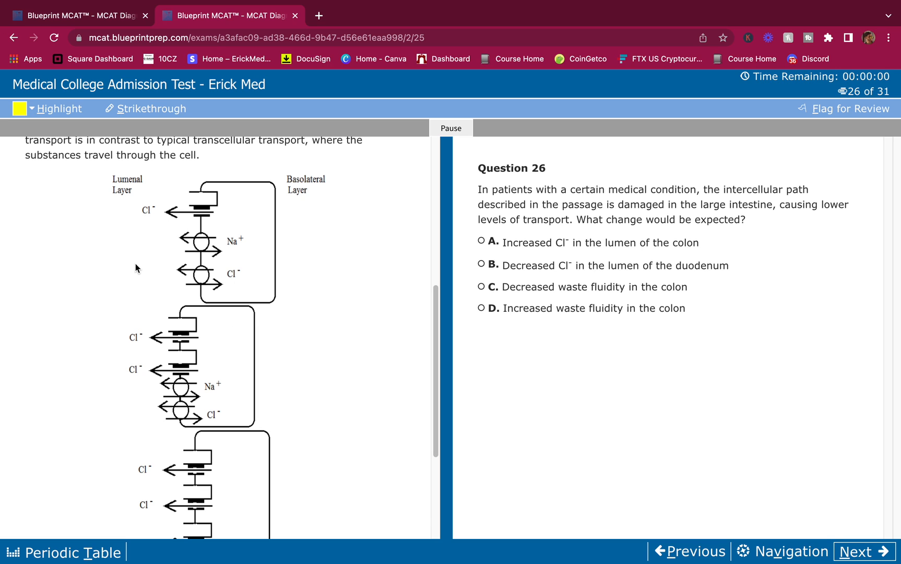
mouse_move(147, 248)
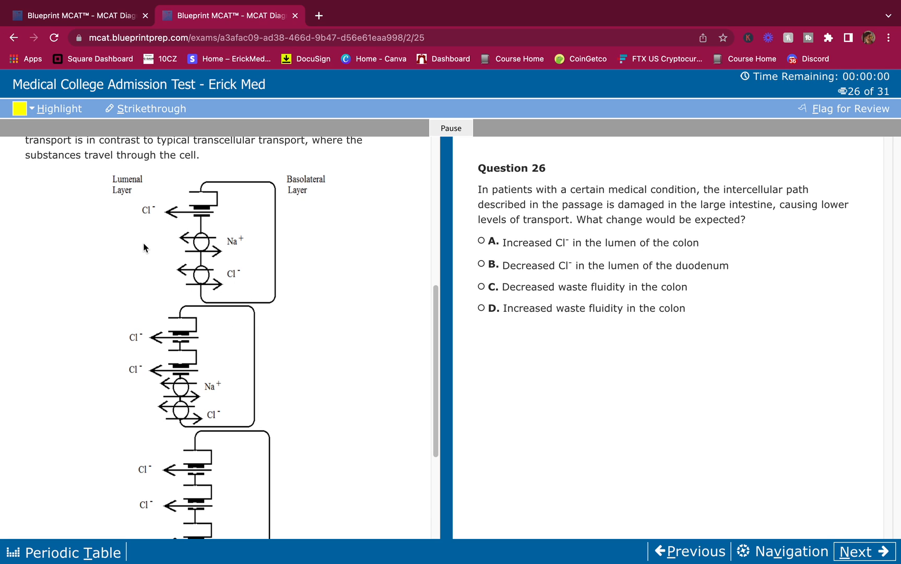
mouse_move(232, 233)
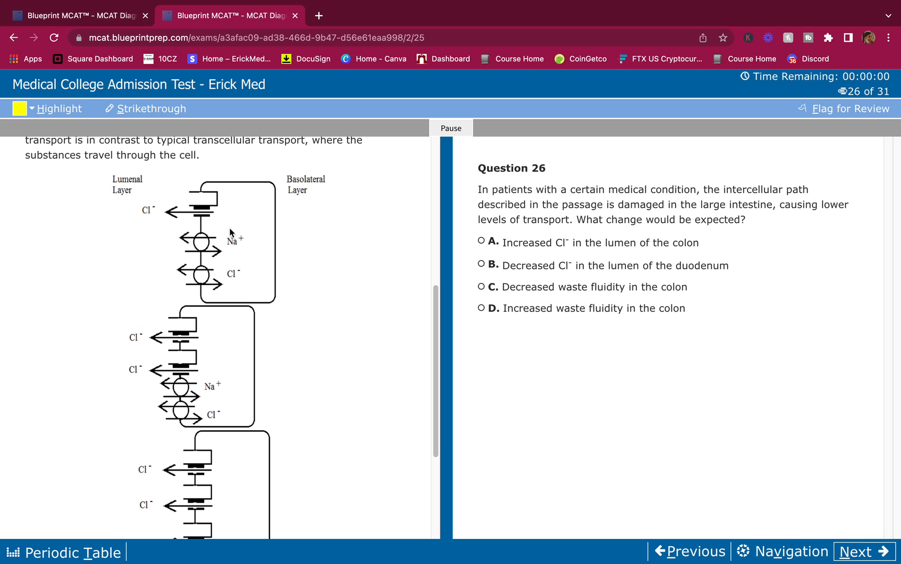
mouse_move(159, 202)
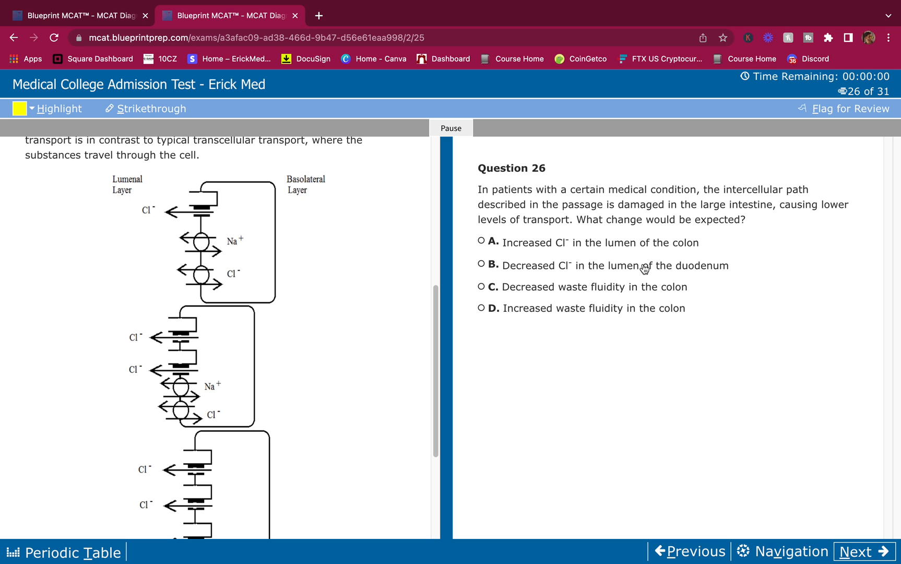
mouse_move(152, 287)
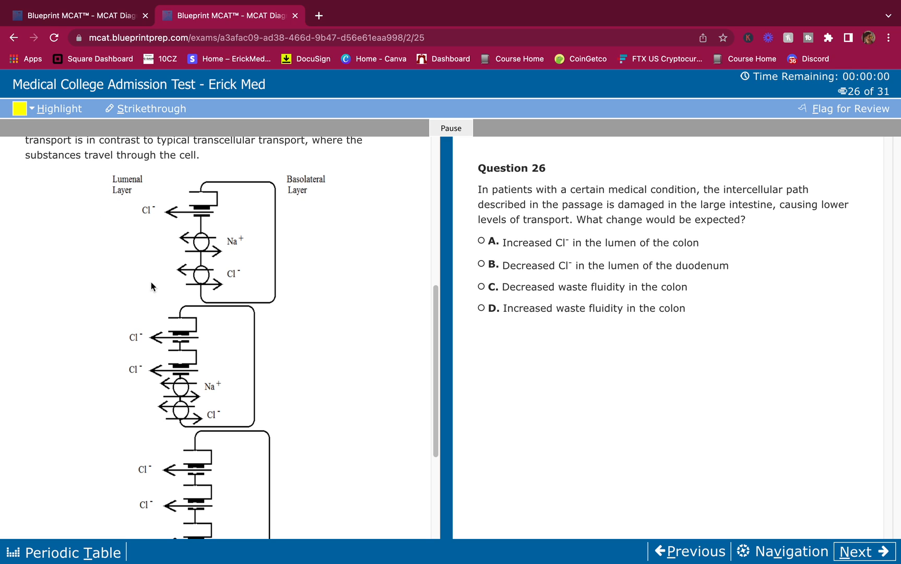
mouse_move(624, 255)
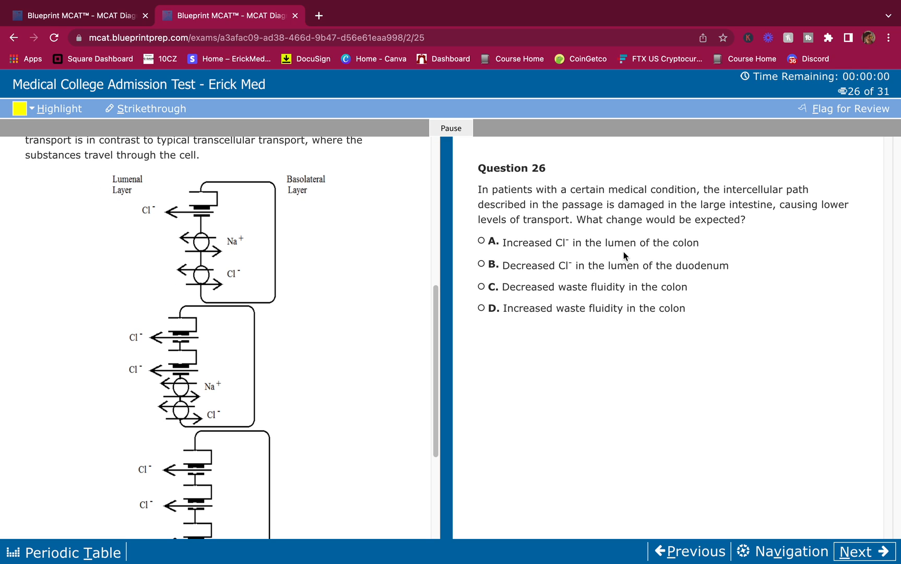
mouse_move(524, 252)
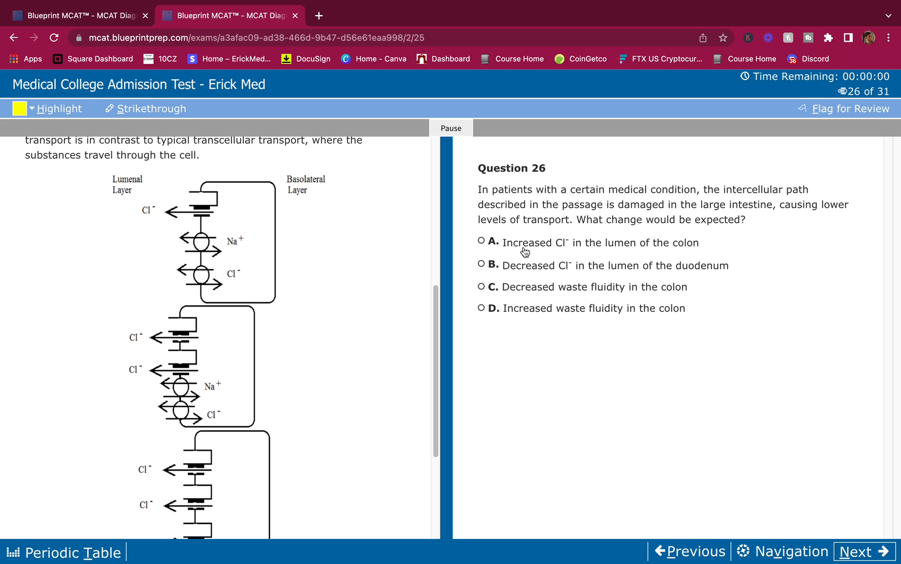
mouse_move(609, 255)
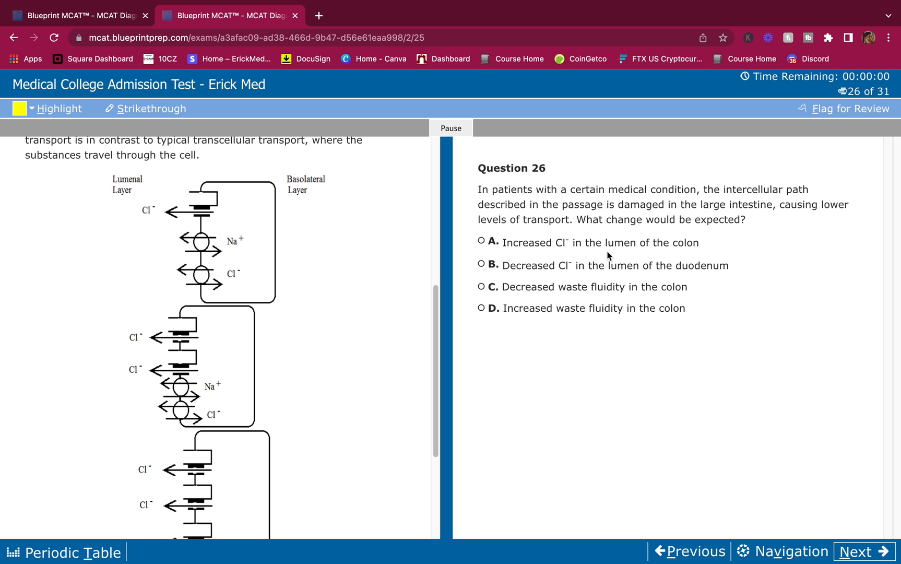
mouse_move(386, 243)
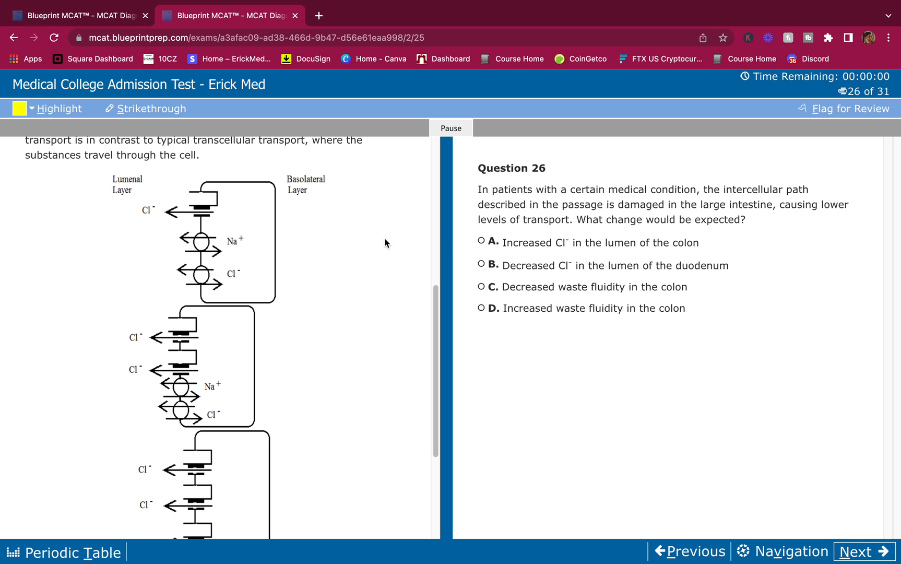
mouse_move(124, 240)
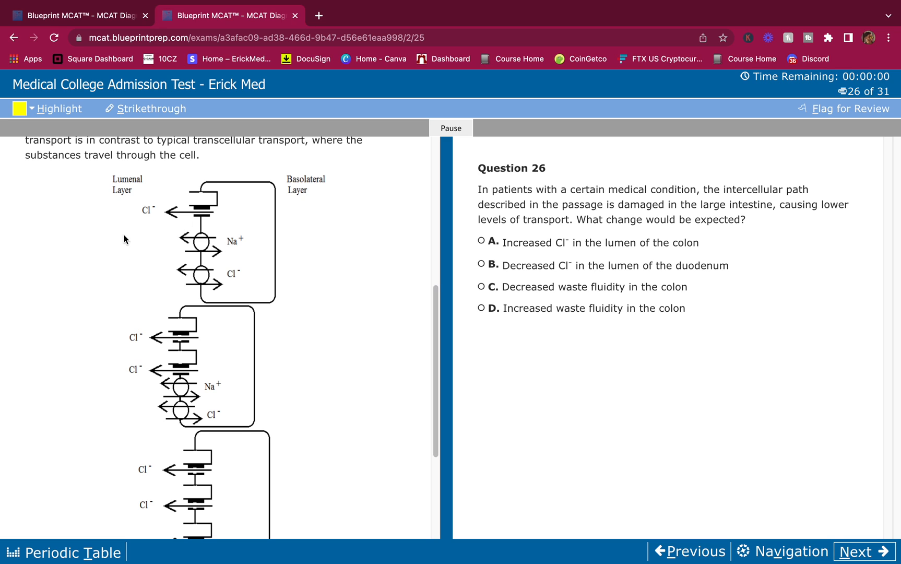
mouse_move(509, 250)
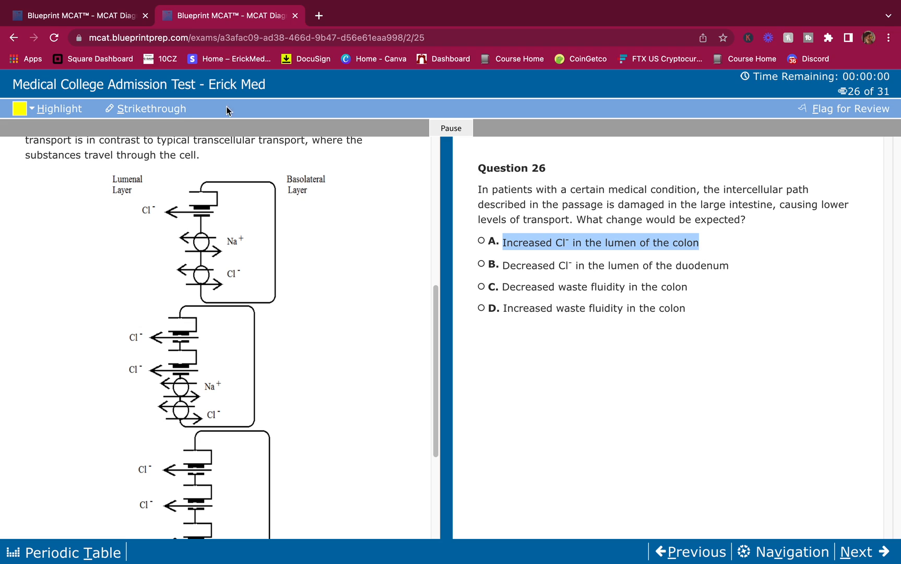
Step: Strike out choice A on Question 26 and select 'large intestine' in the question
click(151, 108)
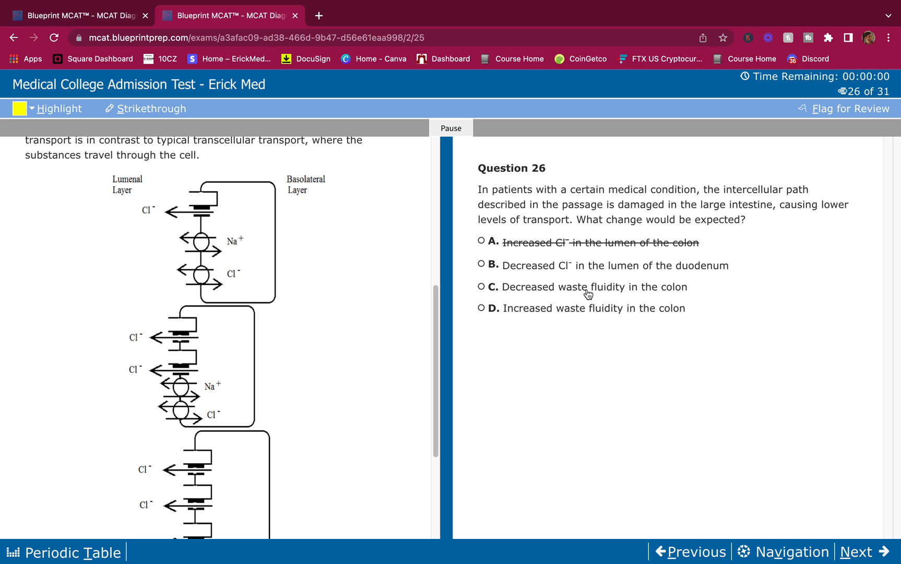
mouse_move(517, 275)
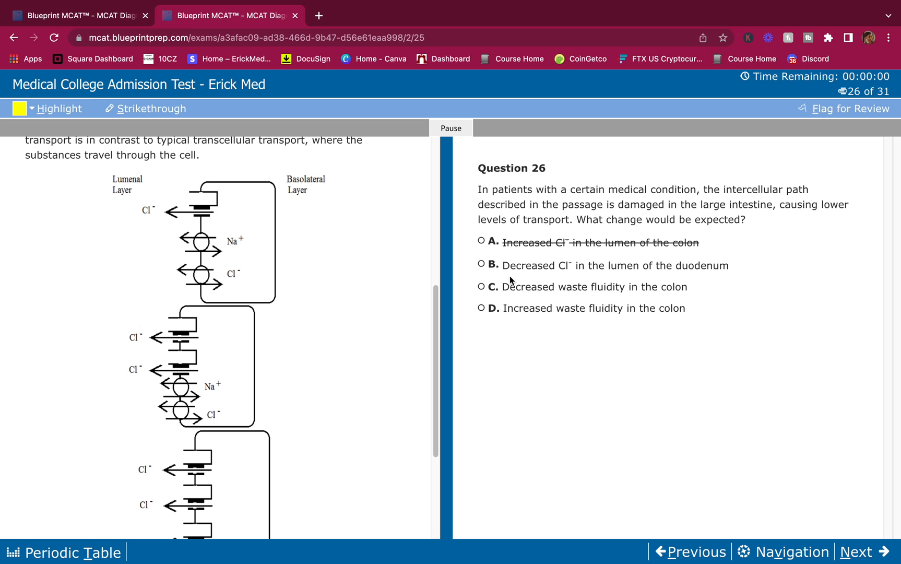
mouse_move(694, 202)
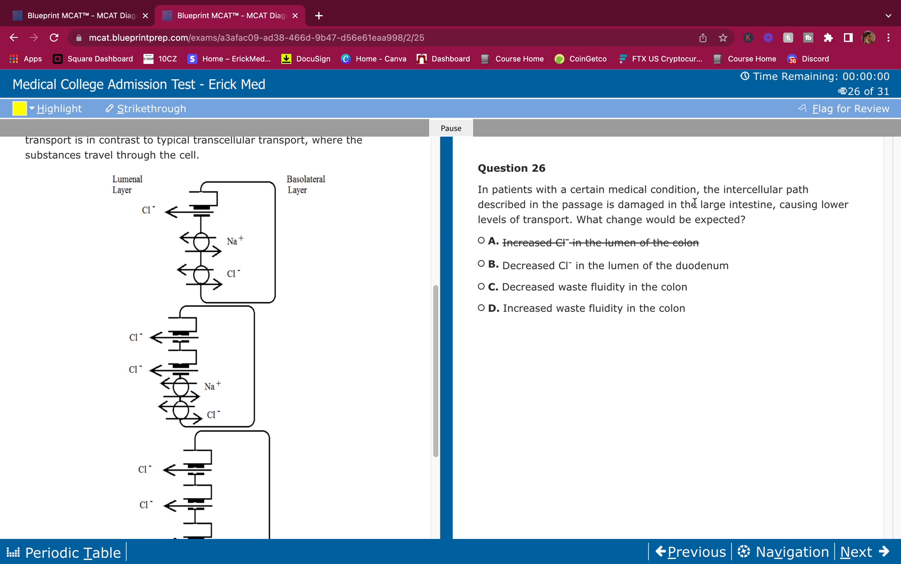
drag(697, 205, 774, 204)
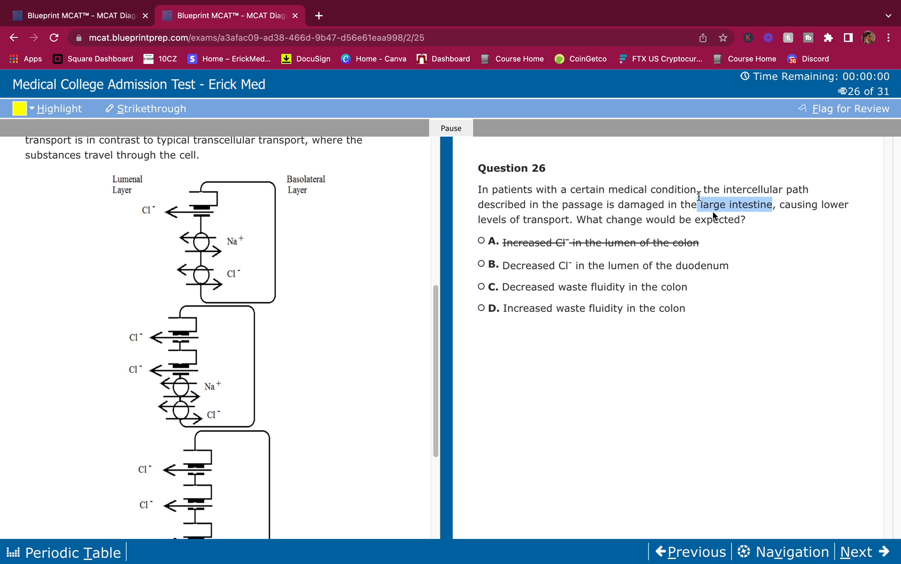
mouse_move(501, 269)
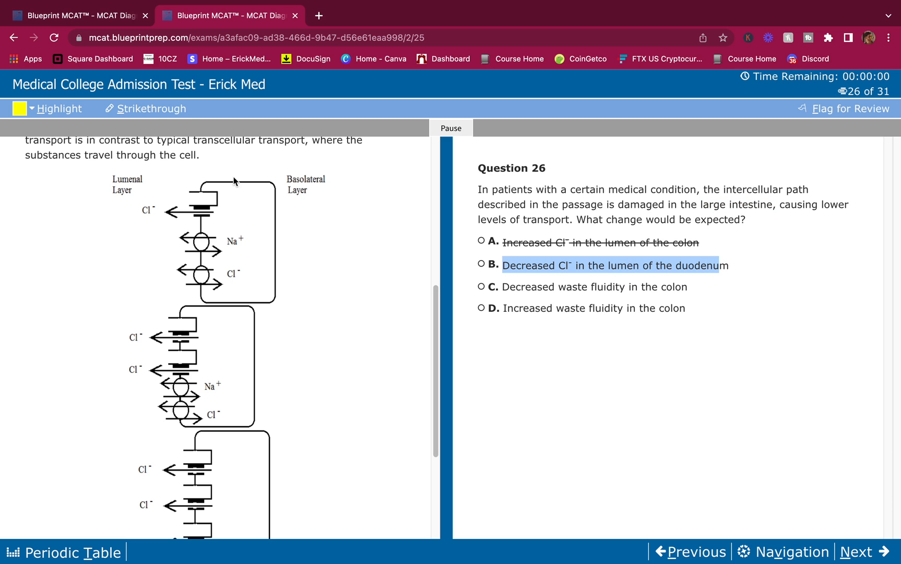
mouse_move(517, 223)
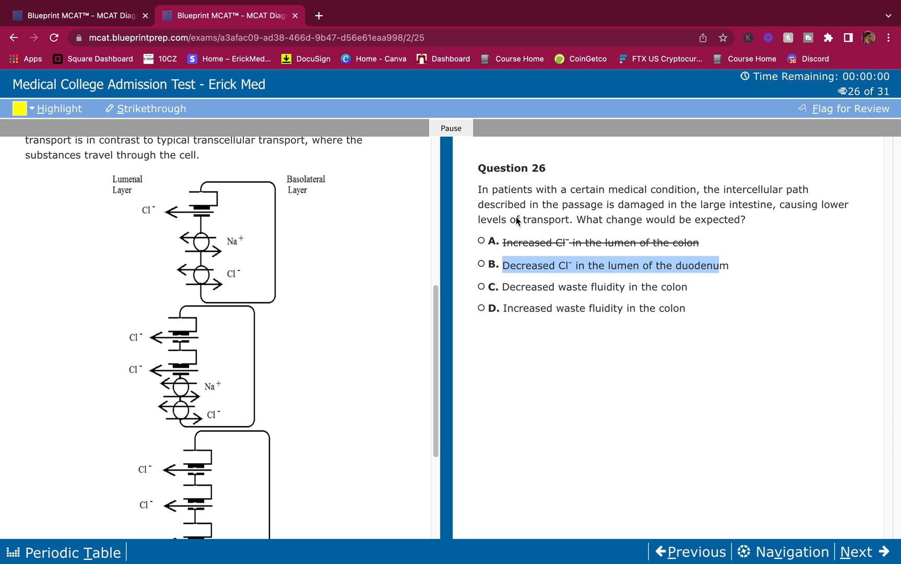
mouse_move(550, 206)
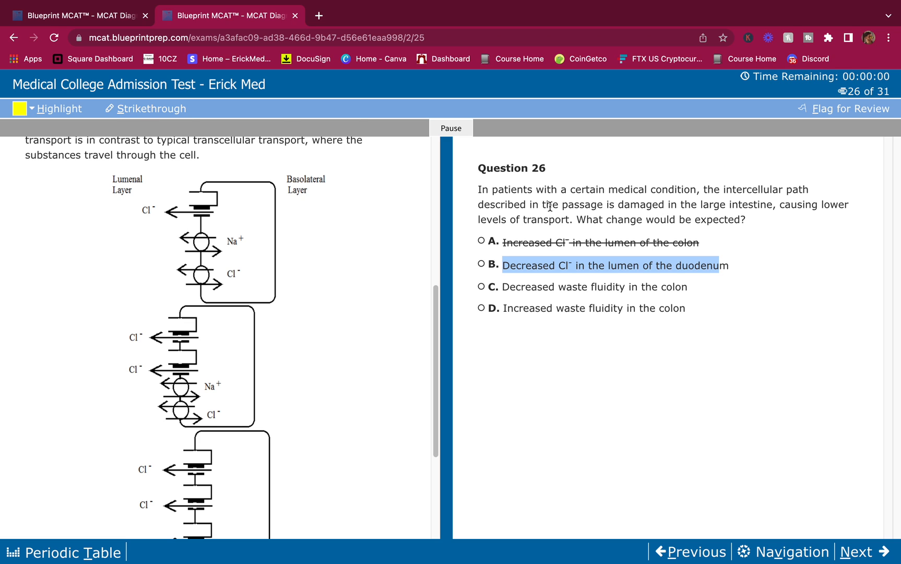
mouse_move(710, 215)
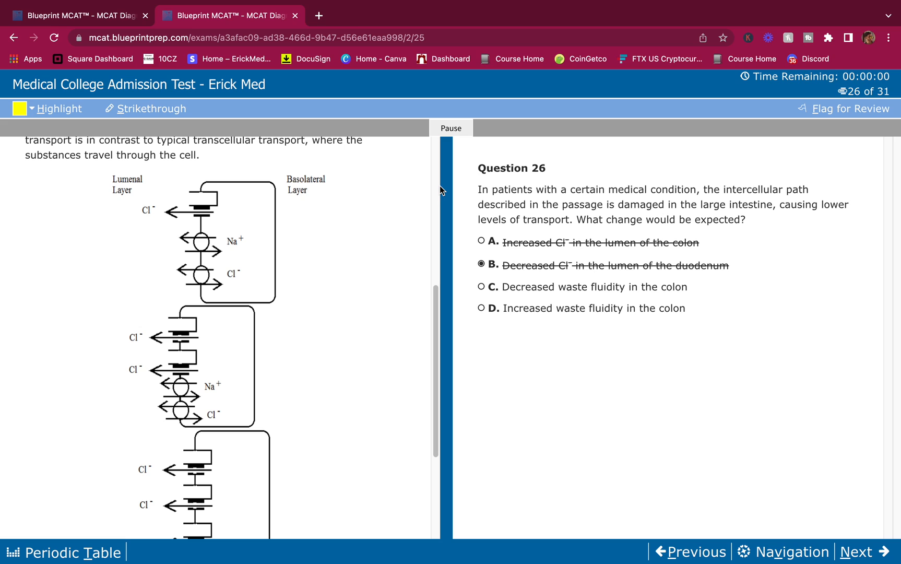
mouse_move(685, 295)
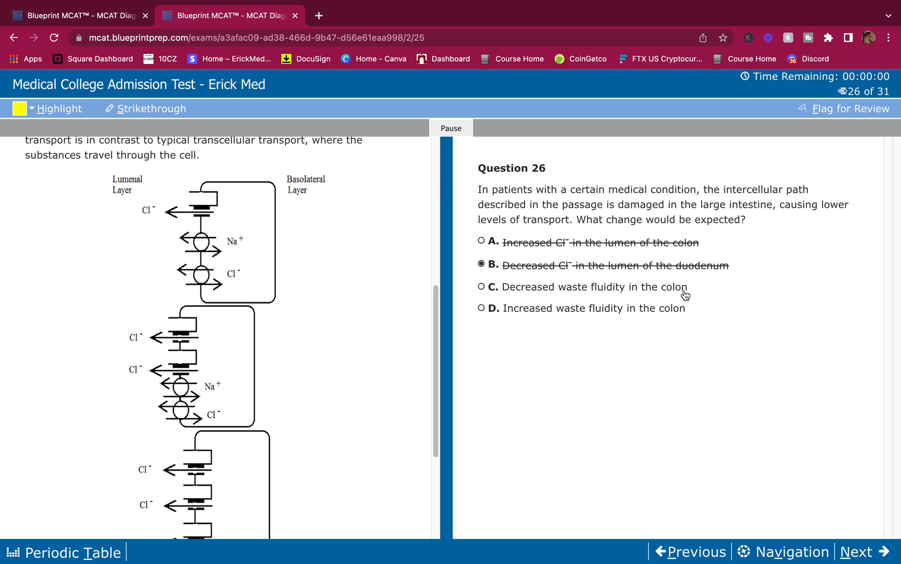
mouse_move(624, 213)
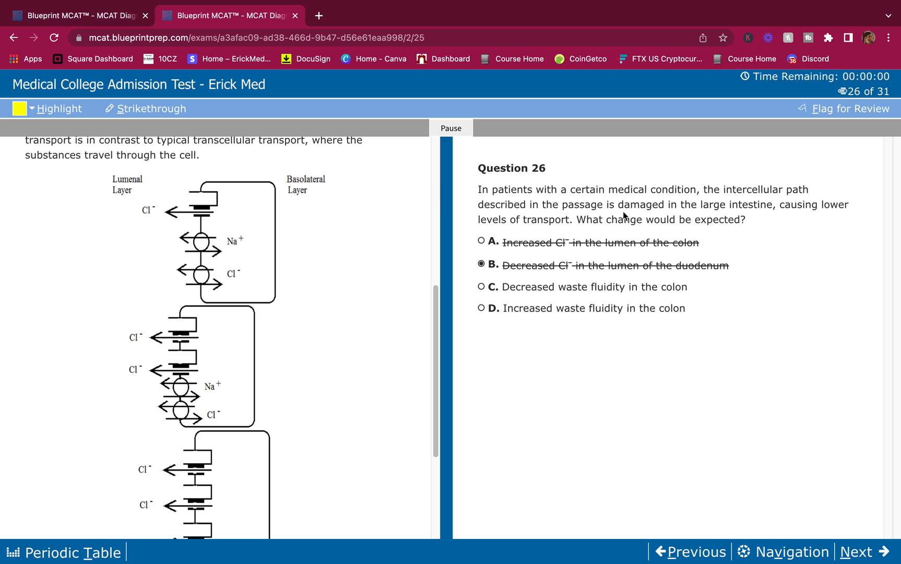
mouse_move(597, 196)
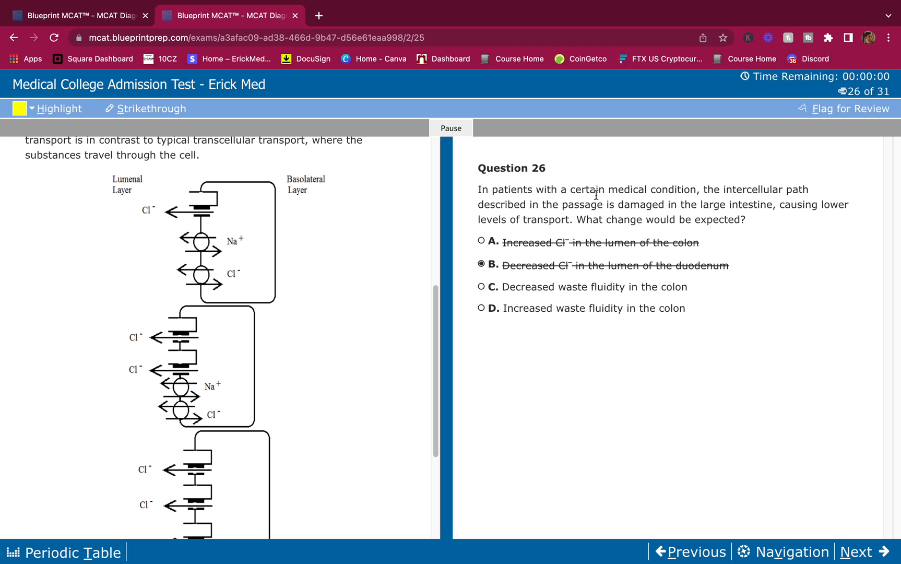
mouse_move(641, 239)
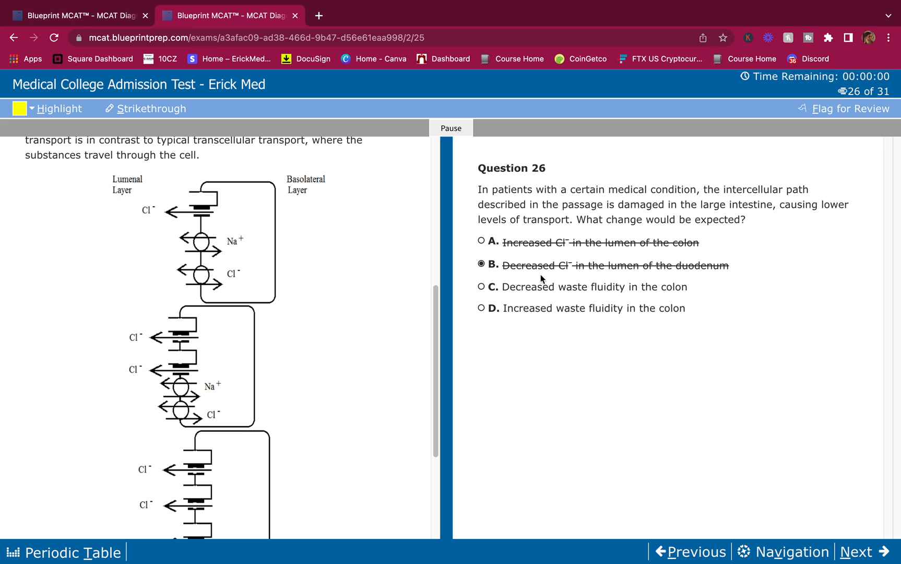
mouse_move(501, 295)
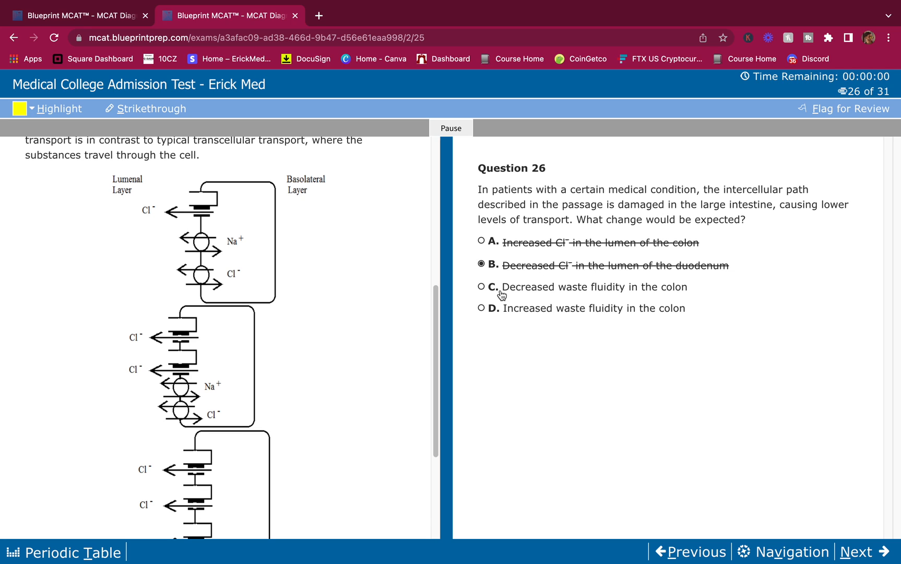
Step: Choose answer C for Question 26 and advance to Question 27
click(481, 287)
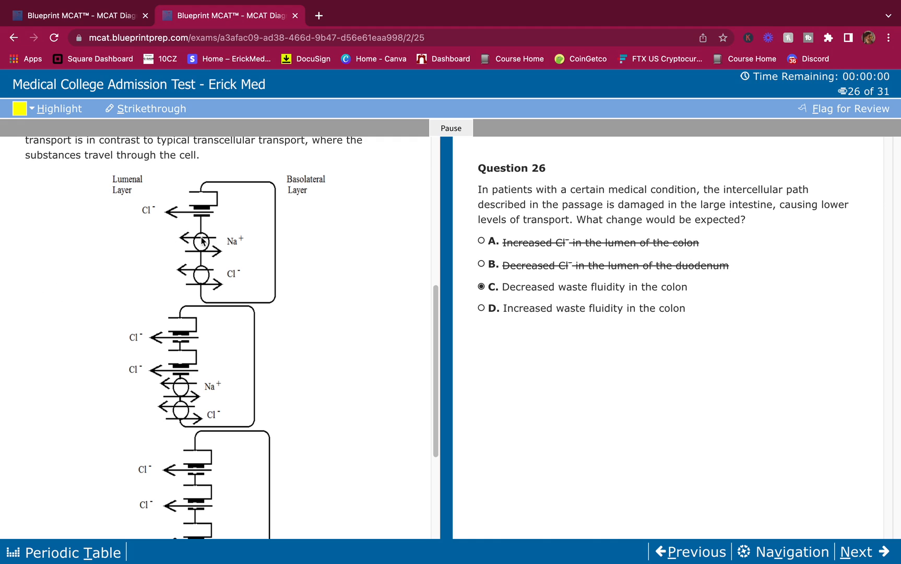
mouse_move(138, 220)
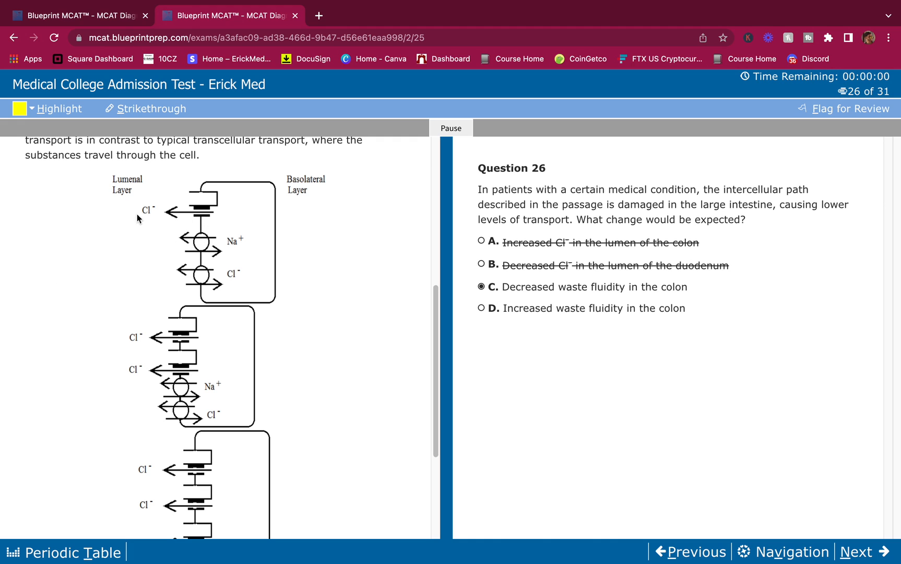
mouse_move(131, 233)
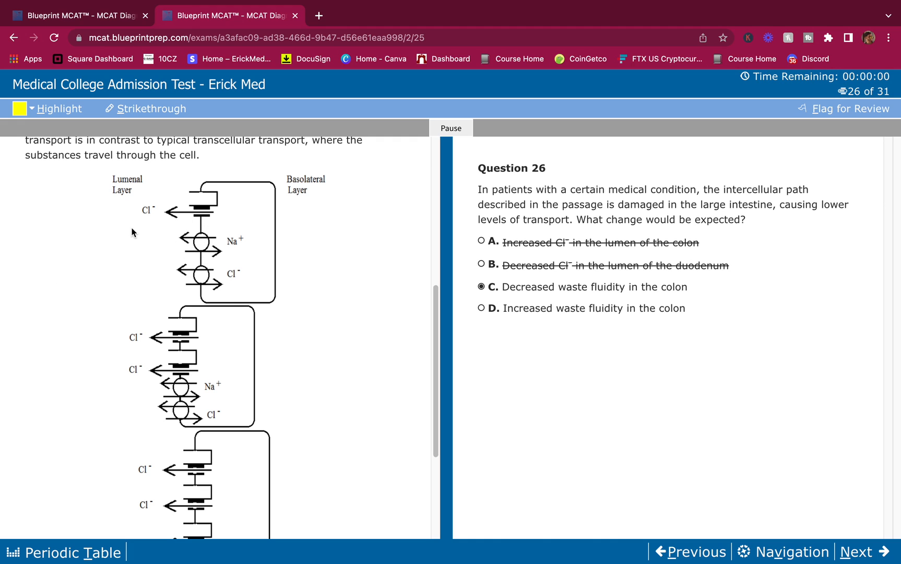
mouse_move(124, 204)
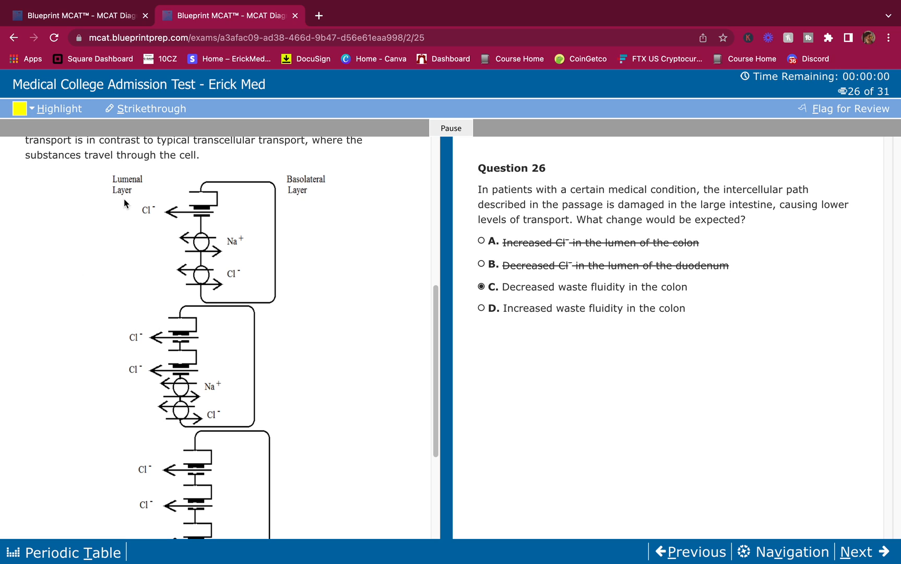
mouse_move(137, 208)
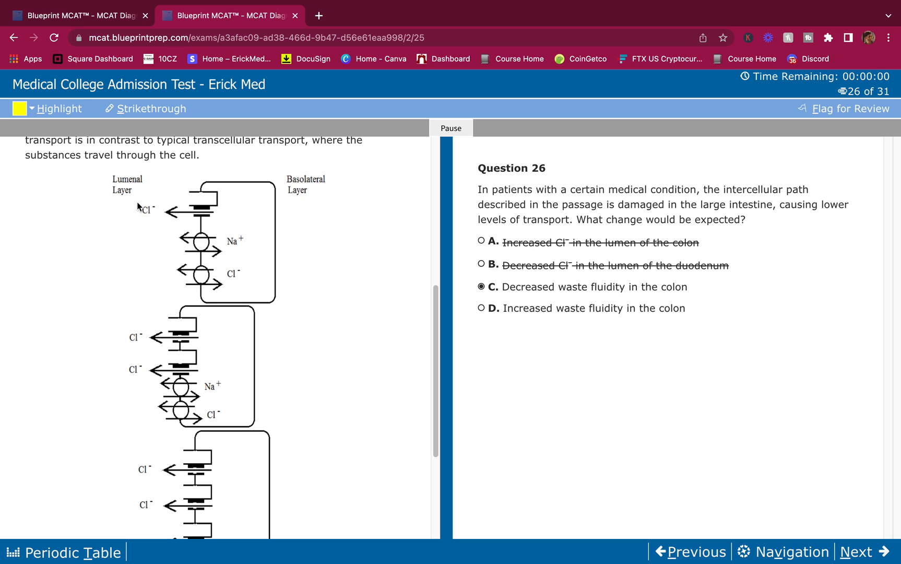
mouse_move(189, 173)
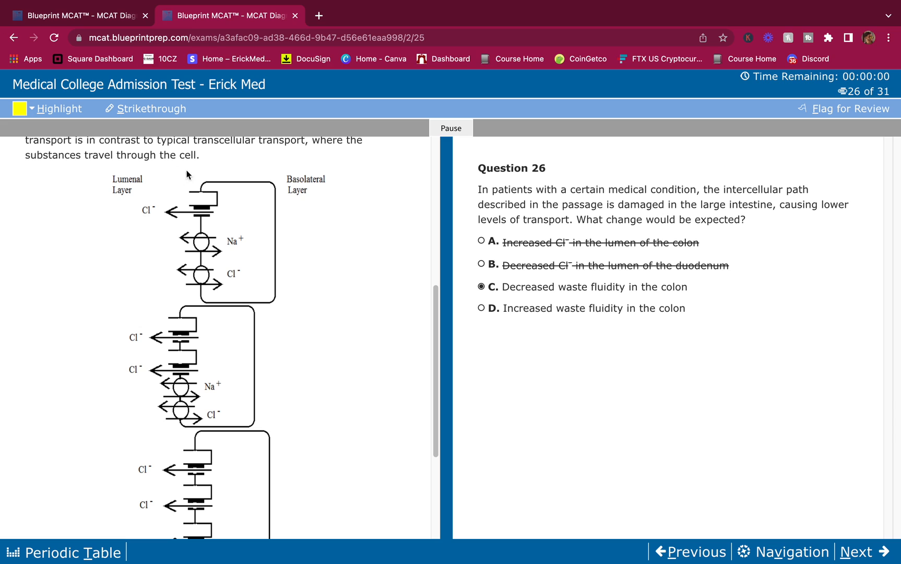
mouse_move(142, 237)
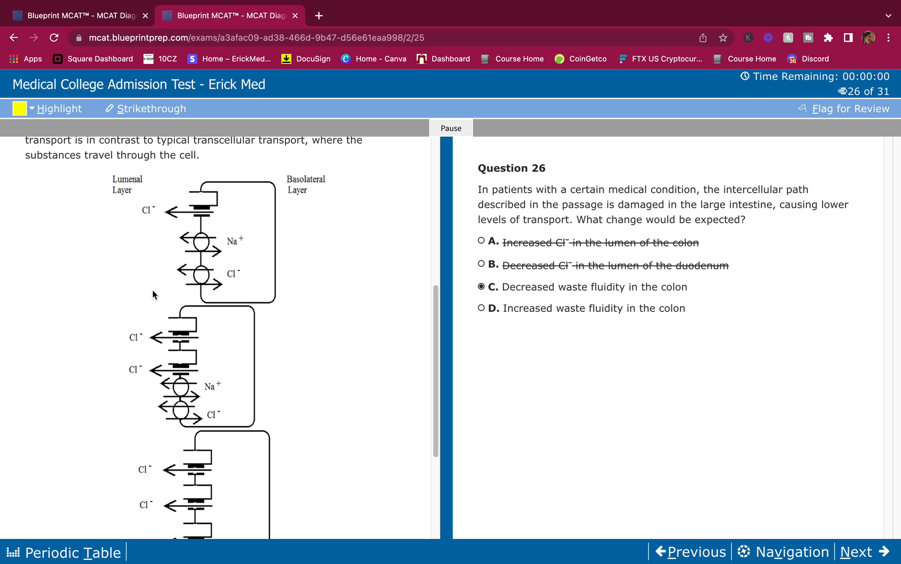
mouse_move(158, 254)
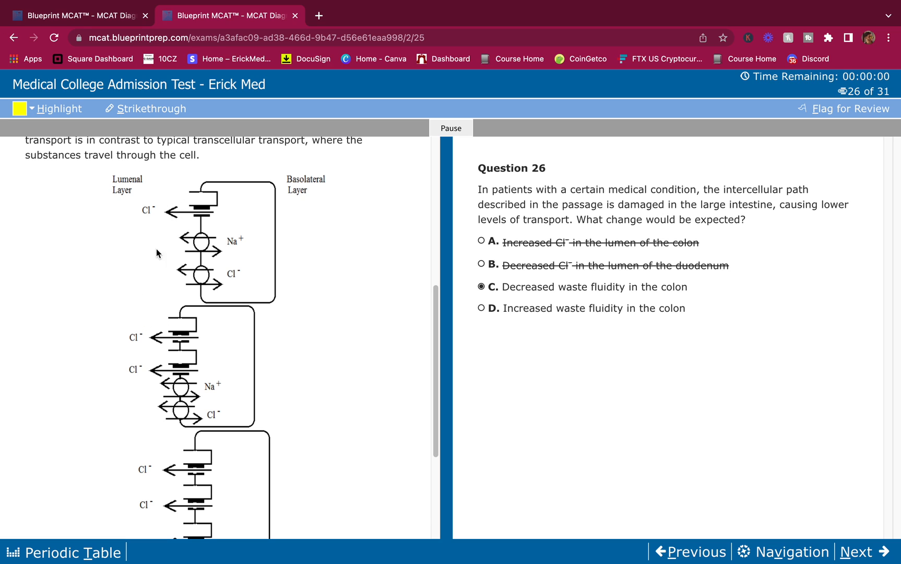
mouse_move(147, 284)
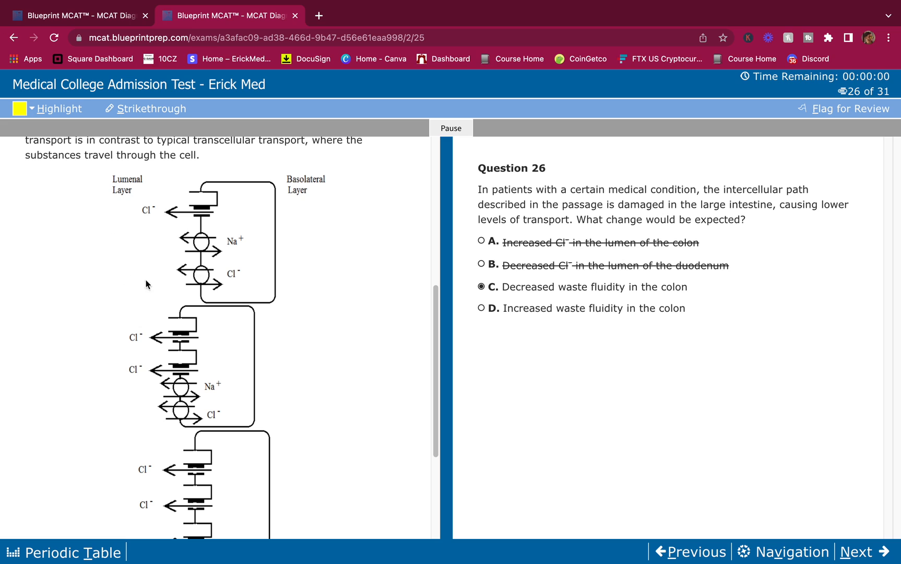
mouse_move(140, 238)
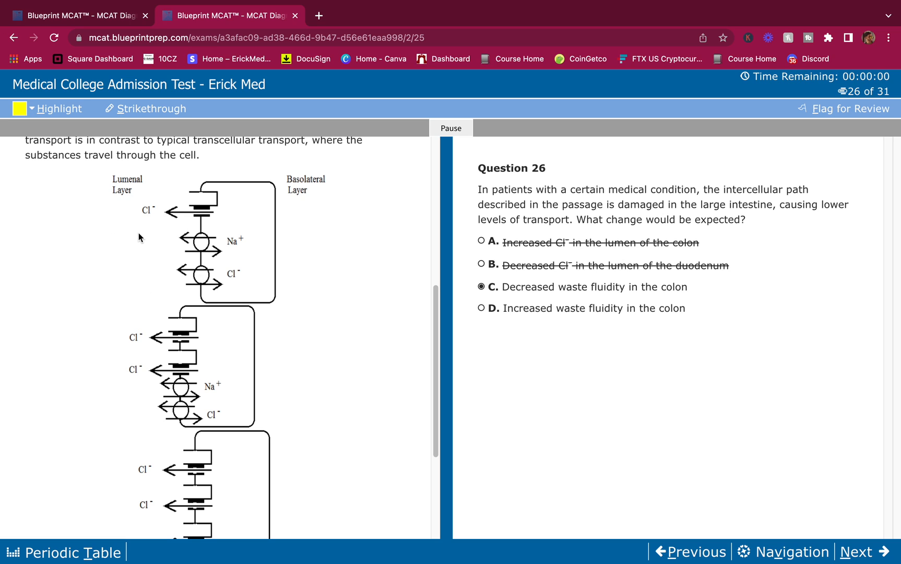
mouse_move(536, 284)
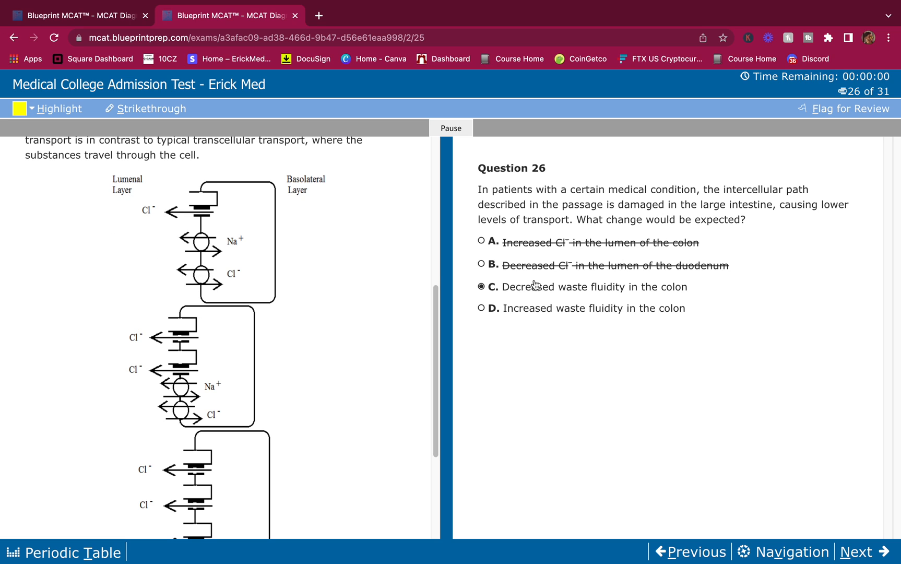
mouse_move(557, 302)
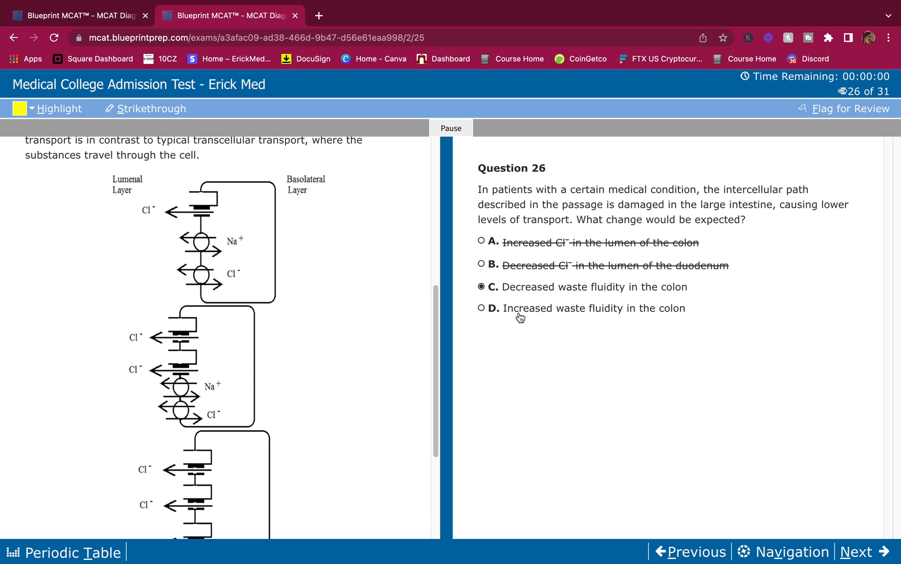
mouse_move(560, 328)
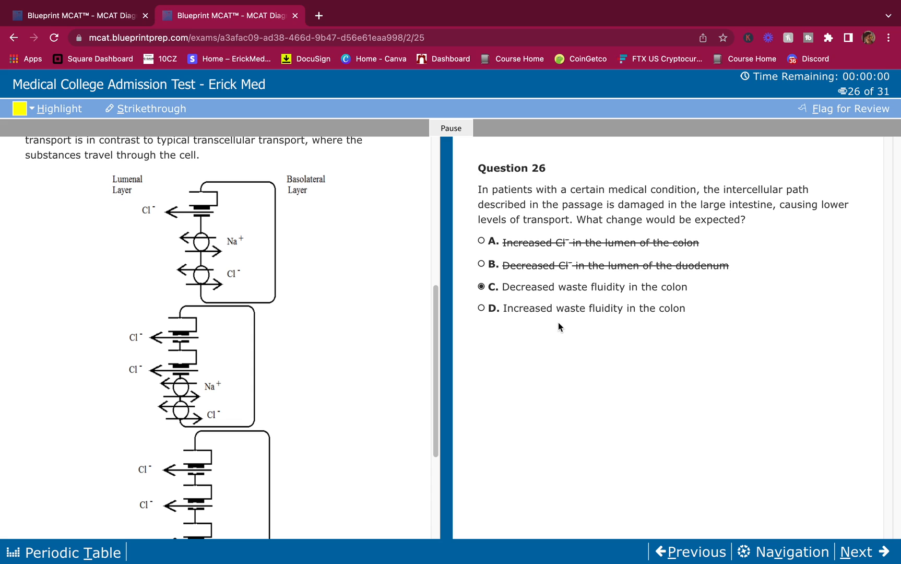
mouse_move(848, 538)
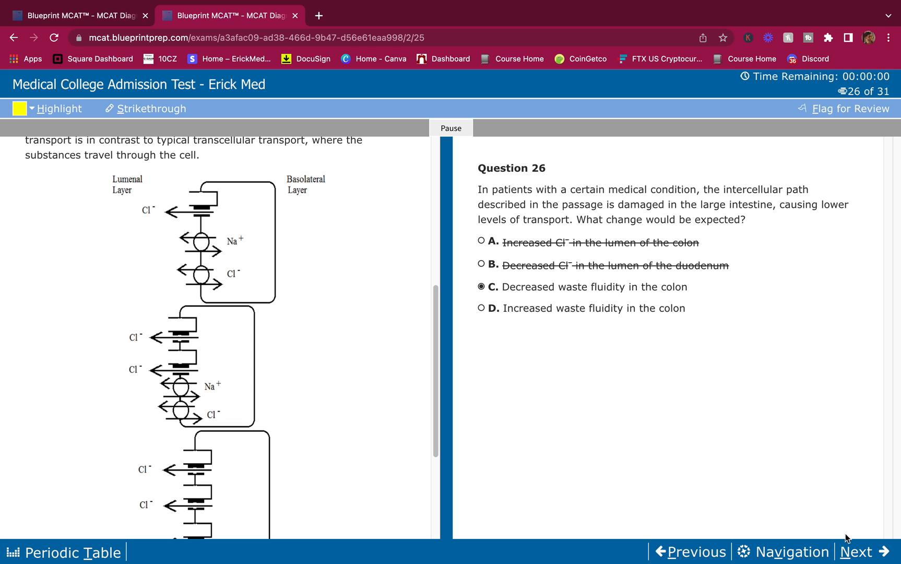
click(859, 553)
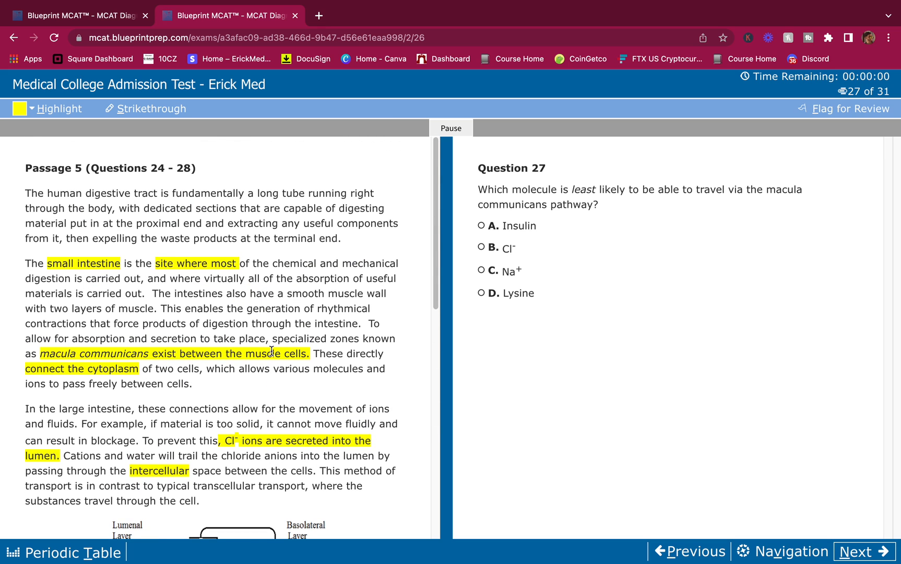
mouse_move(273, 358)
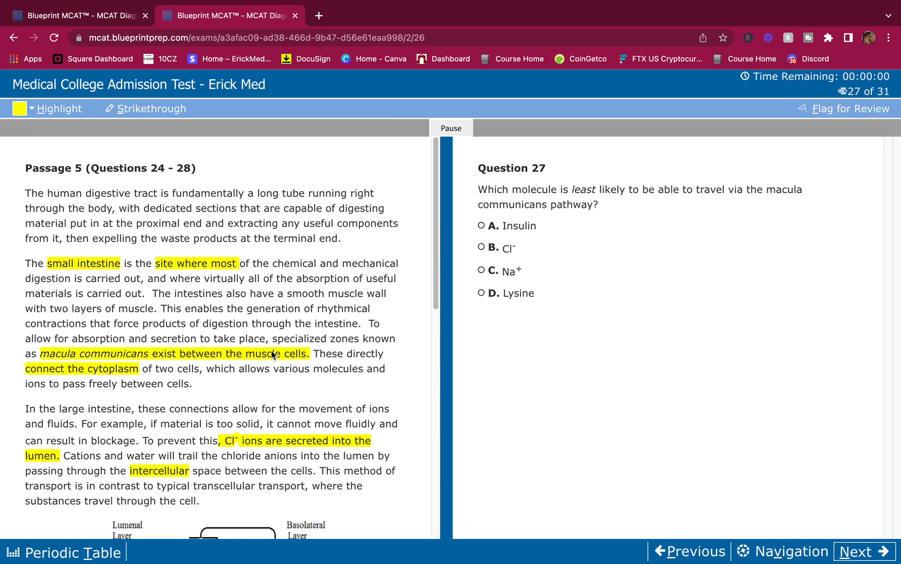
mouse_move(477, 218)
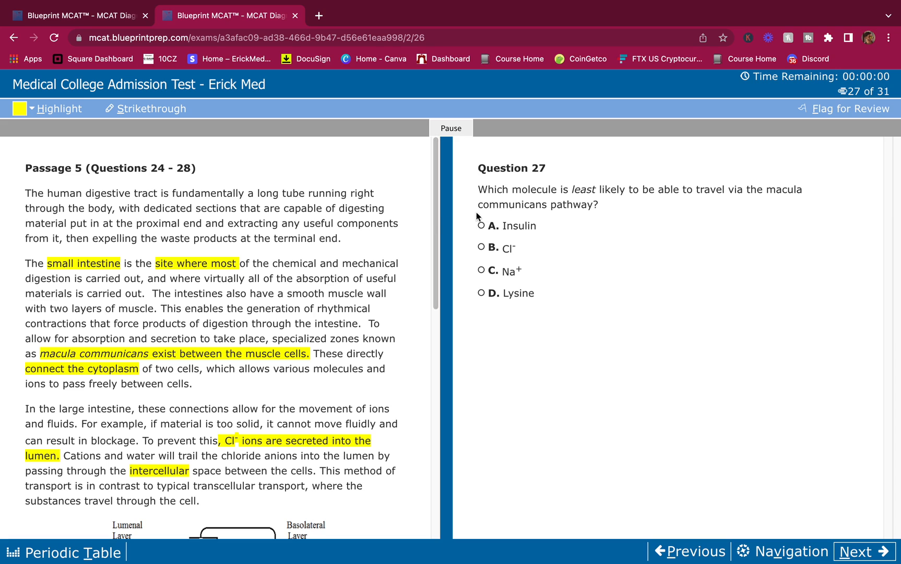
mouse_move(711, 222)
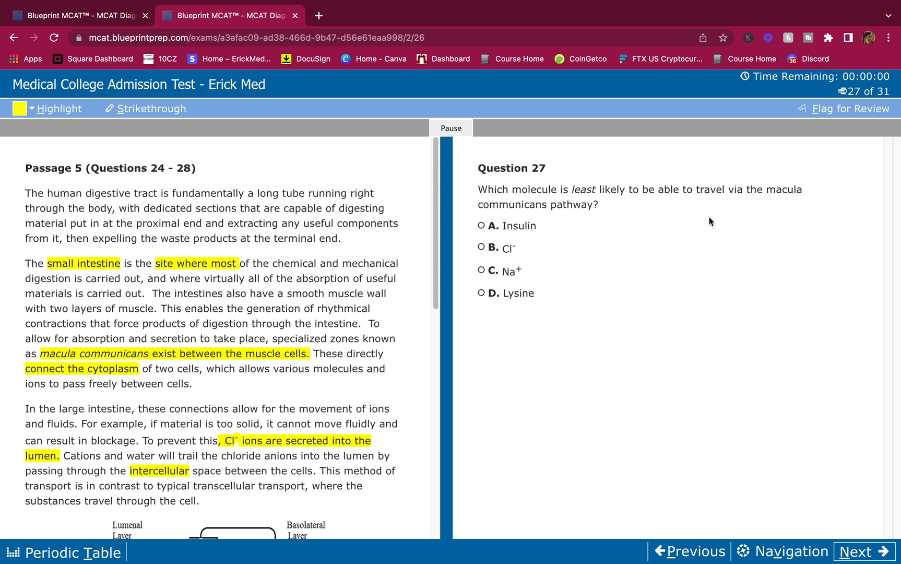
mouse_move(698, 229)
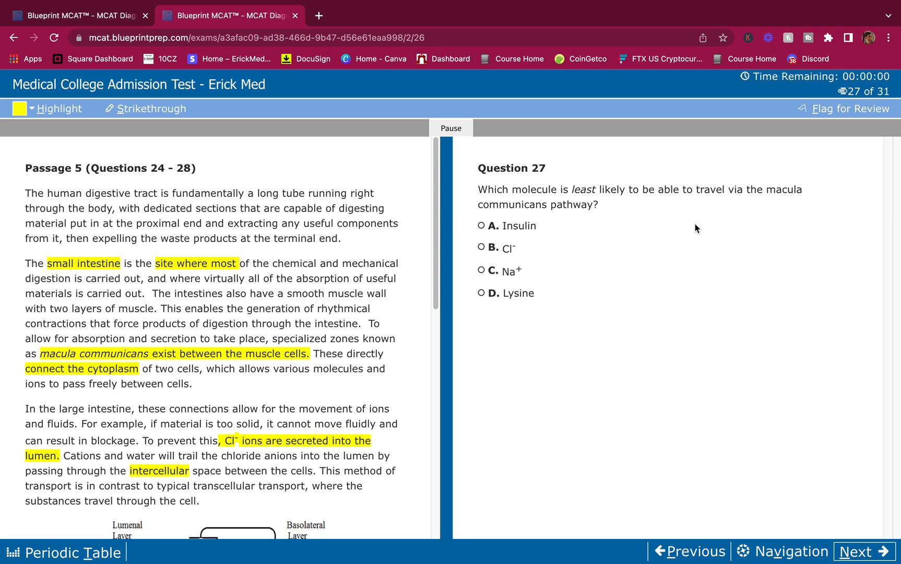
mouse_move(229, 383)
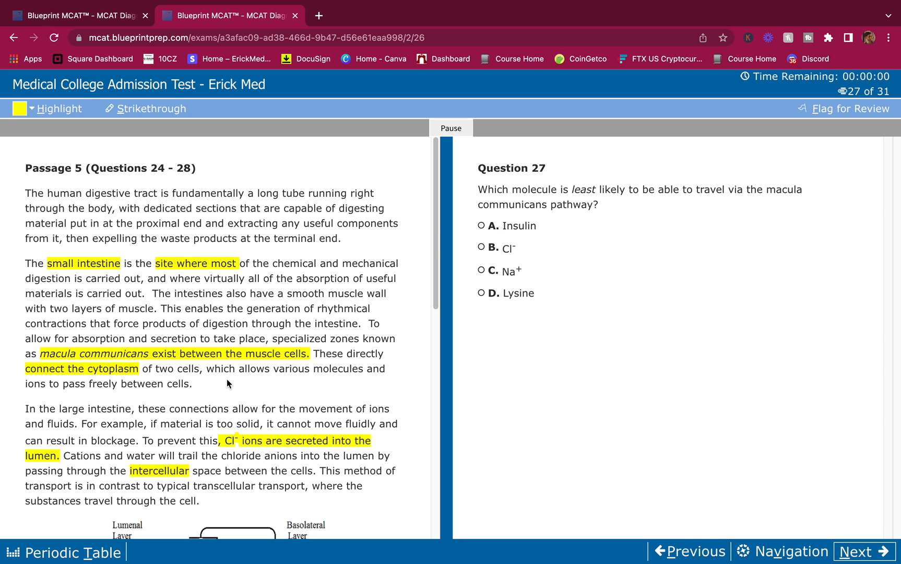
Step: Choose Insulin, choice A, for Question 27 while rereading the large-intestine paragraph
scroll(down, 3)
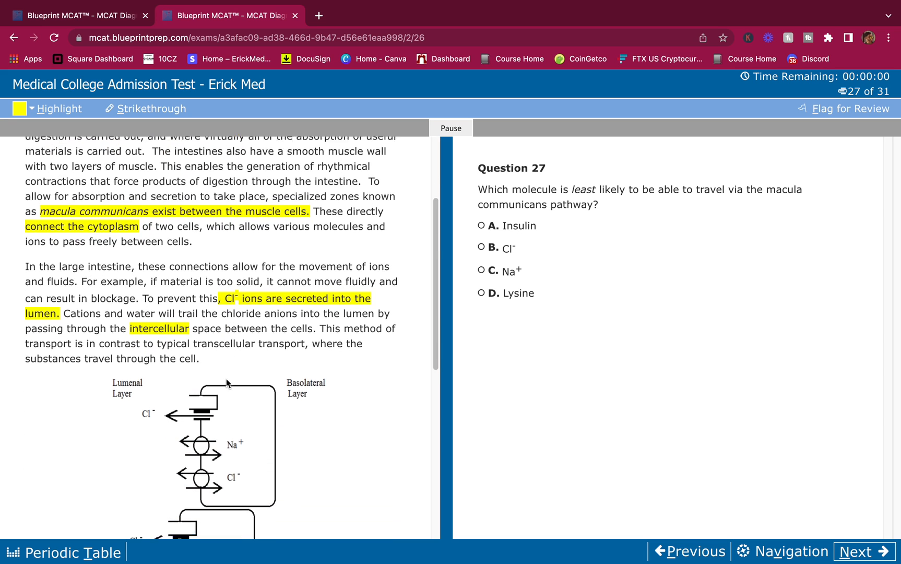
scroll(down, 3)
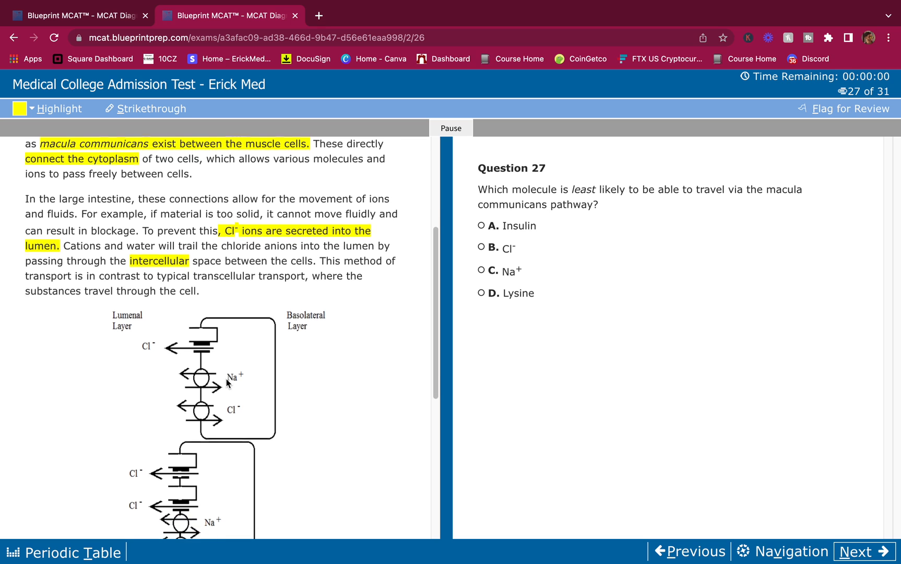
scroll(down, 3)
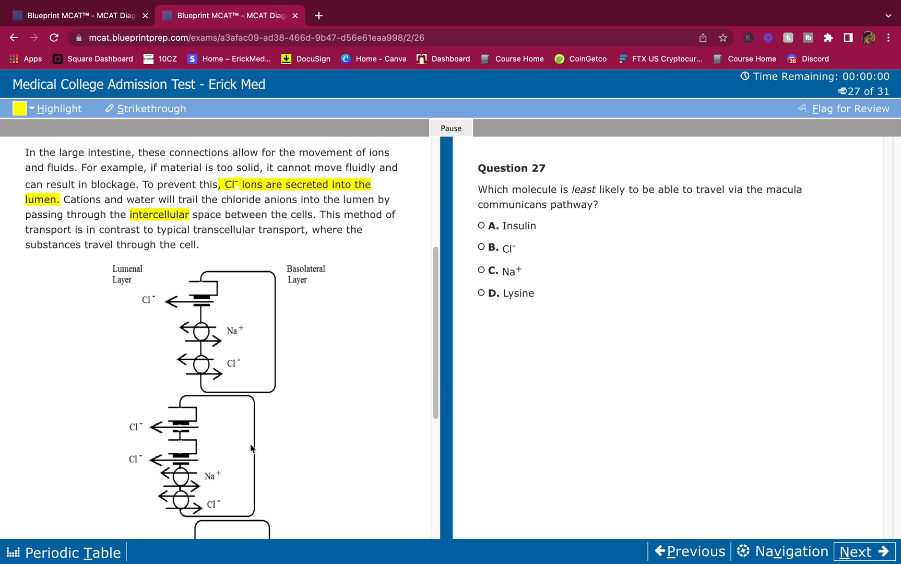
scroll(up, 3)
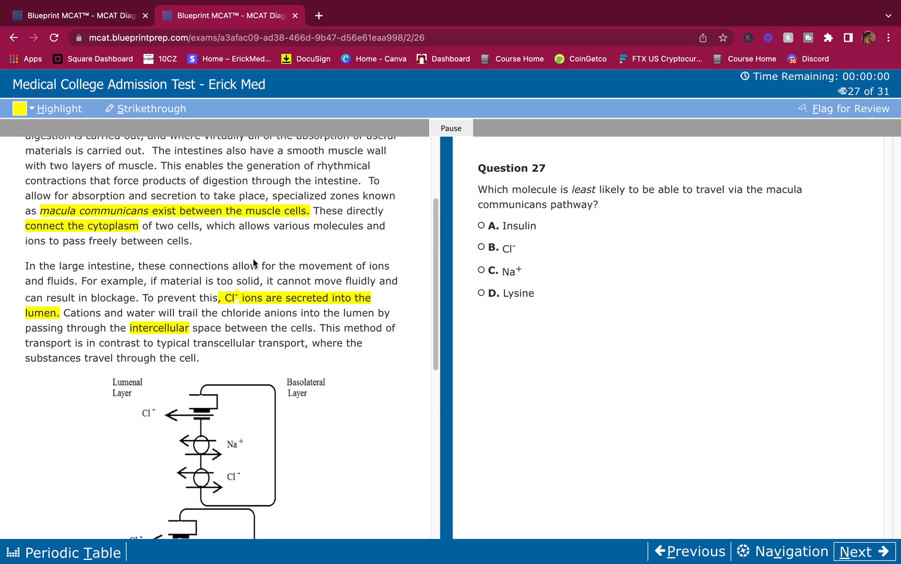
scroll(down, 3)
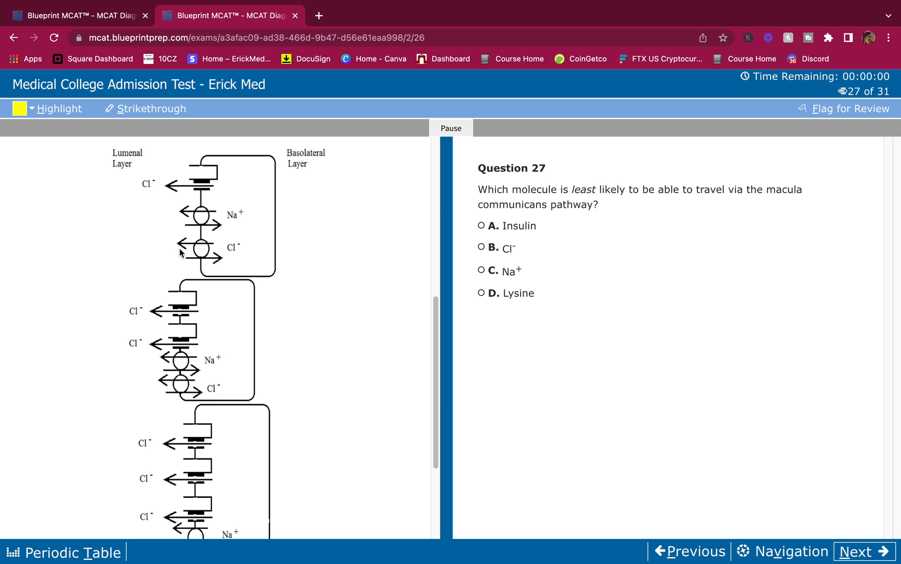
mouse_move(248, 244)
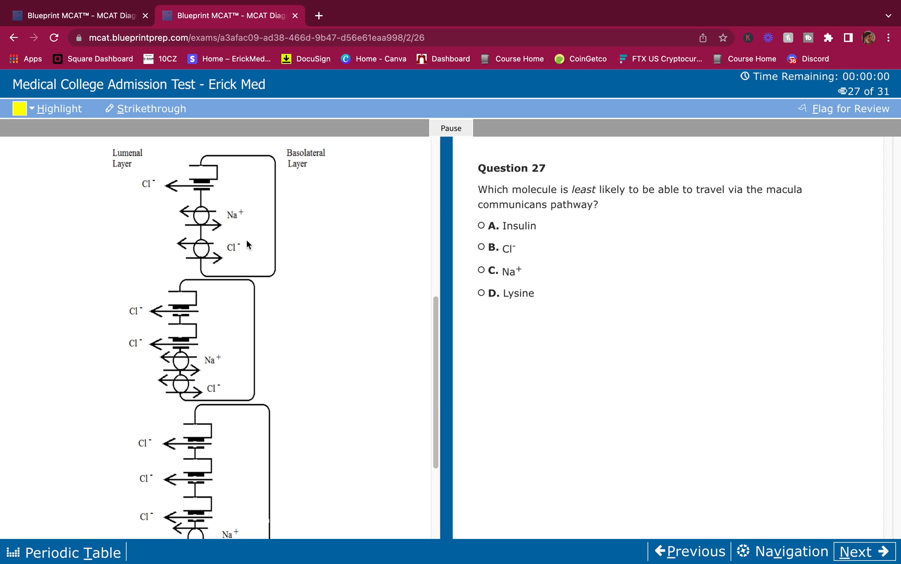
mouse_move(318, 235)
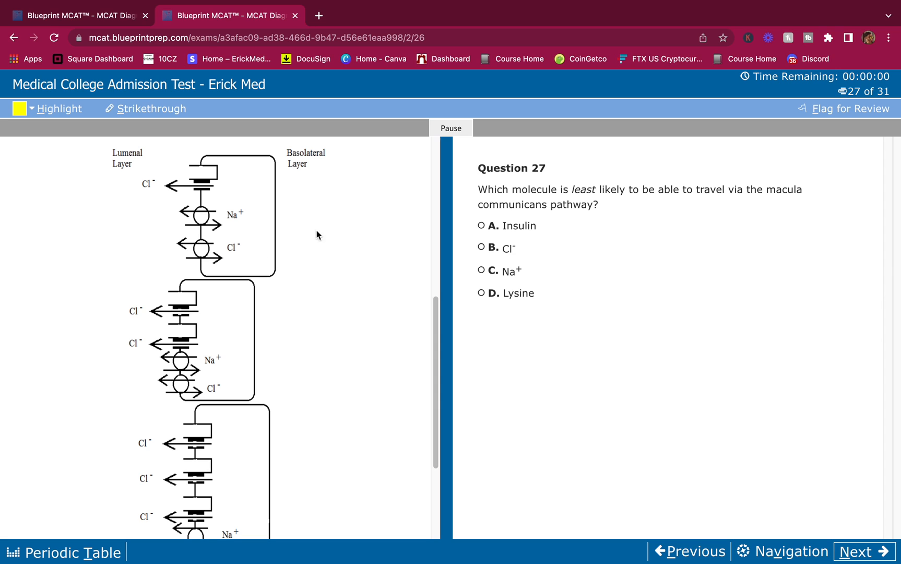
mouse_move(234, 251)
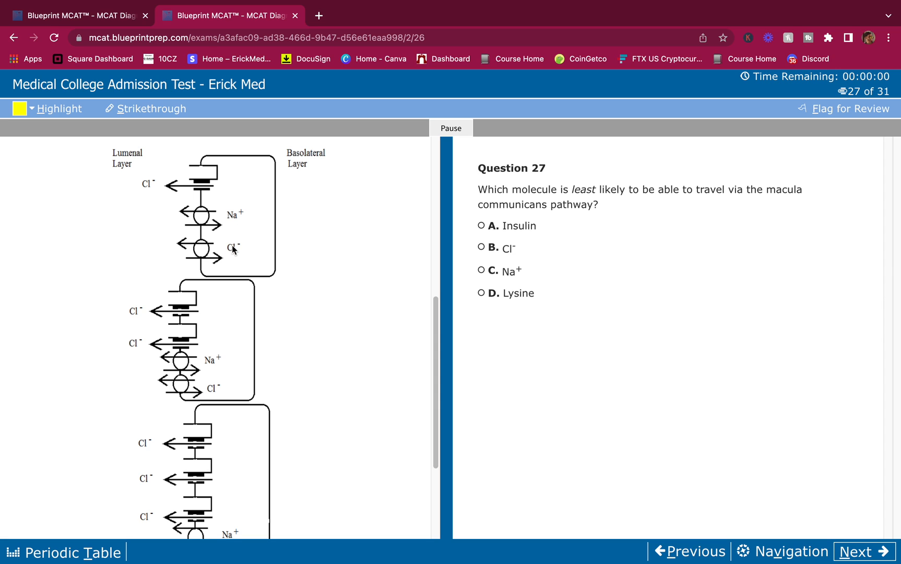
mouse_move(489, 283)
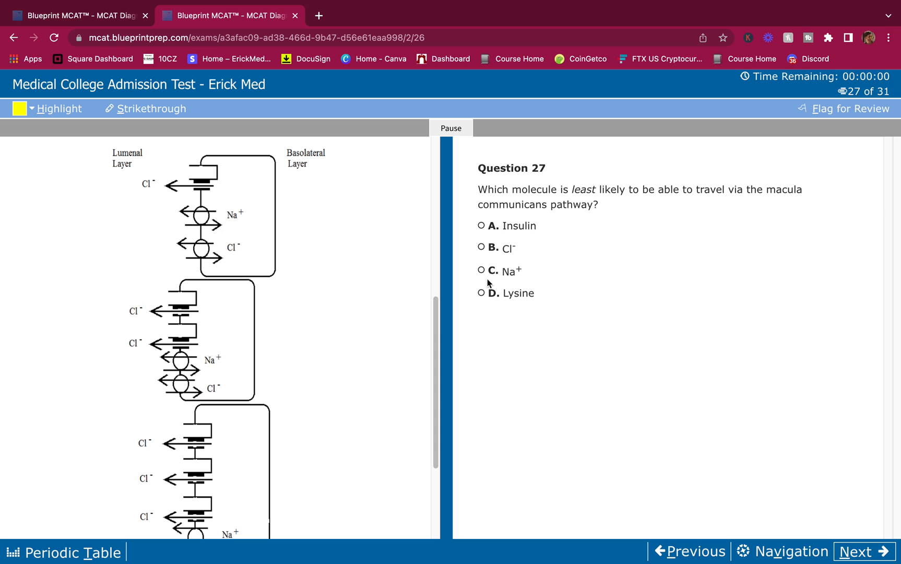
mouse_move(509, 230)
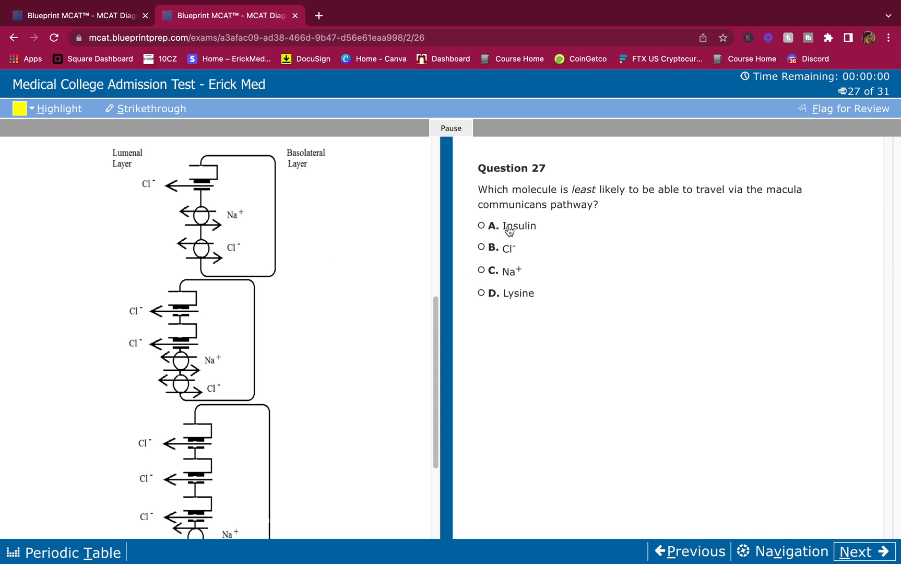
click(483, 226)
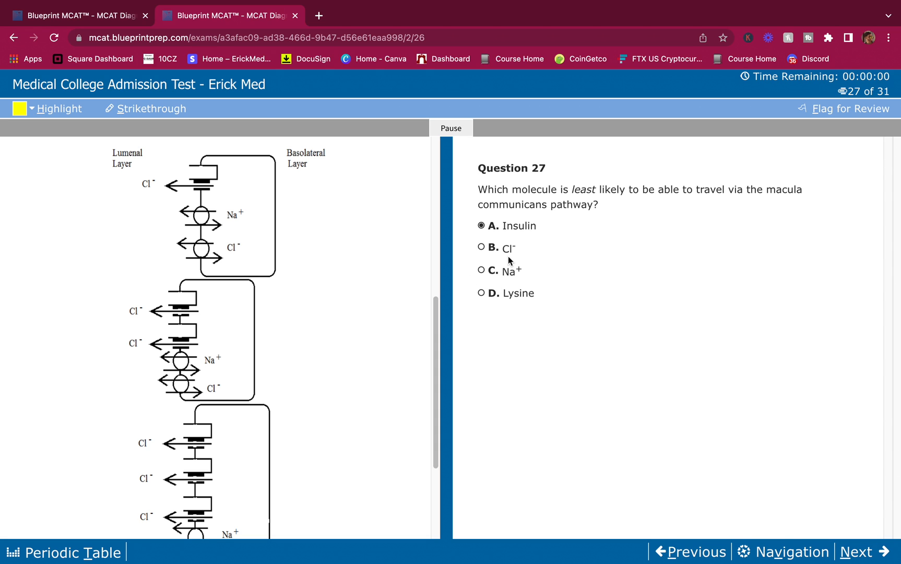
mouse_move(178, 202)
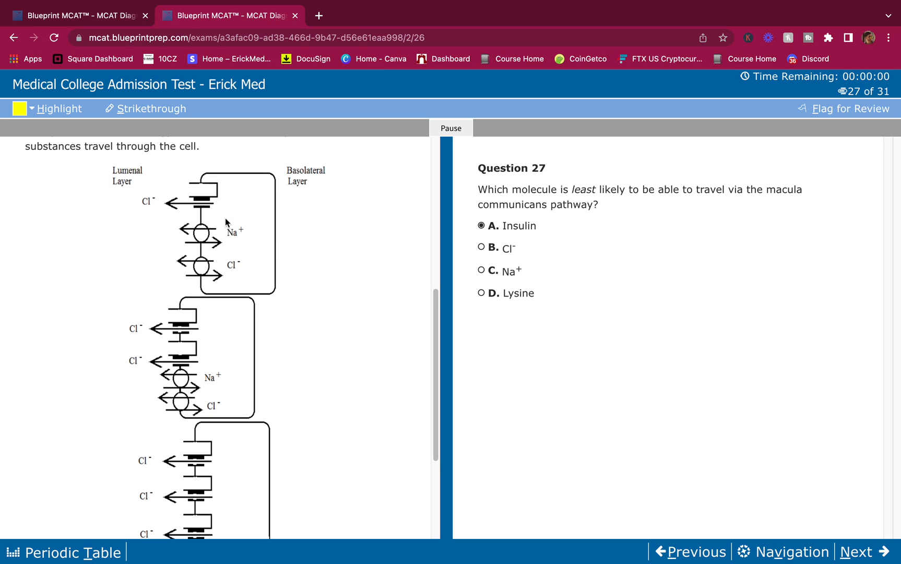
mouse_move(499, 240)
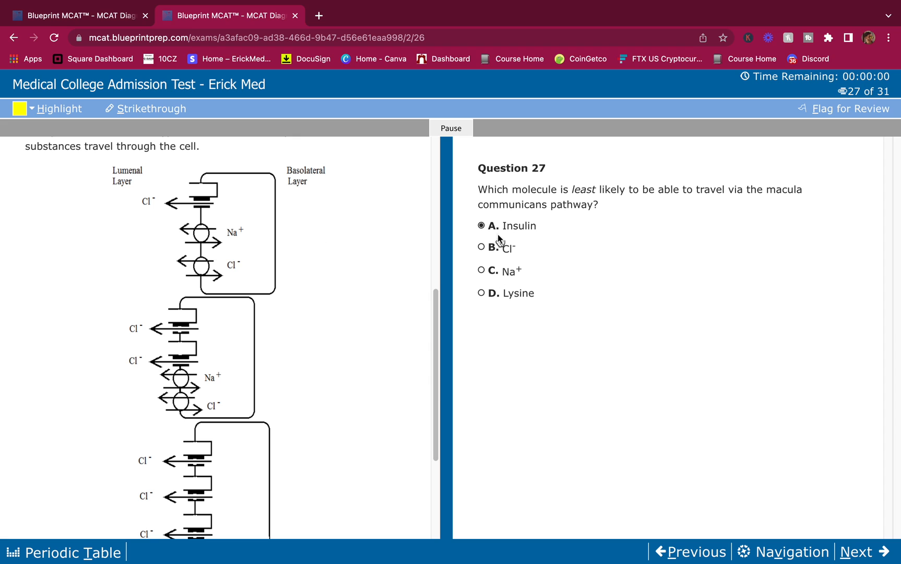
mouse_move(516, 259)
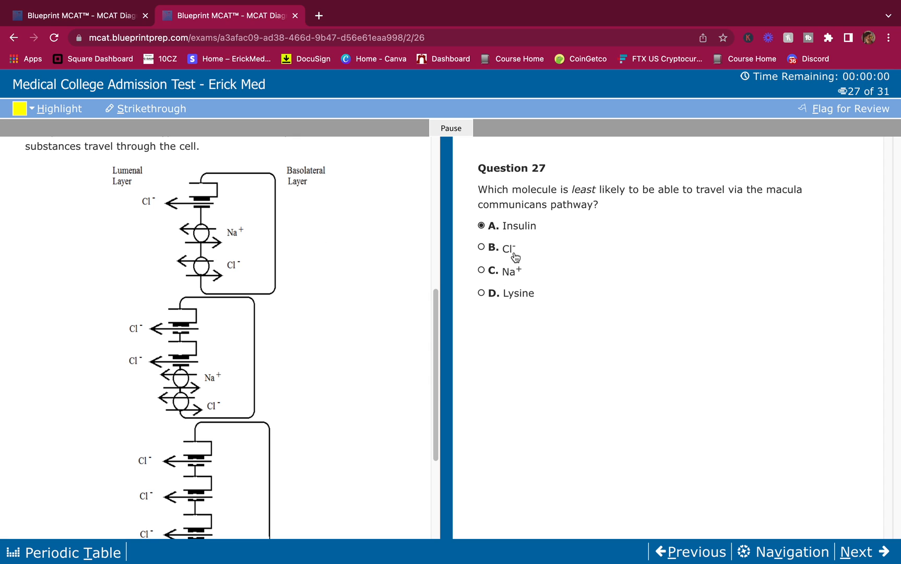
mouse_move(532, 312)
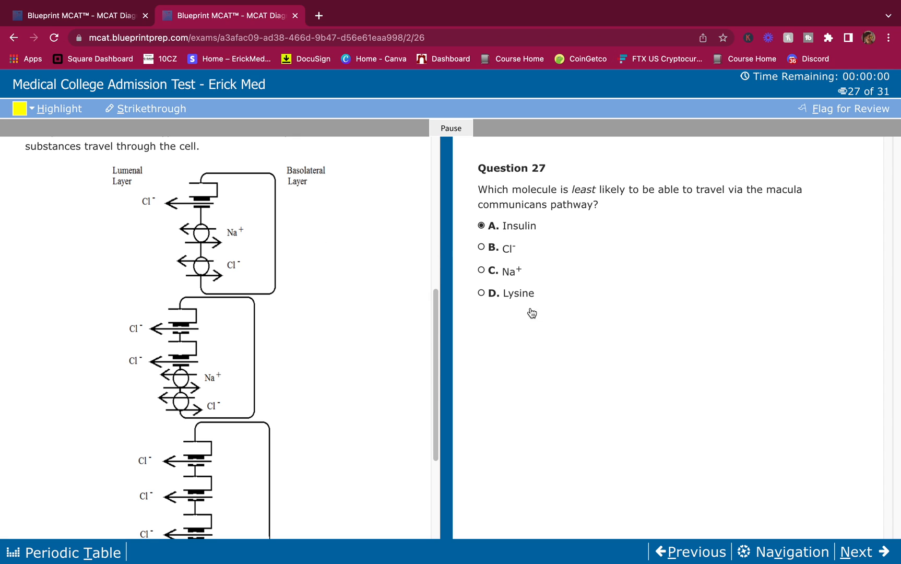
mouse_move(223, 242)
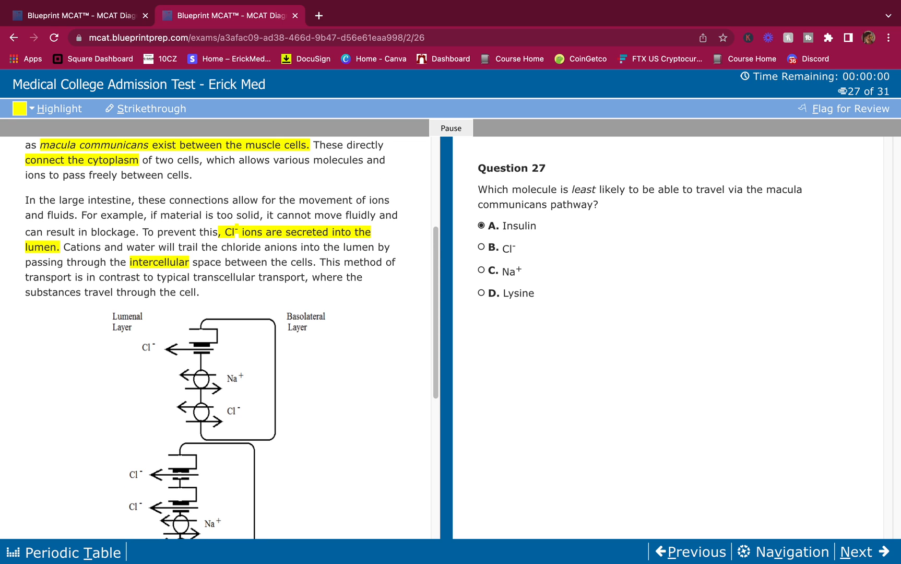
scroll(down, 3)
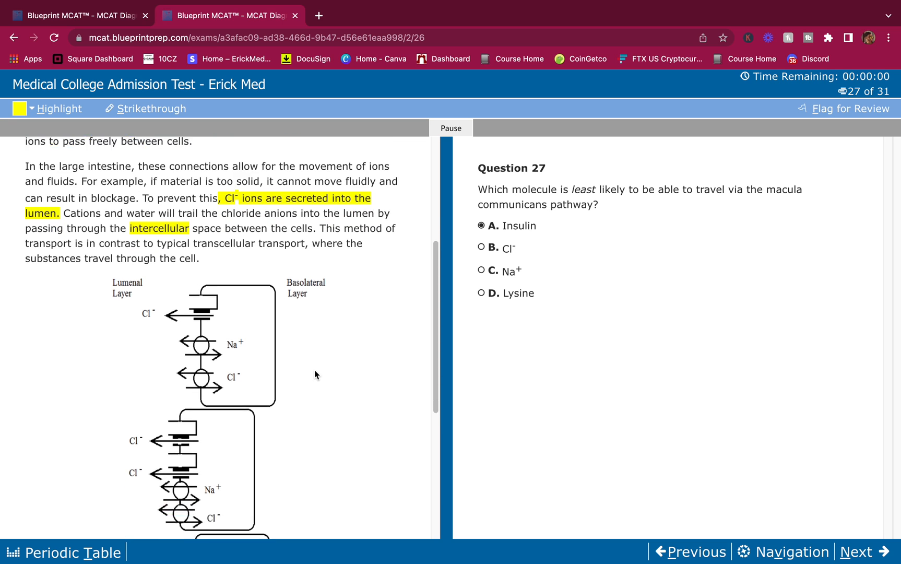
scroll(down, 3)
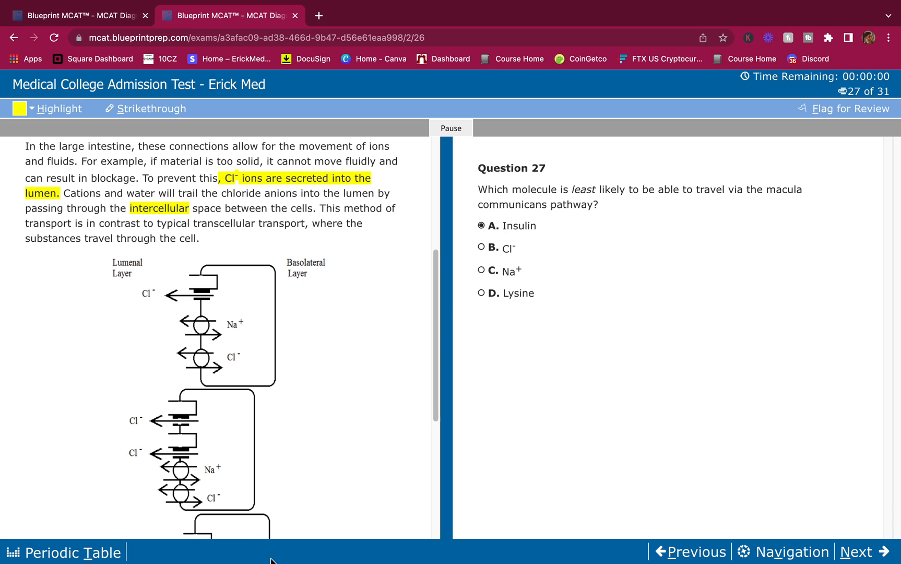
mouse_move(261, 321)
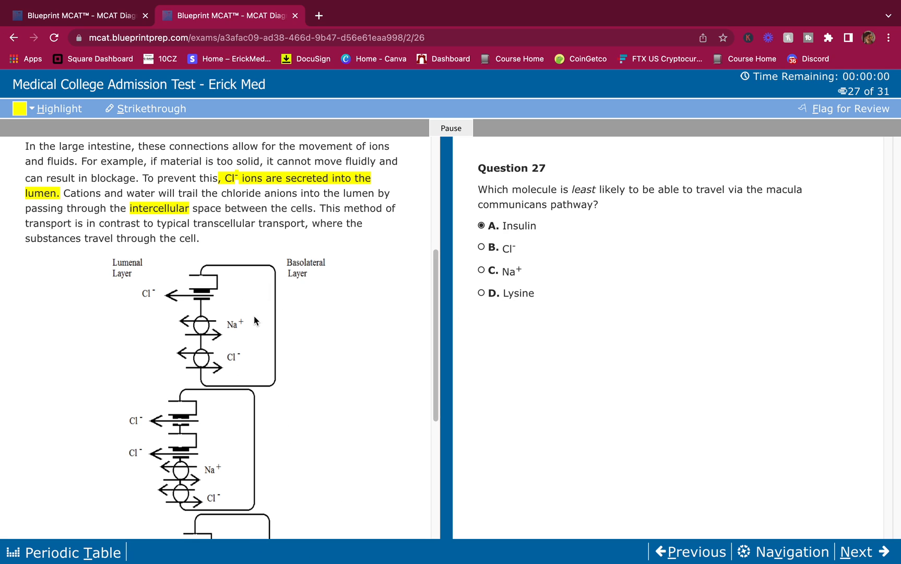
mouse_move(524, 298)
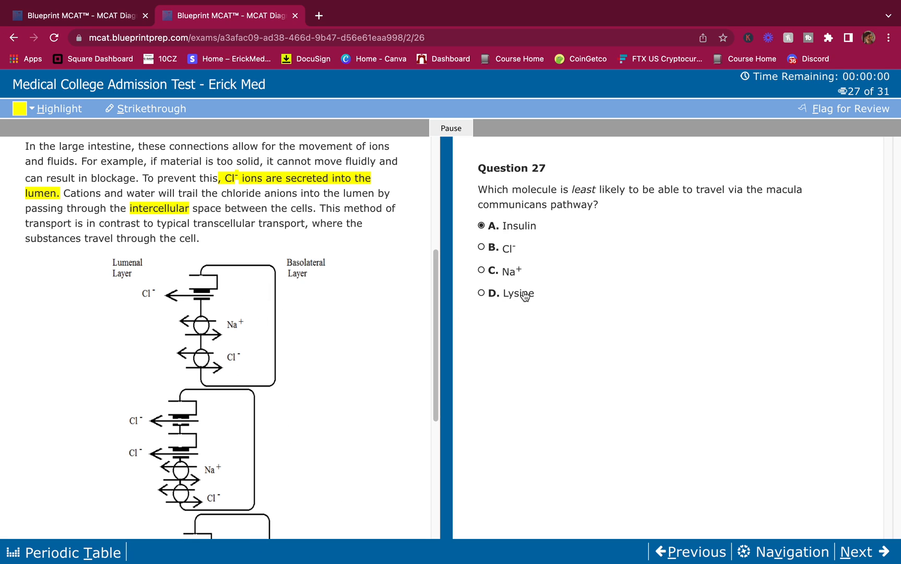
mouse_move(218, 350)
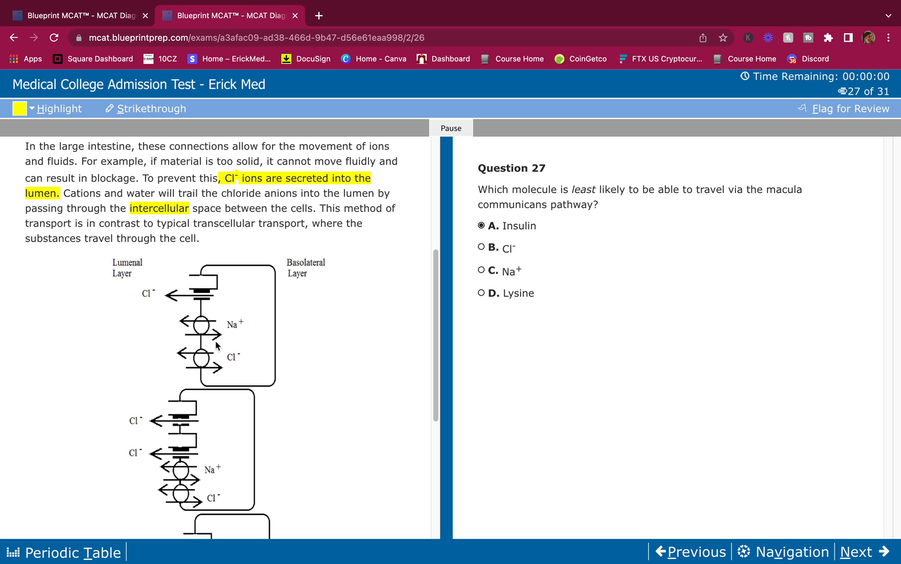
mouse_move(88, 266)
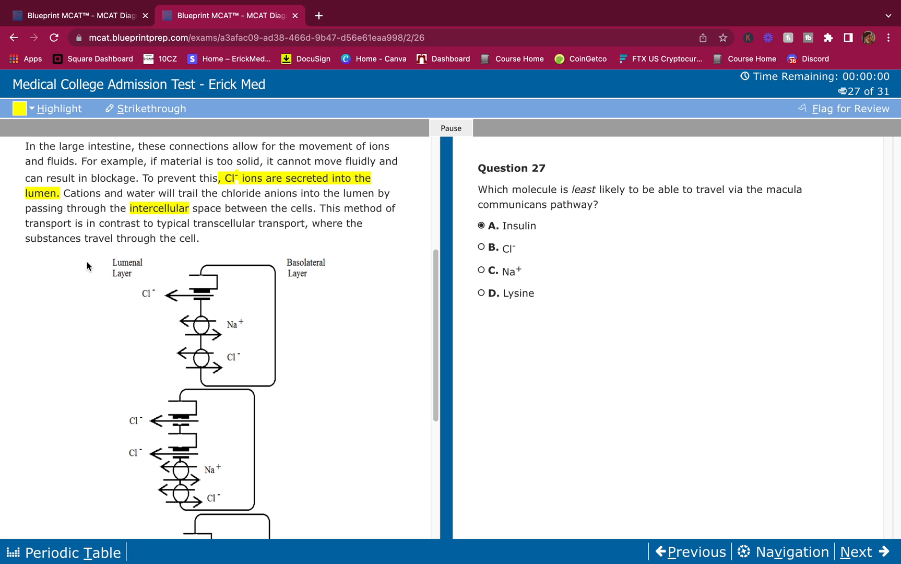
mouse_move(506, 303)
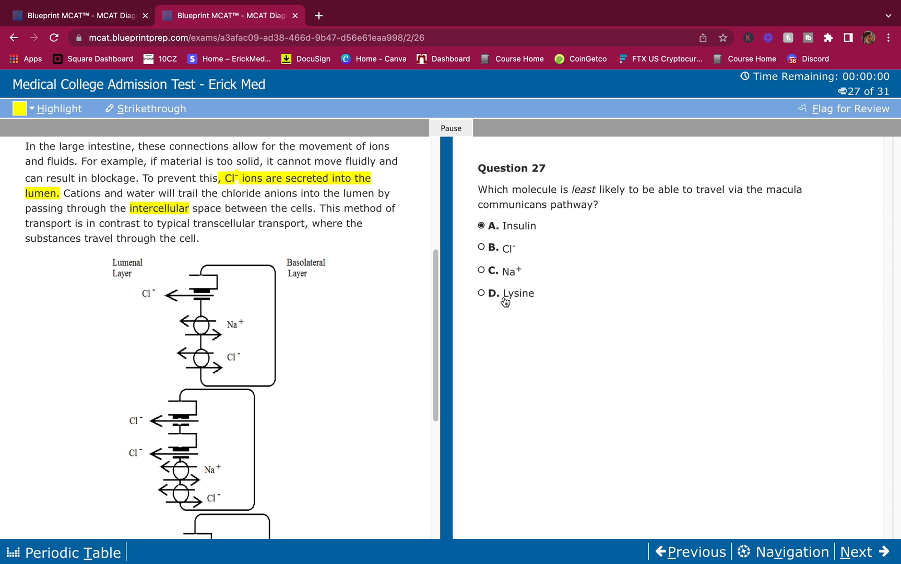
mouse_move(378, 326)
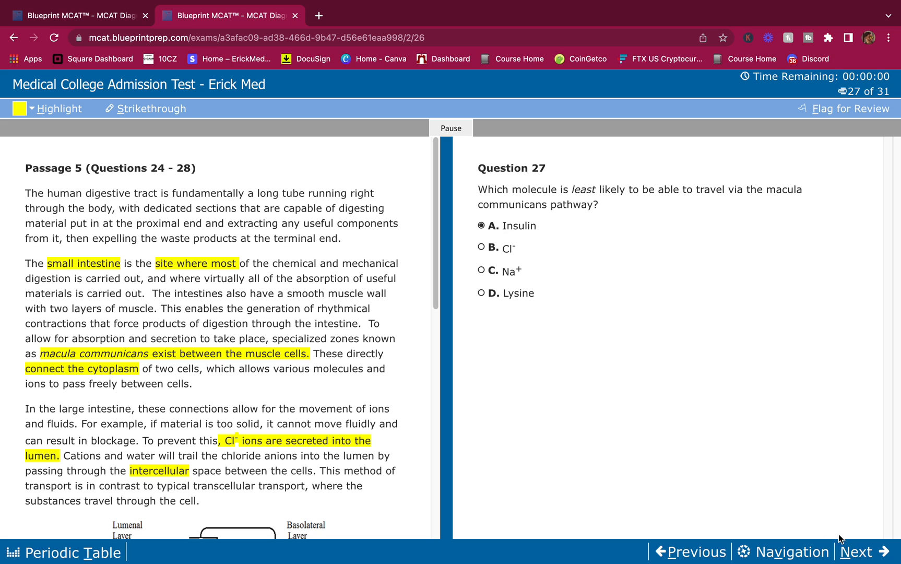
mouse_move(855, 546)
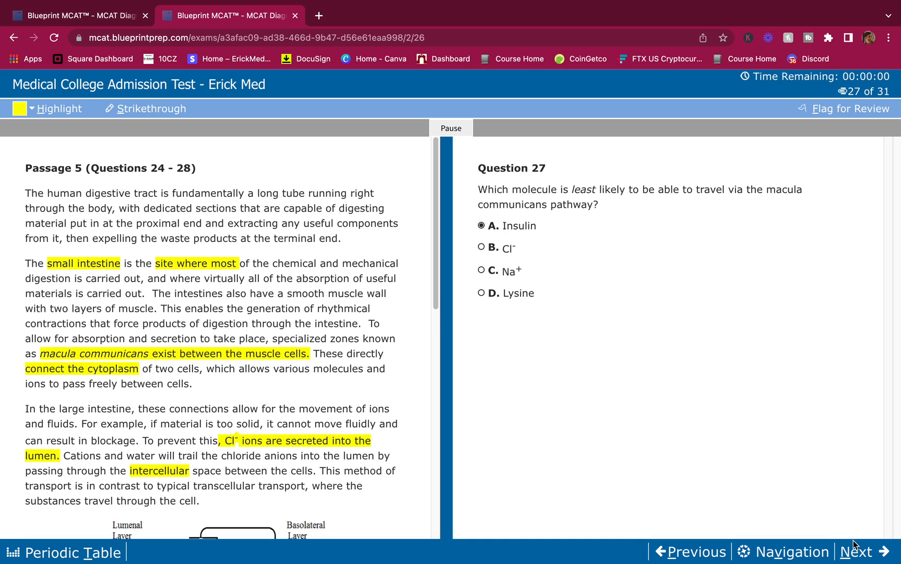
Step: On Question 28, strike out striated and multi-nucleated, then select choice C, parasympathetic regulation
click(862, 552)
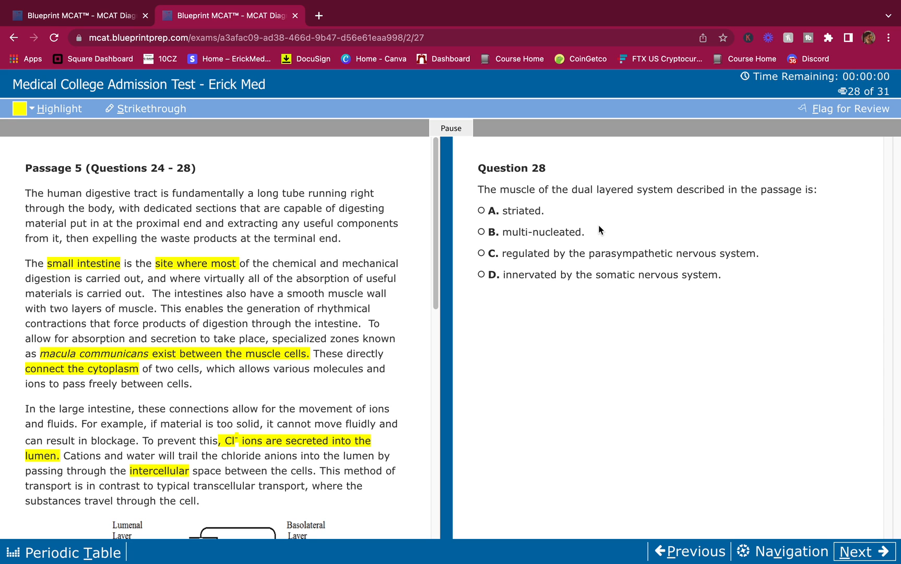
scroll(down, 3)
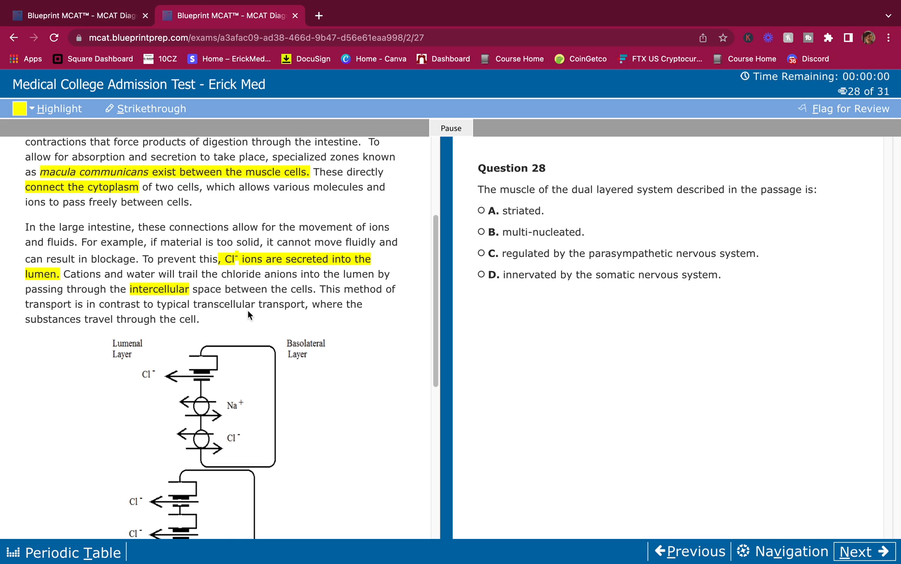
mouse_move(533, 218)
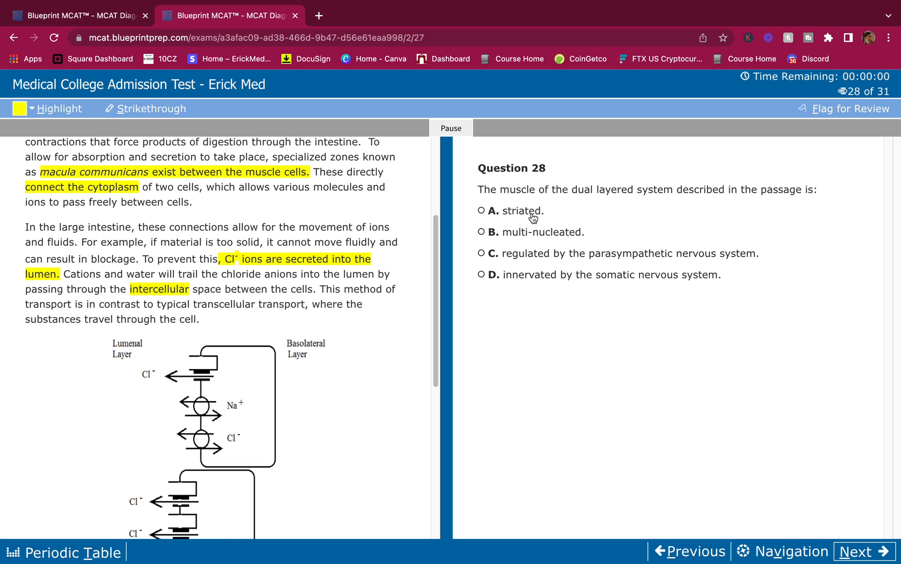
mouse_move(559, 230)
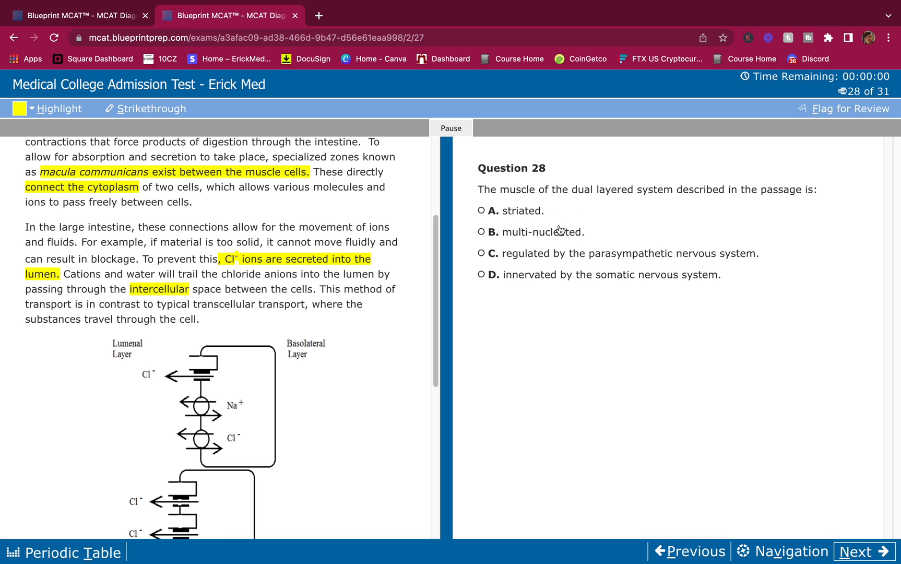
mouse_move(497, 218)
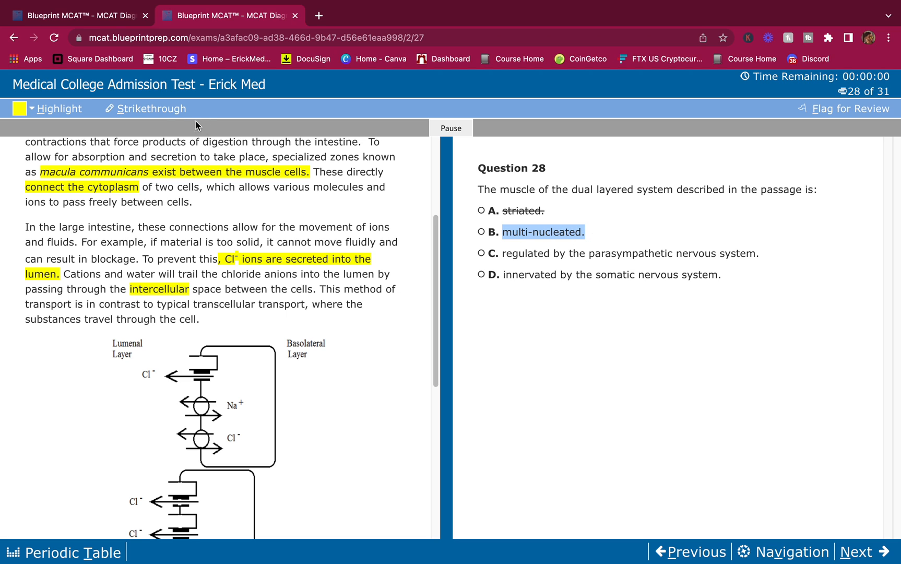
click(543, 232)
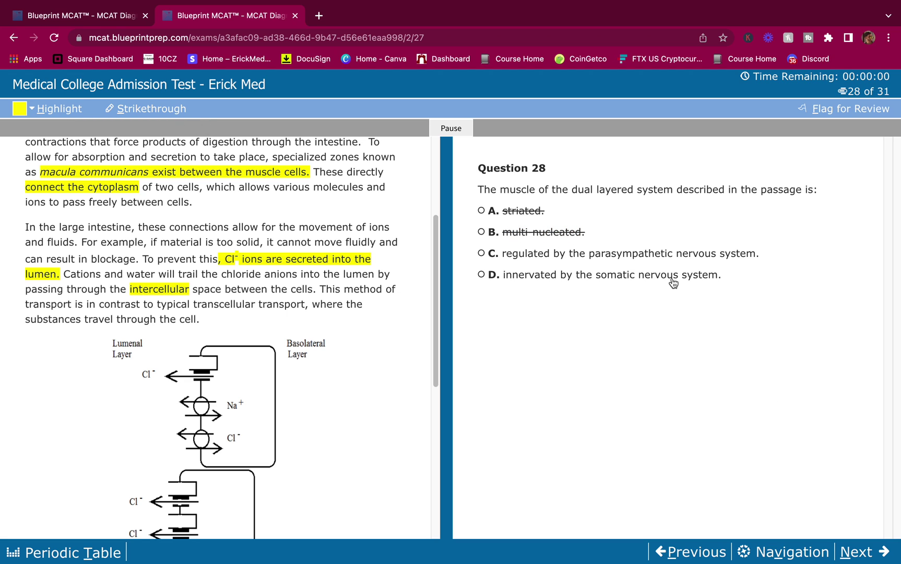
mouse_move(633, 266)
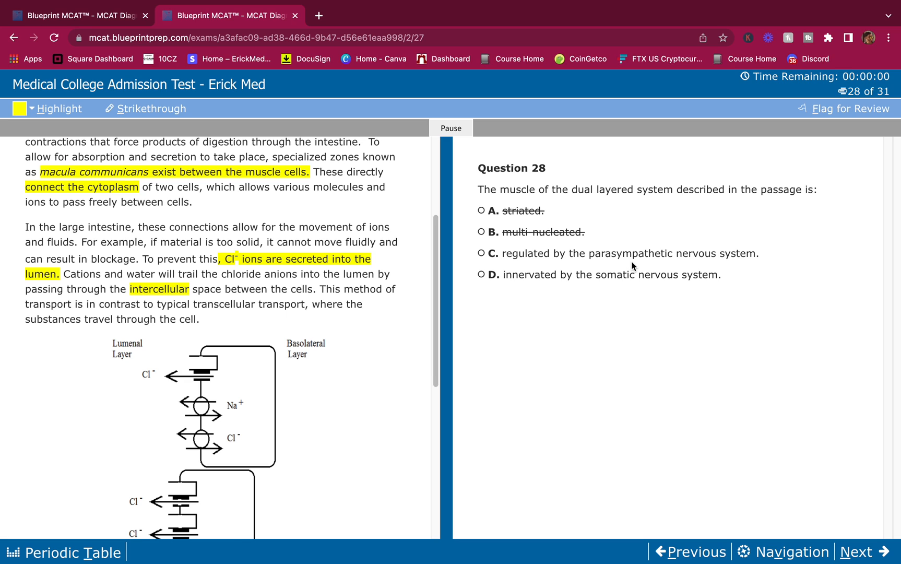
mouse_move(599, 266)
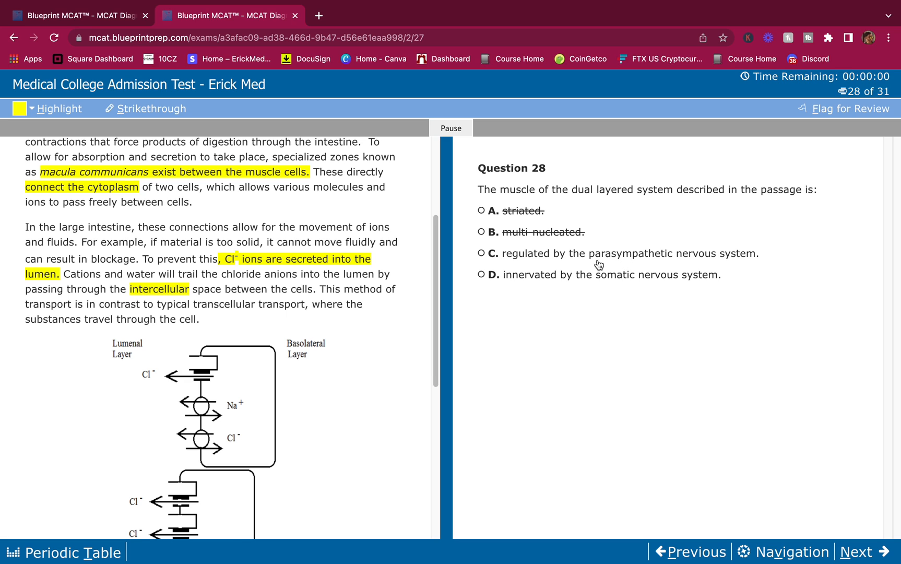
mouse_move(537, 258)
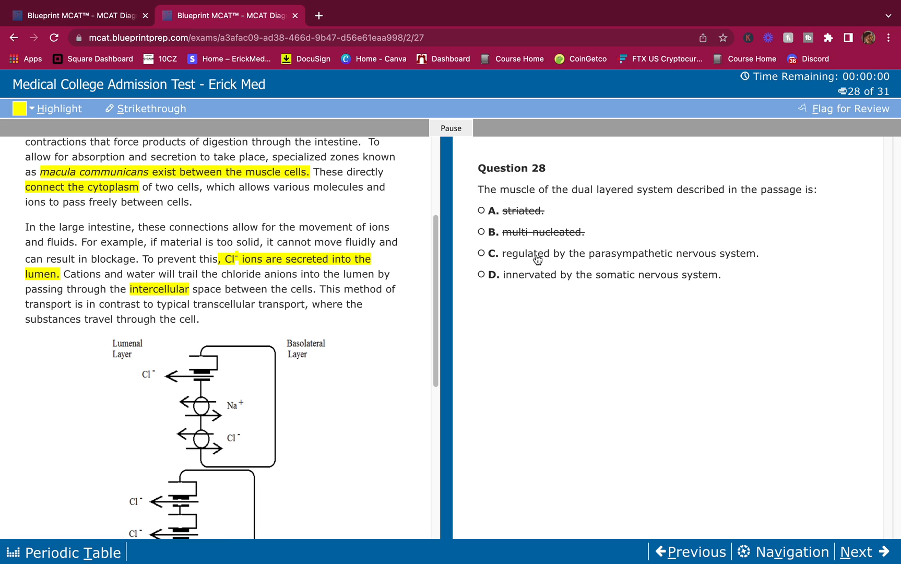
click(480, 254)
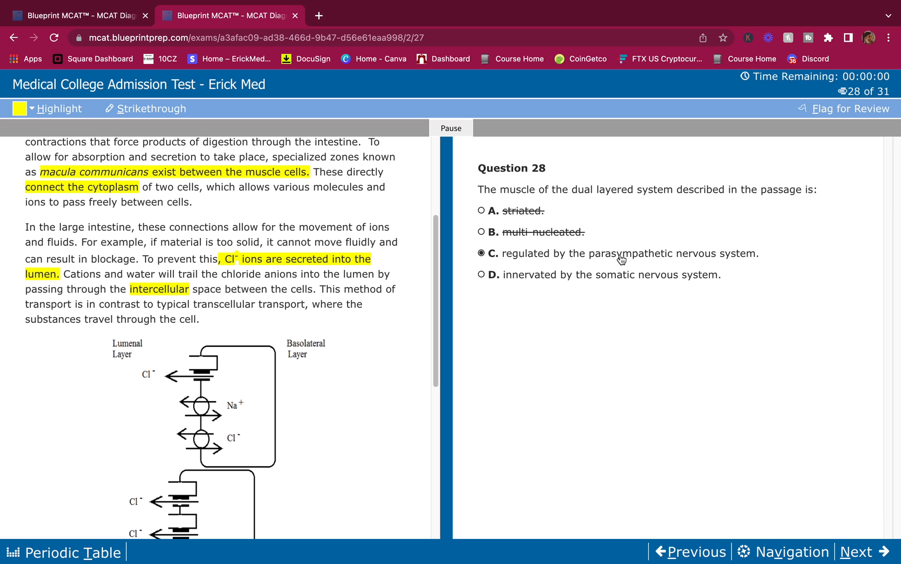
mouse_move(629, 260)
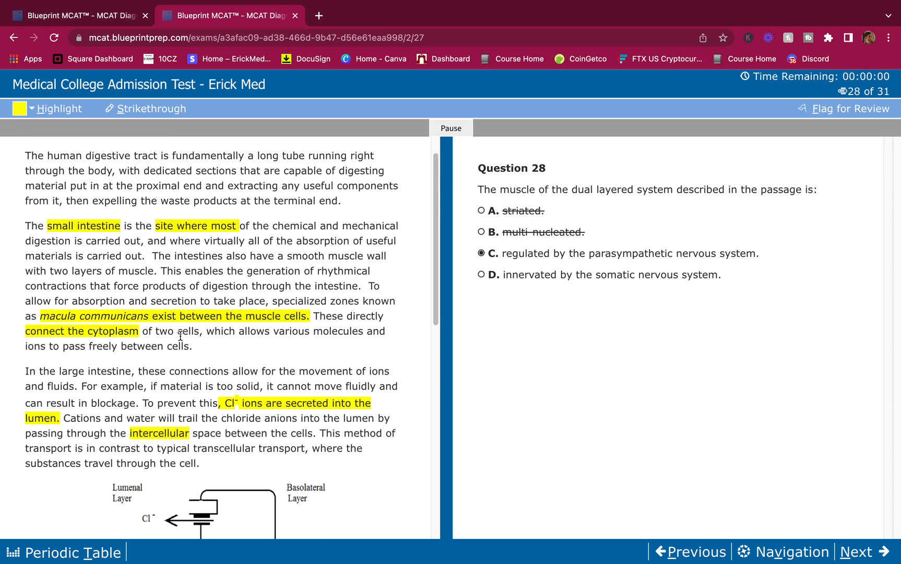
mouse_move(568, 331)
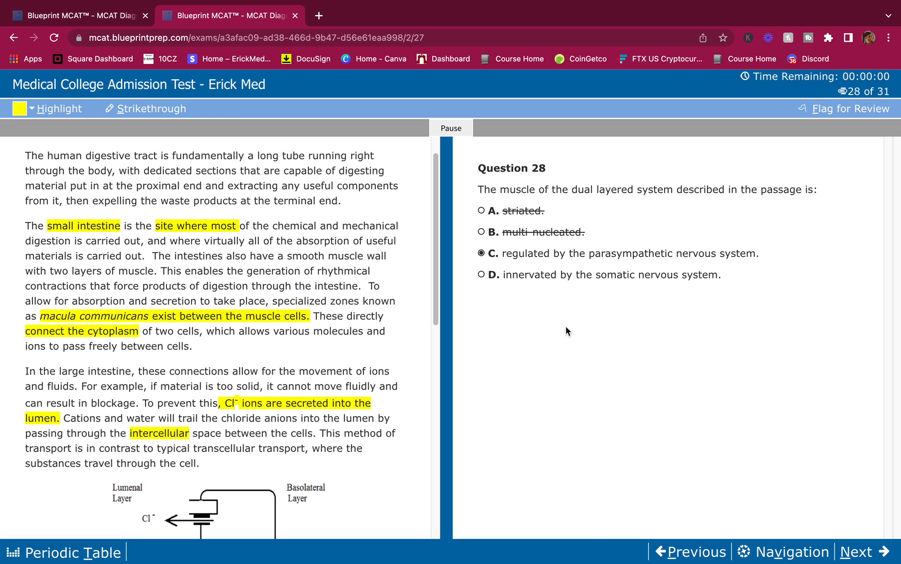
mouse_move(602, 254)
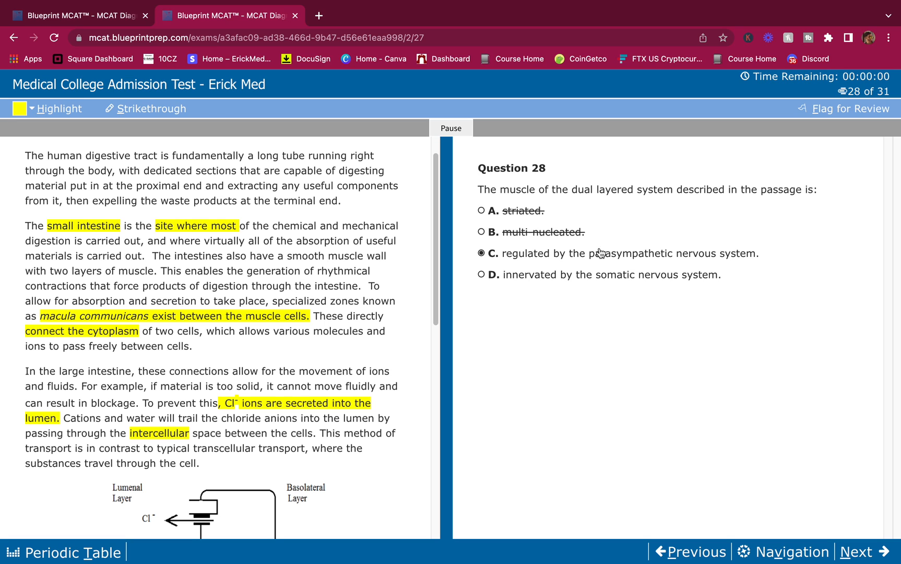
mouse_move(670, 290)
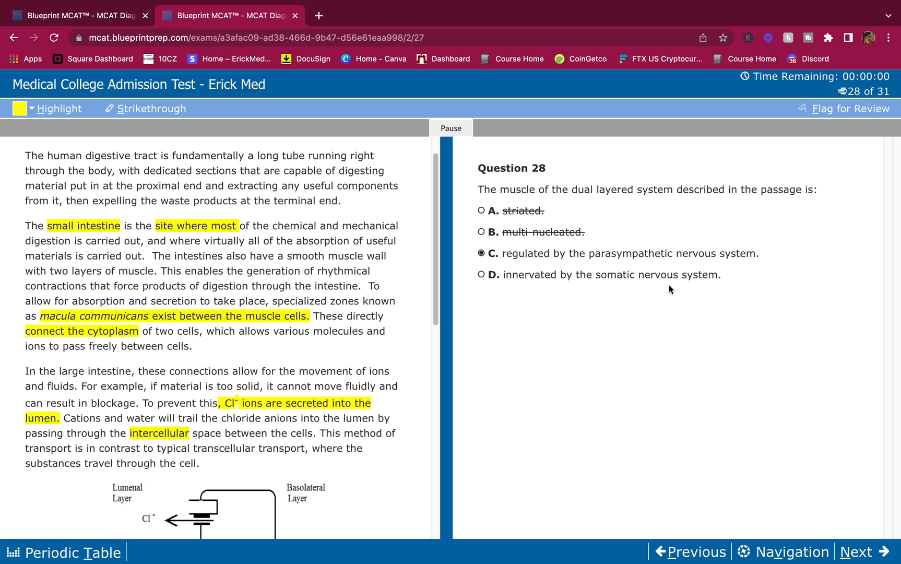
mouse_move(499, 287)
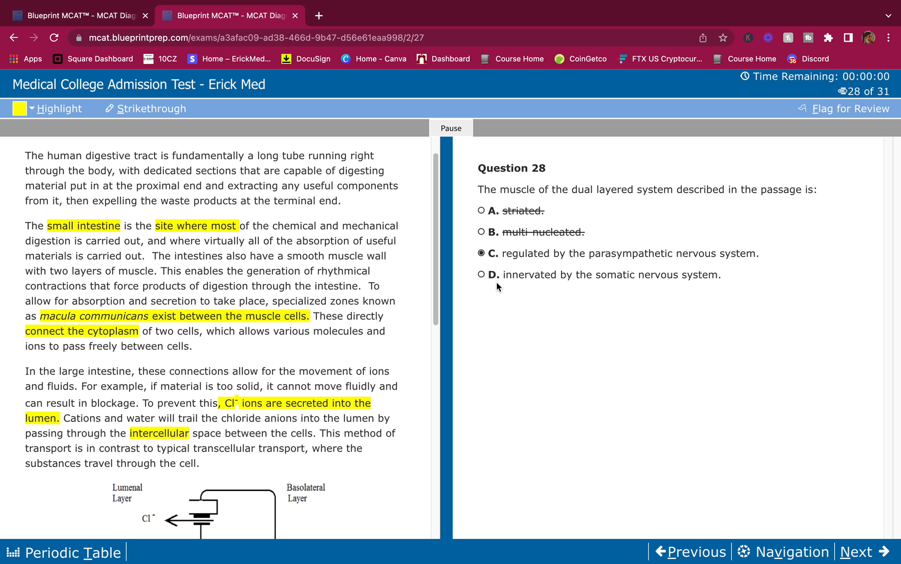
mouse_move(609, 282)
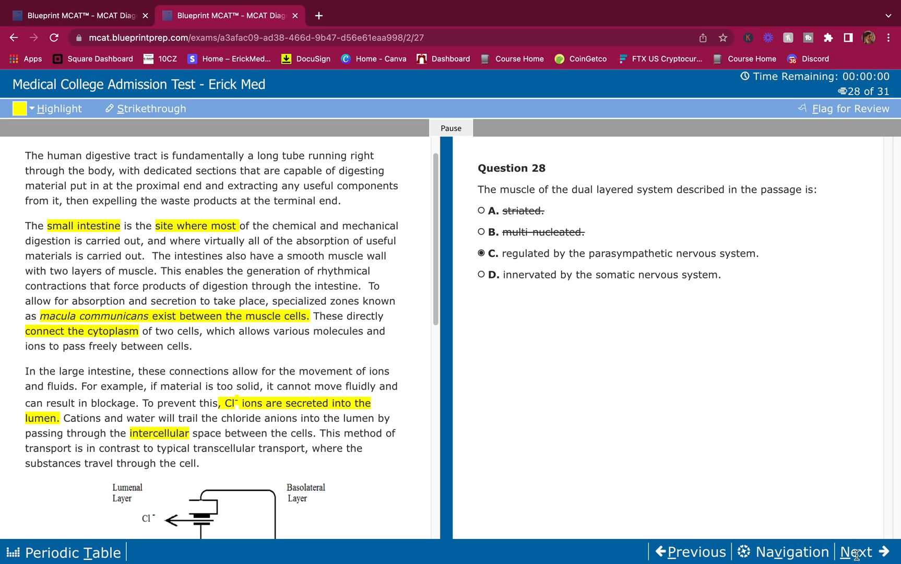
Step: On Question 29, select Ca2+ (choice B) as the substance crossing via a protein channel
click(860, 552)
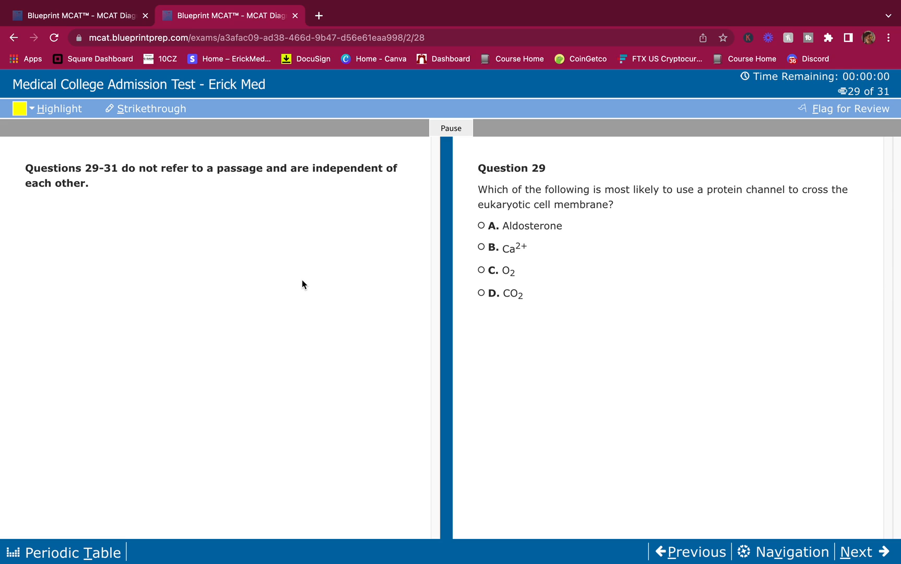
mouse_move(506, 201)
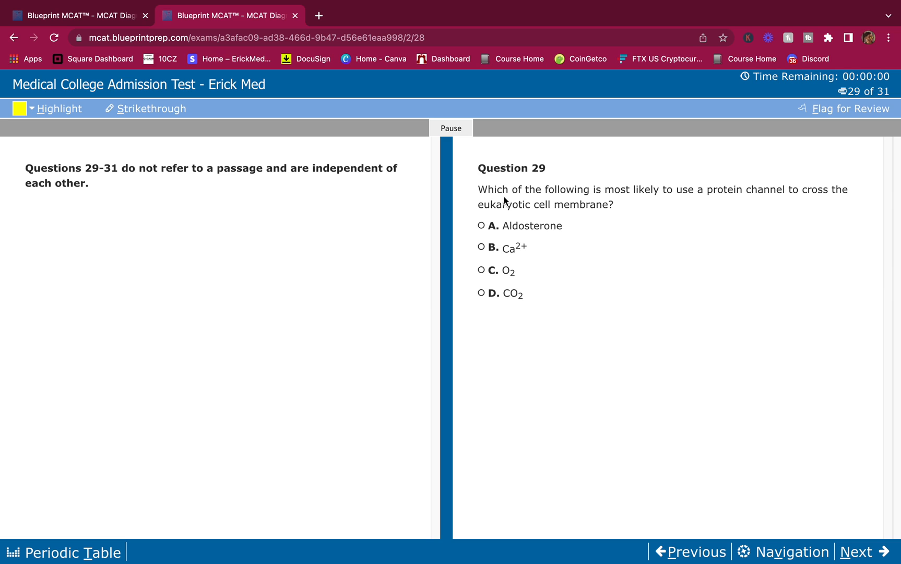
mouse_move(470, 186)
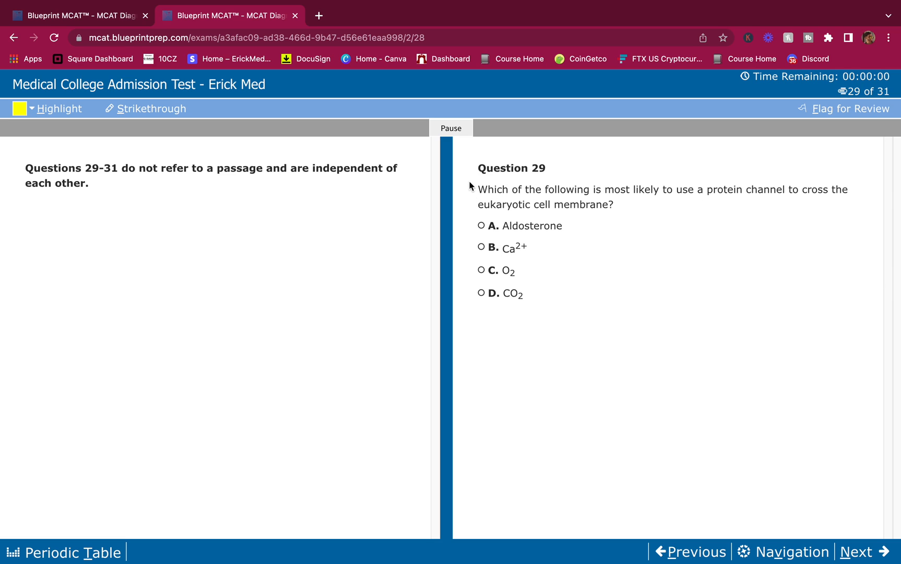
mouse_move(698, 206)
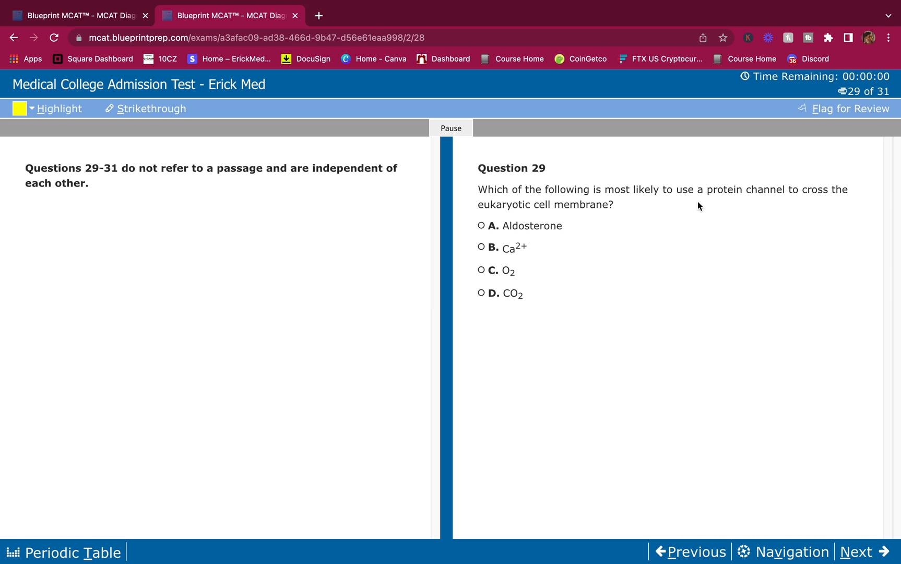
mouse_move(491, 243)
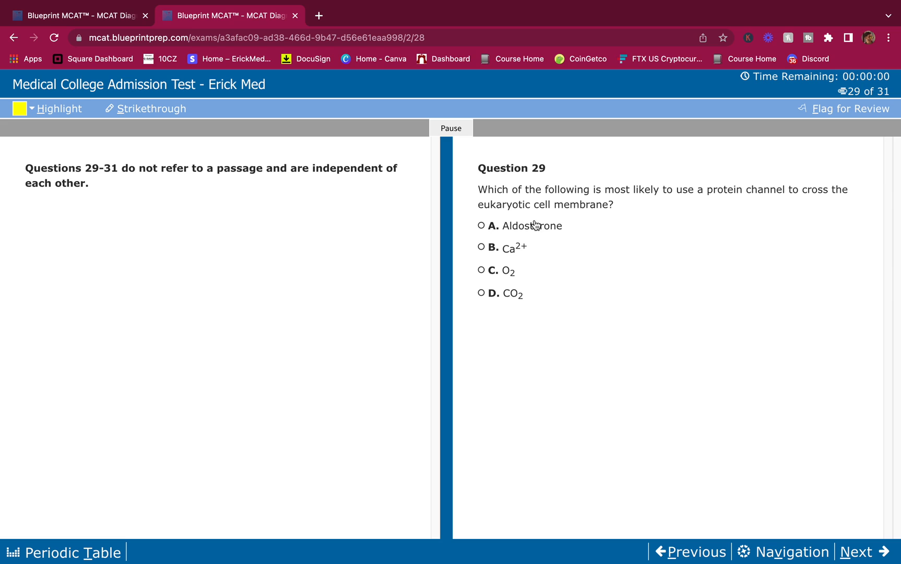
mouse_move(548, 231)
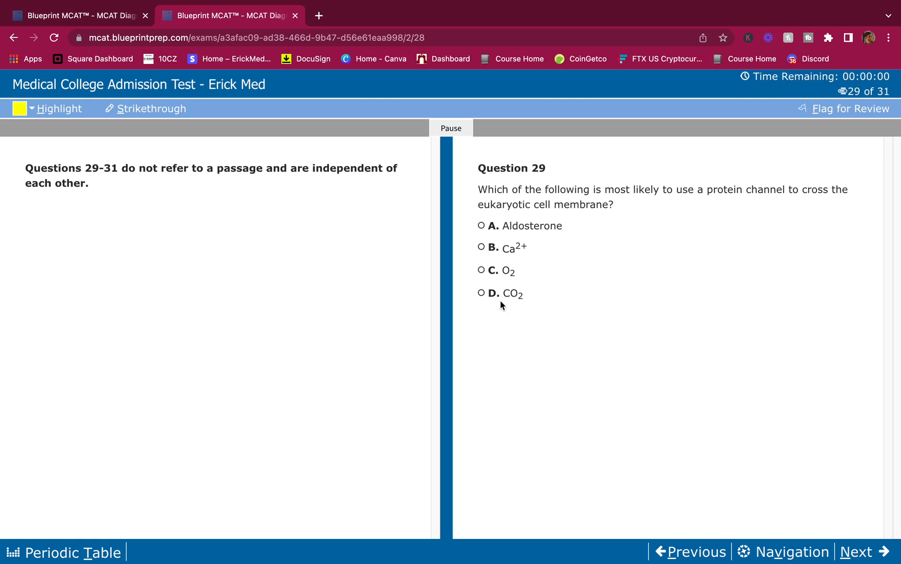
mouse_move(666, 248)
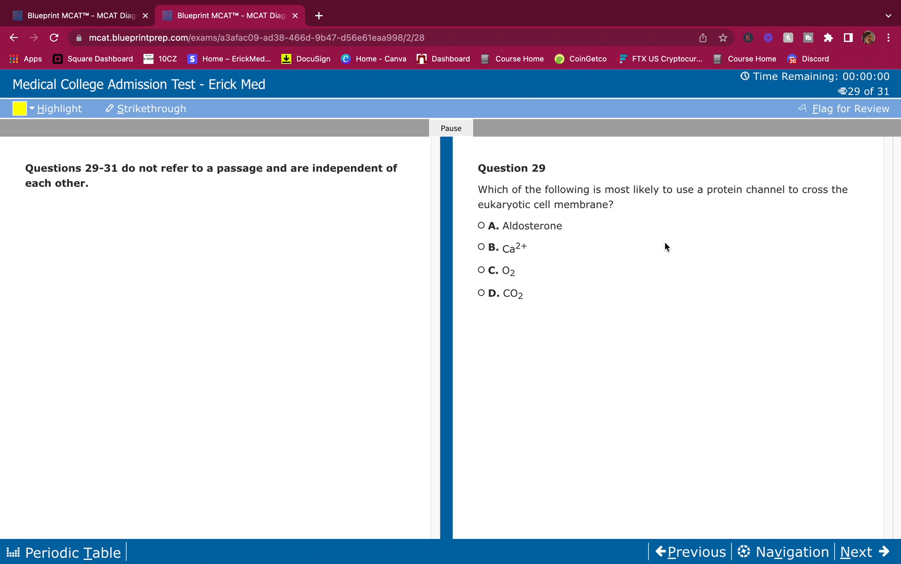
mouse_move(517, 263)
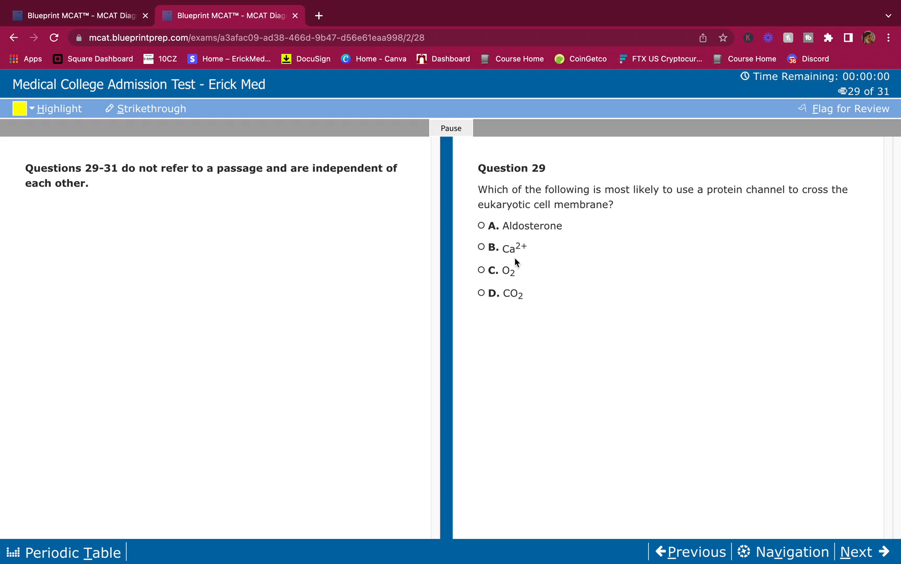
click(481, 248)
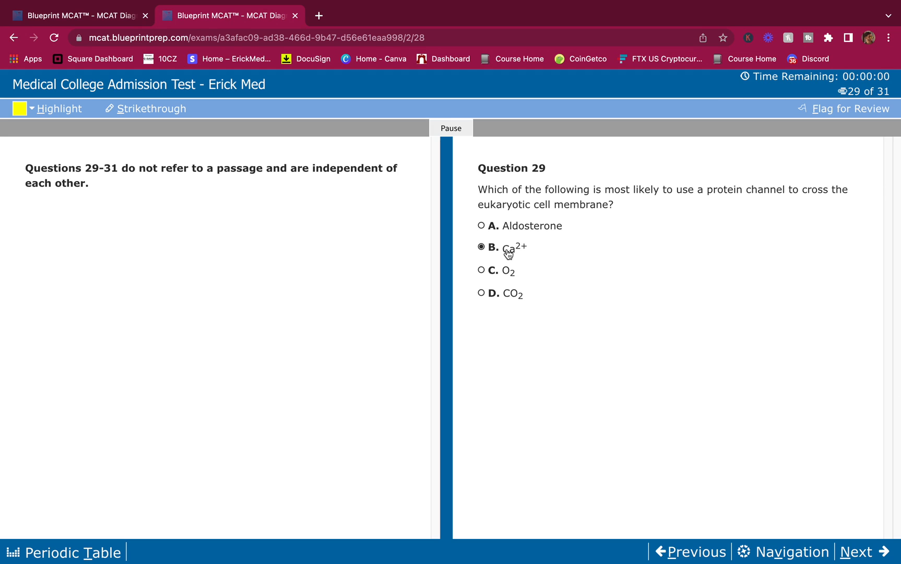